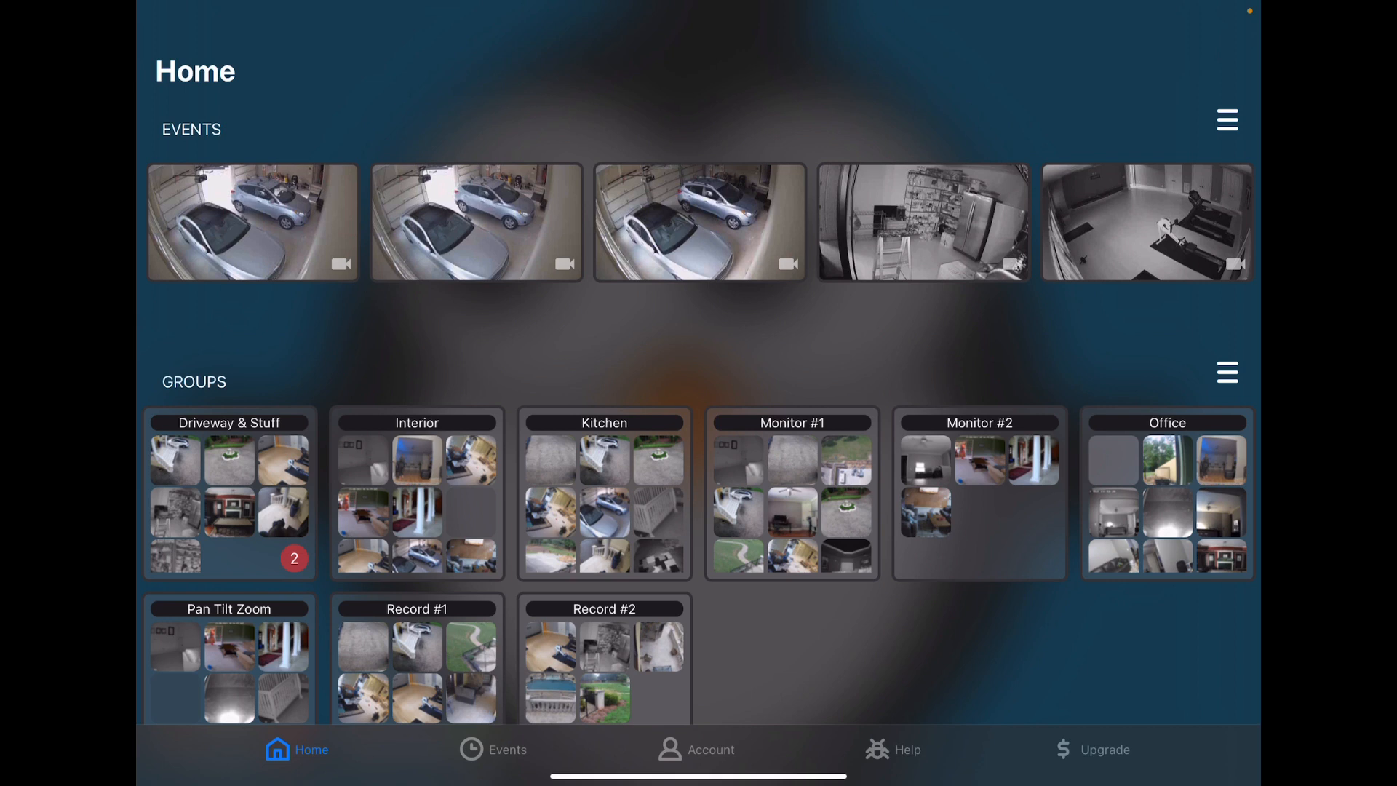
# - Preview the Garage Inside event recording from the recent events row, then close it
pyautogui.hscroll(-3)
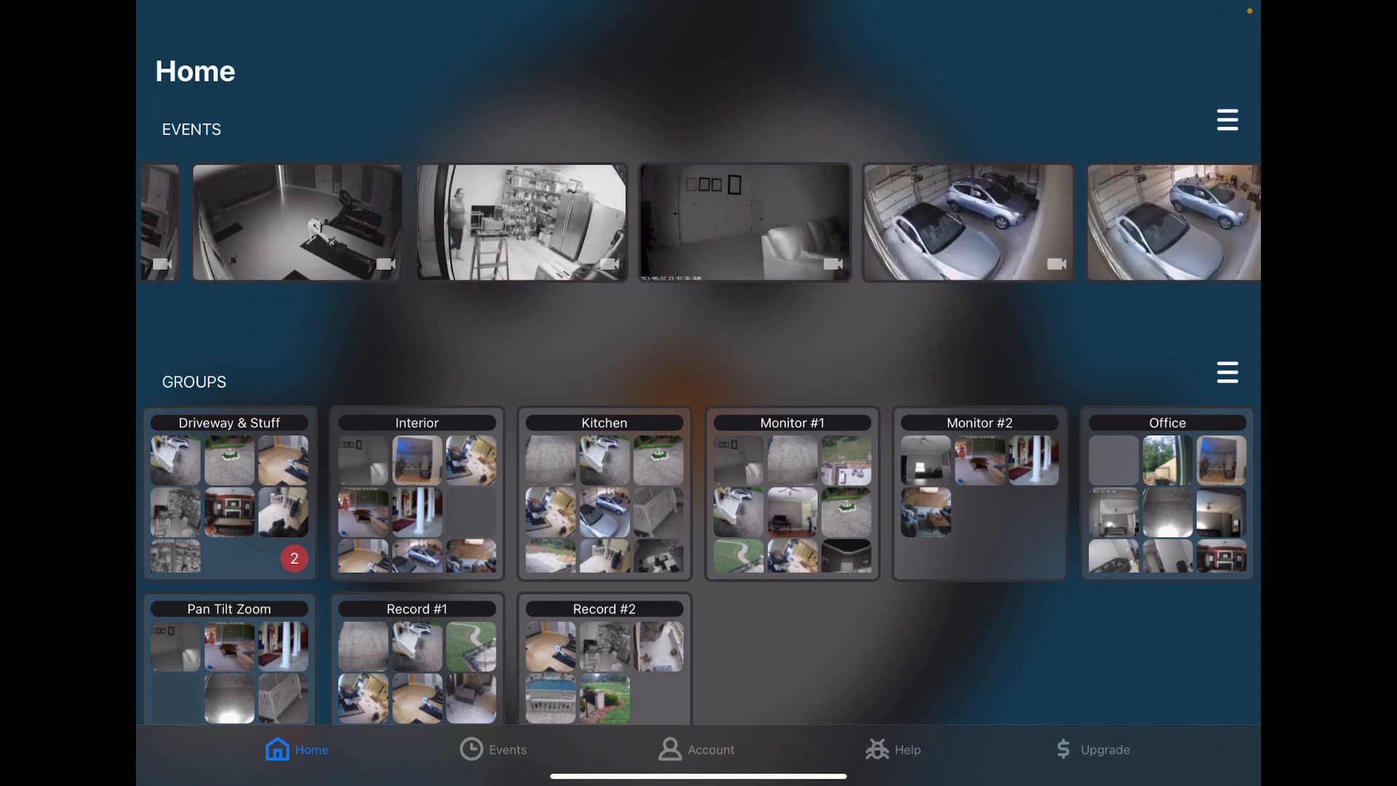
pyautogui.hscroll(-3)
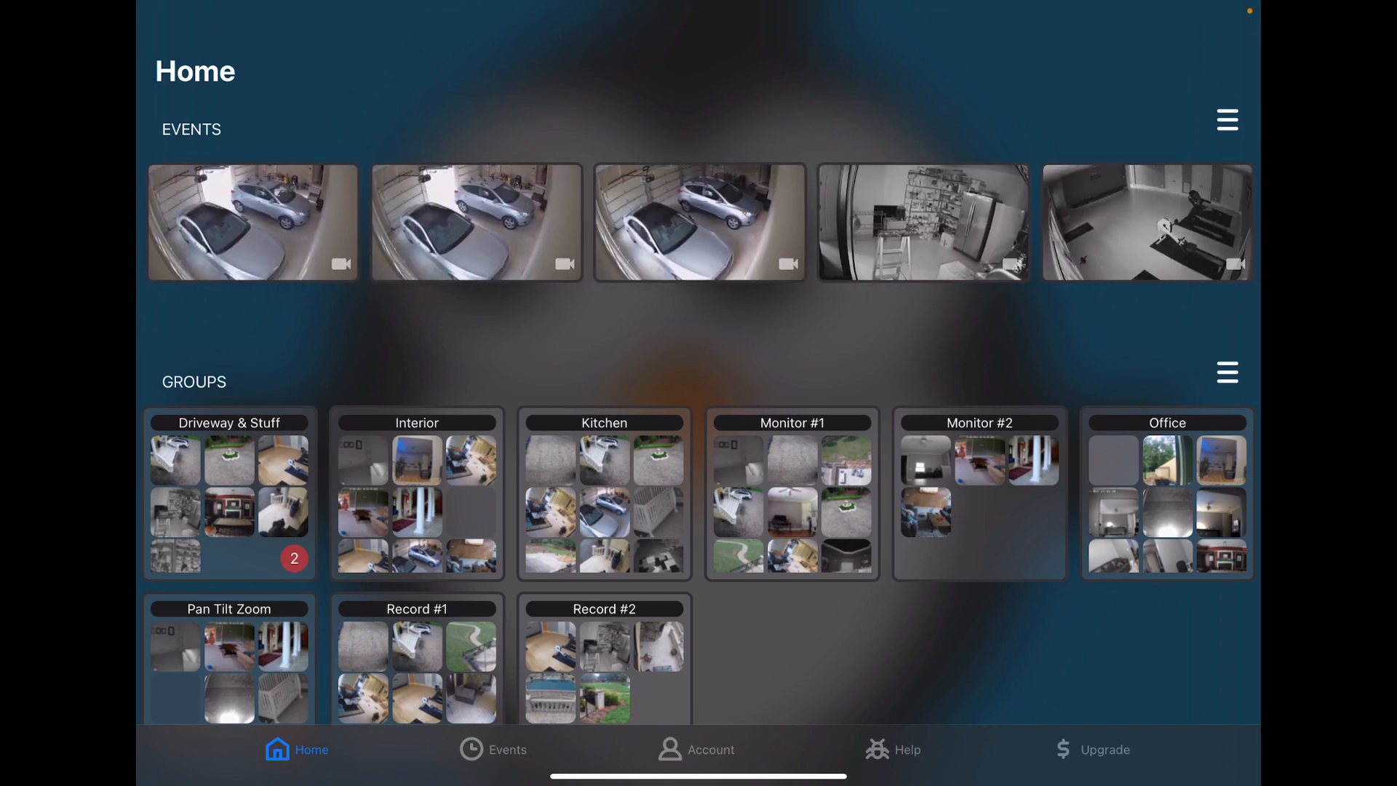
pyautogui.click(1226, 118)
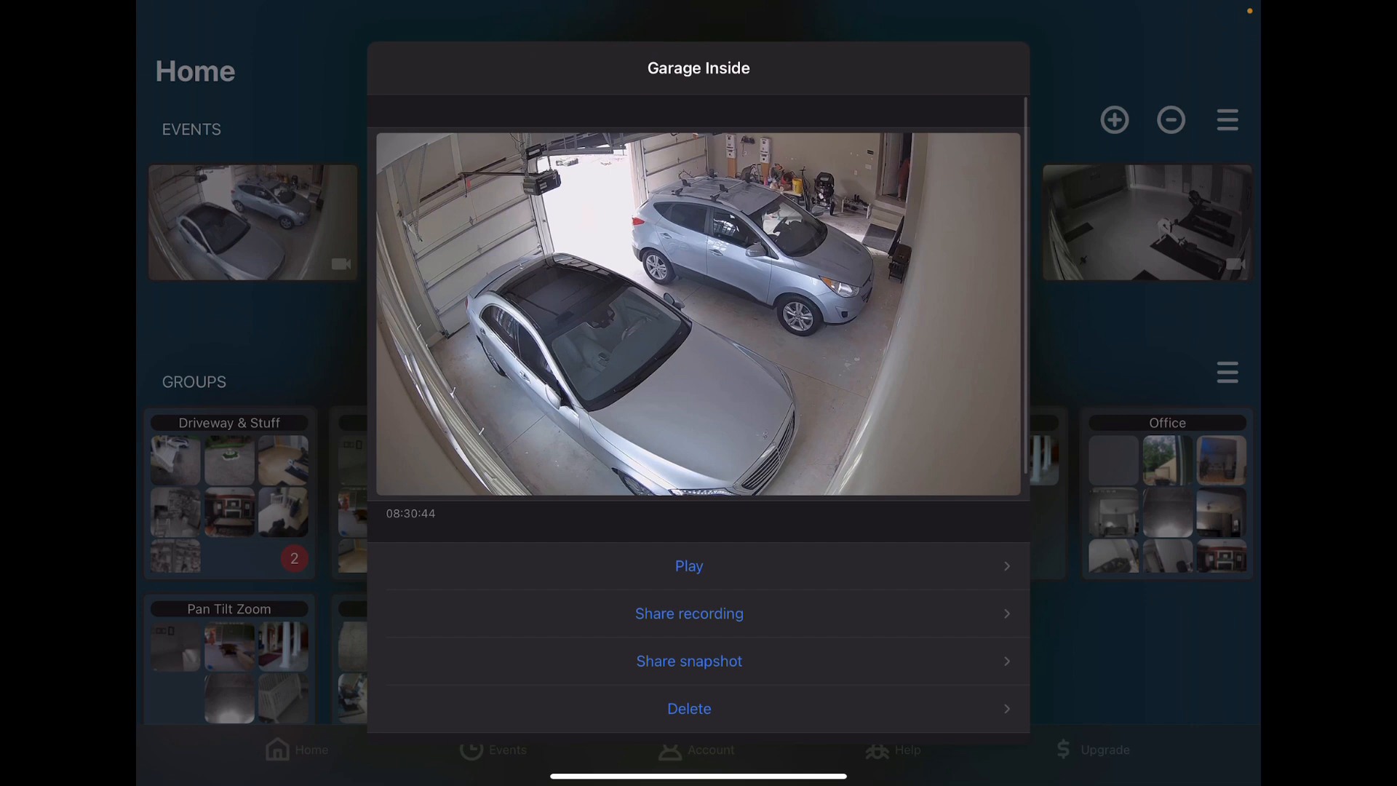
pyautogui.click(689, 566)
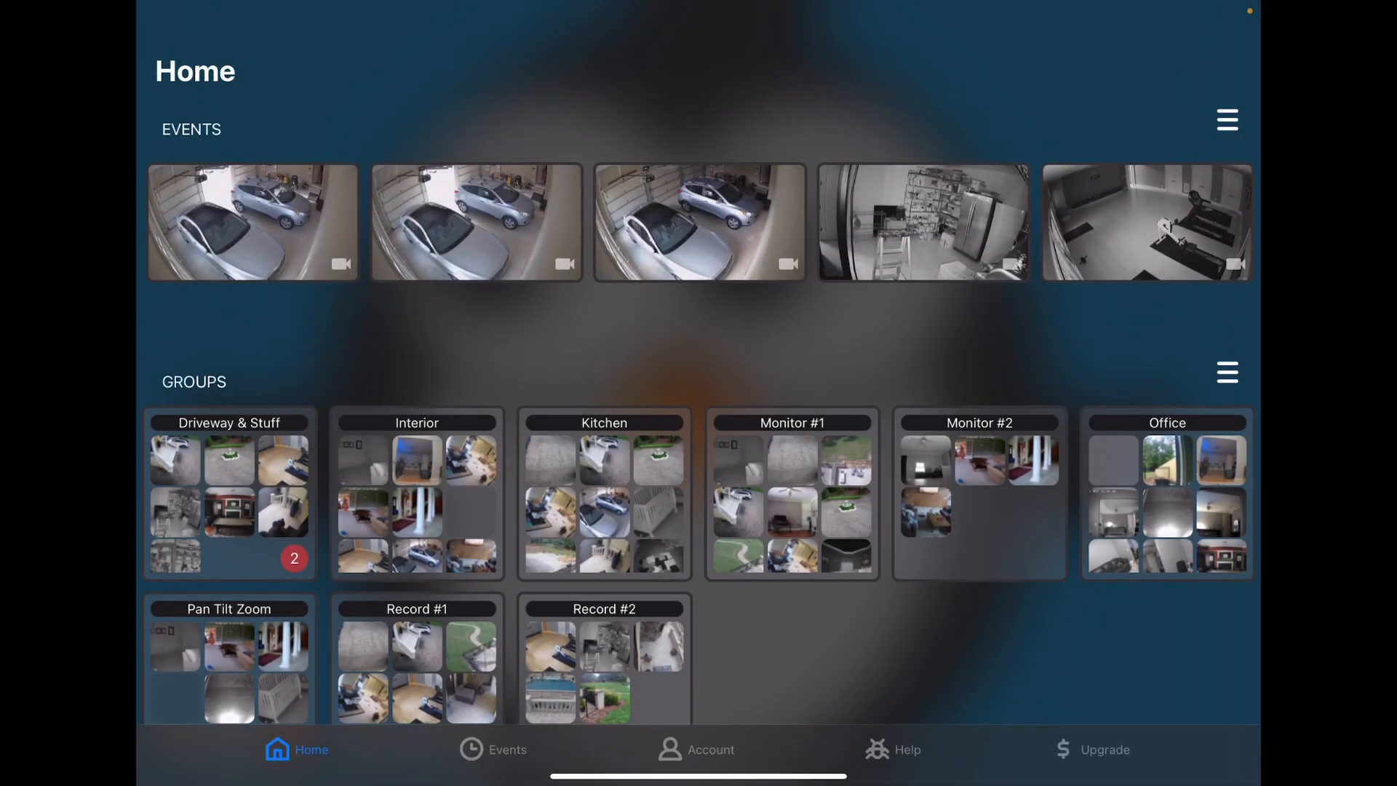
# - Resize the Record #2 group's camera tiles to Bigger and go back to Home
pyautogui.scroll(-3)
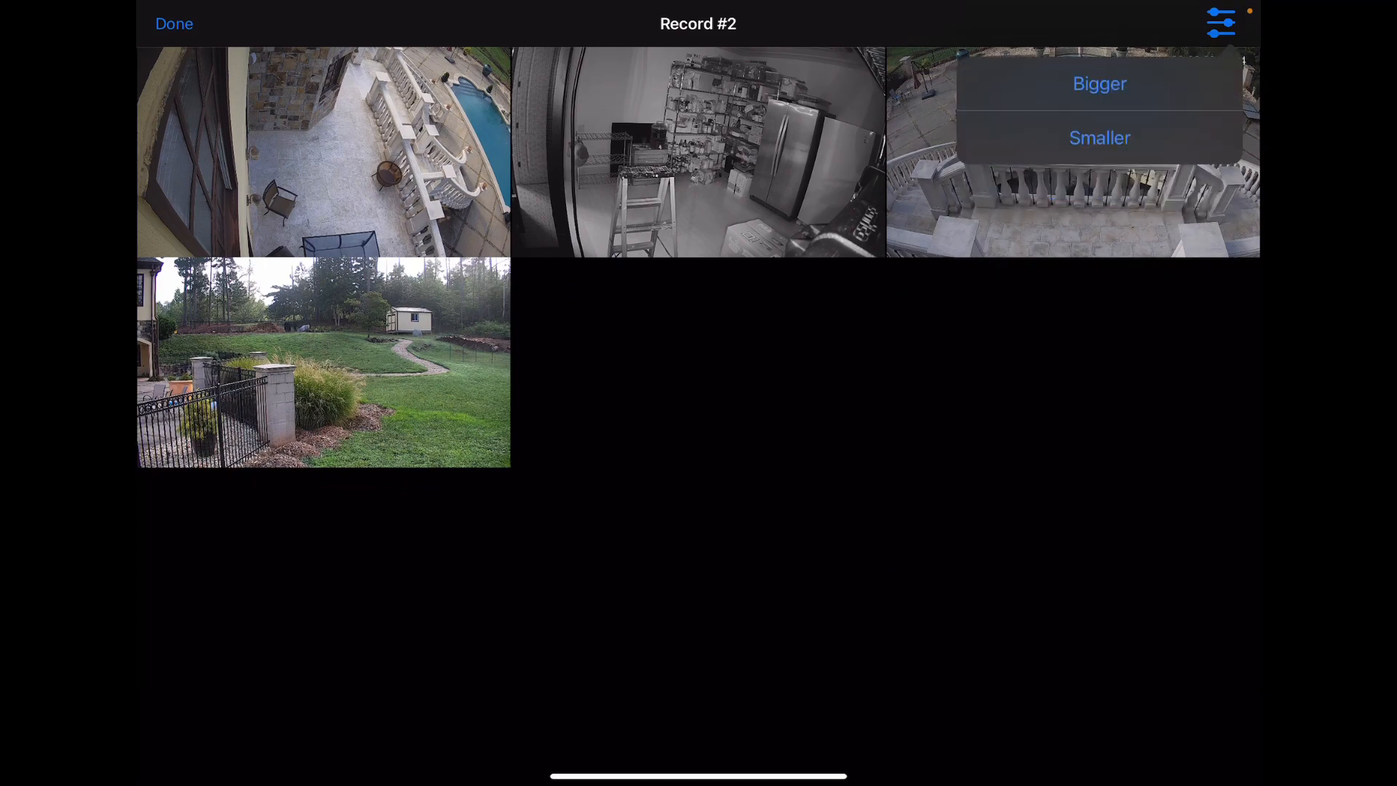
pyautogui.click(1099, 83)
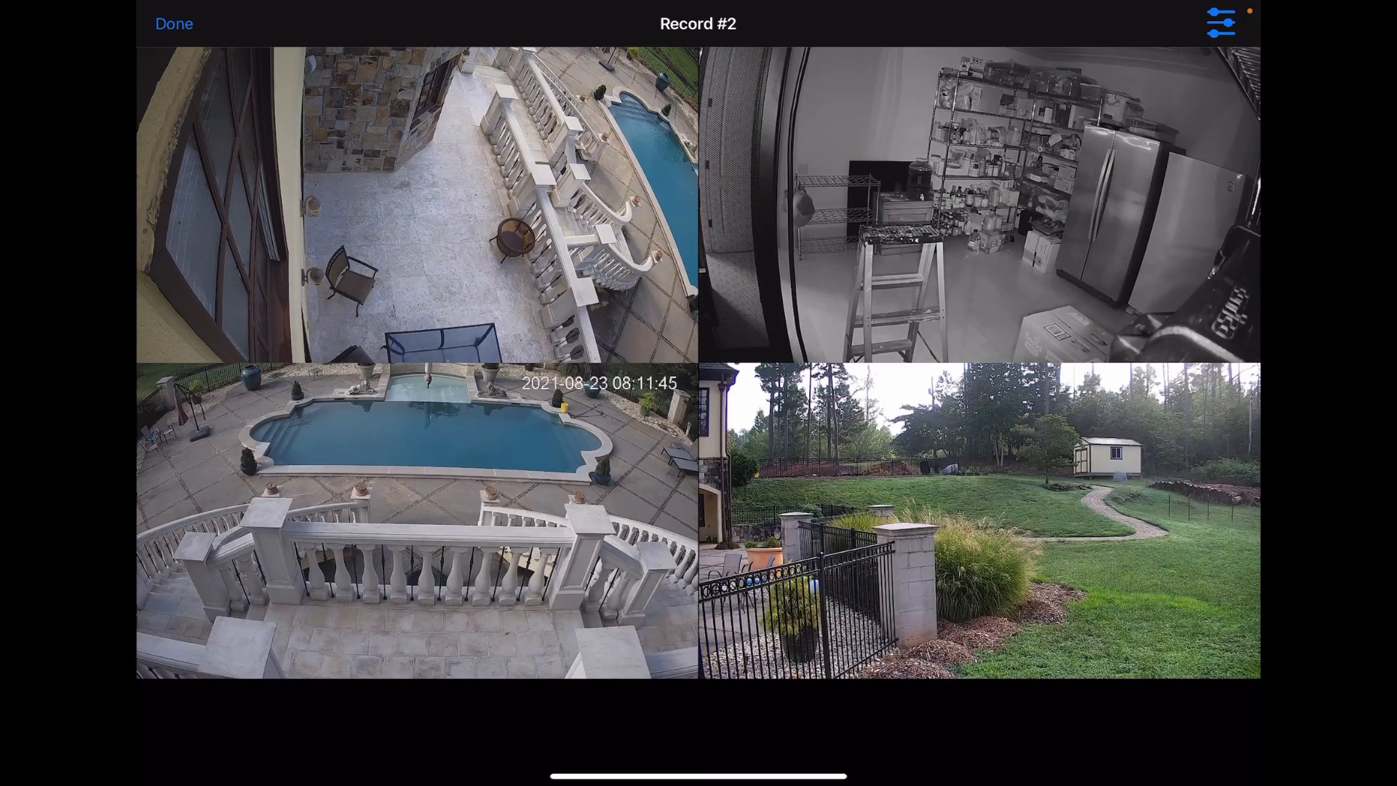
pyautogui.click(175, 24)
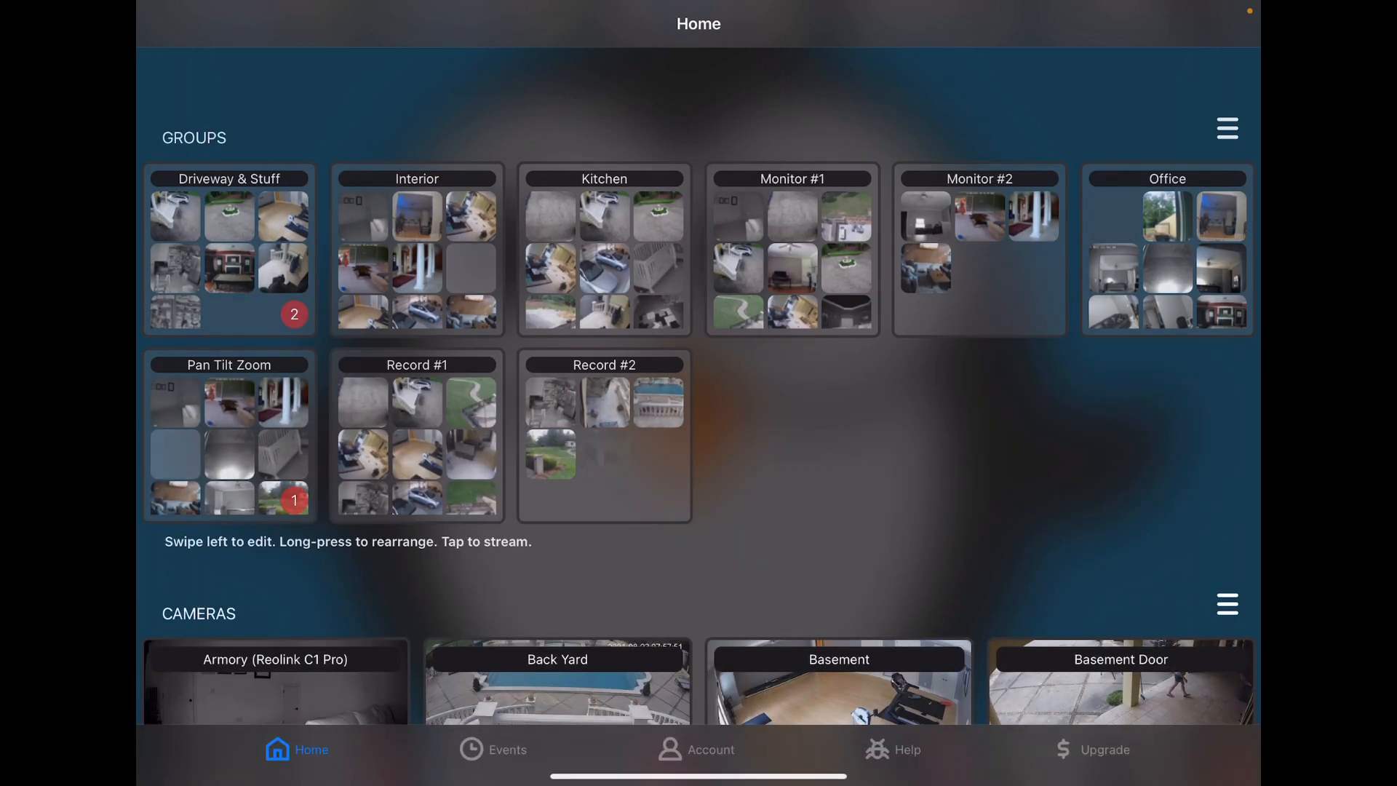
pyautogui.scroll(-3)
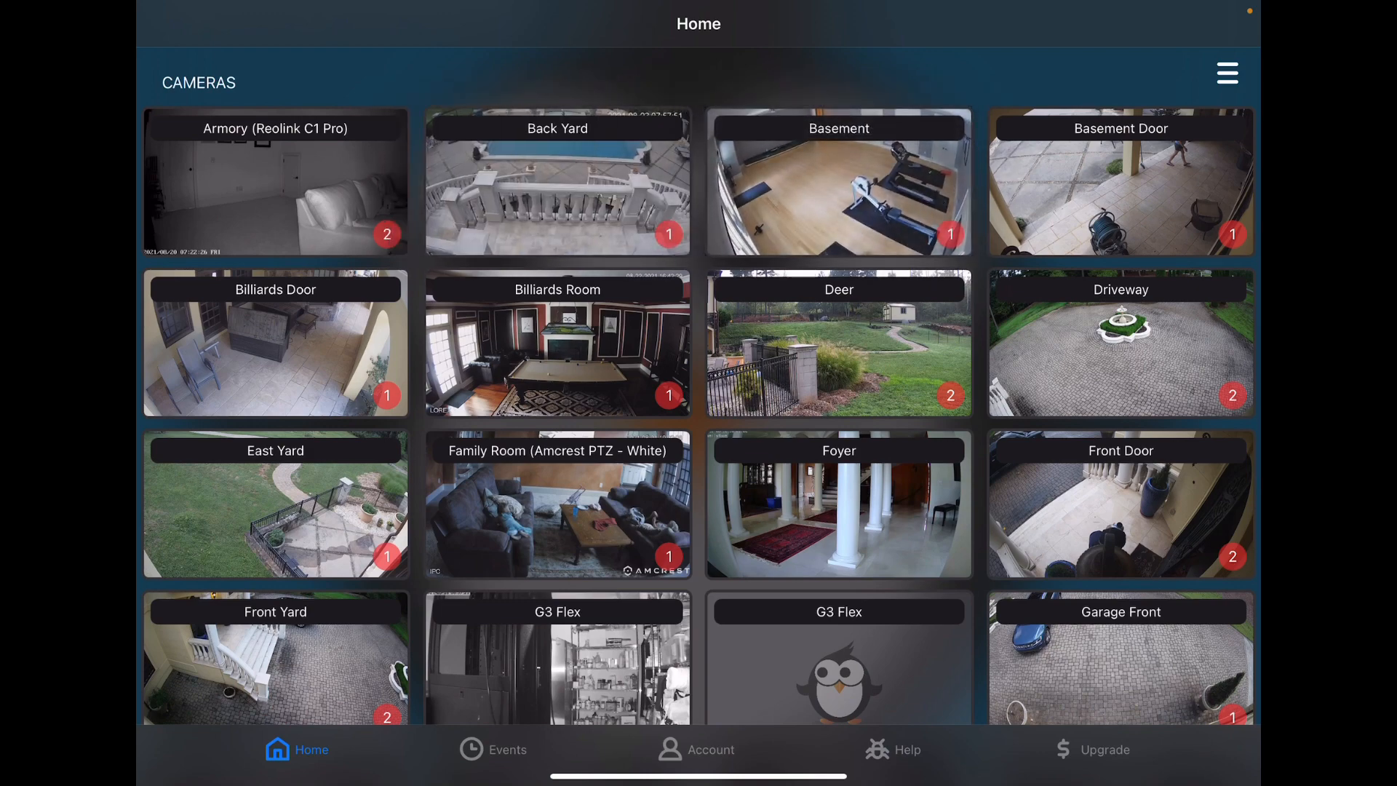
pyautogui.click(556, 182)
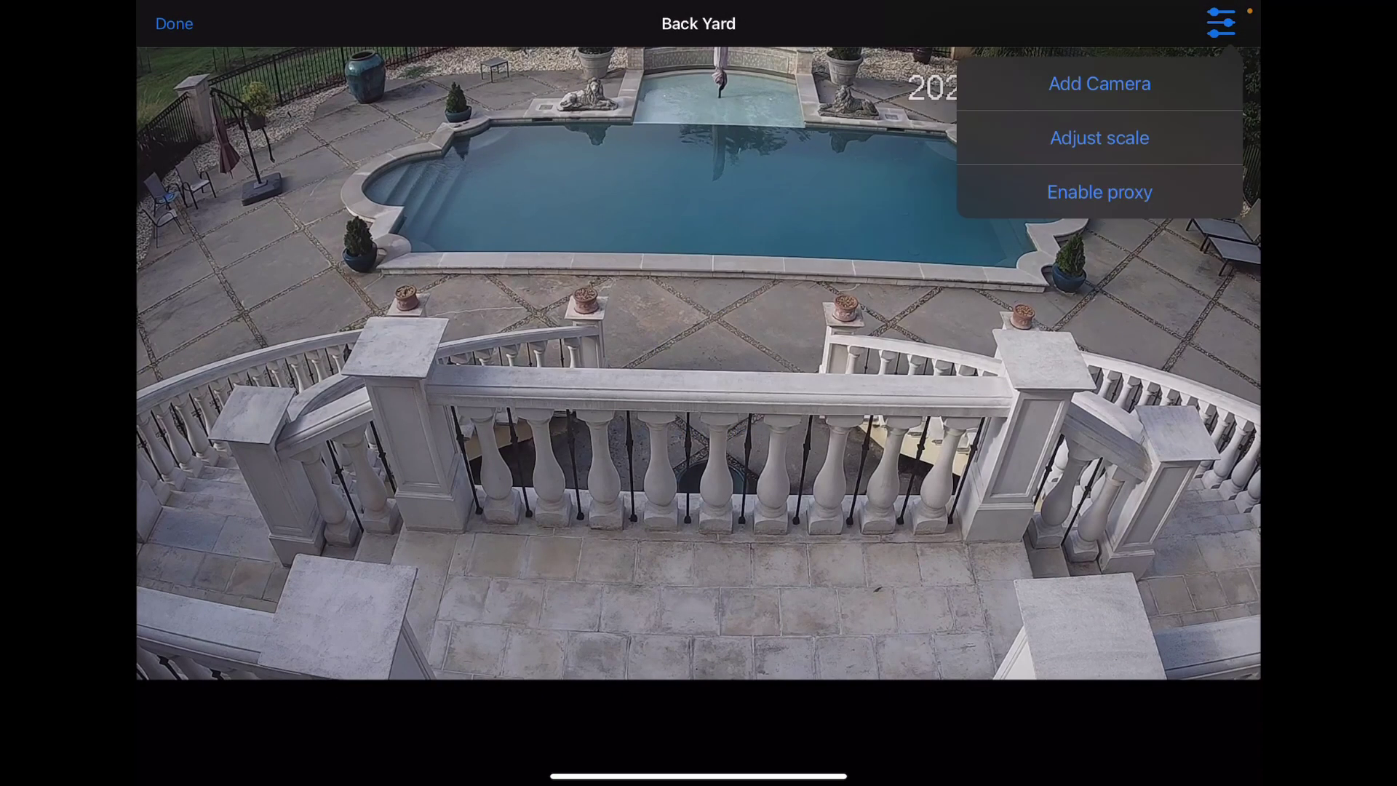
pyautogui.click(1100, 136)
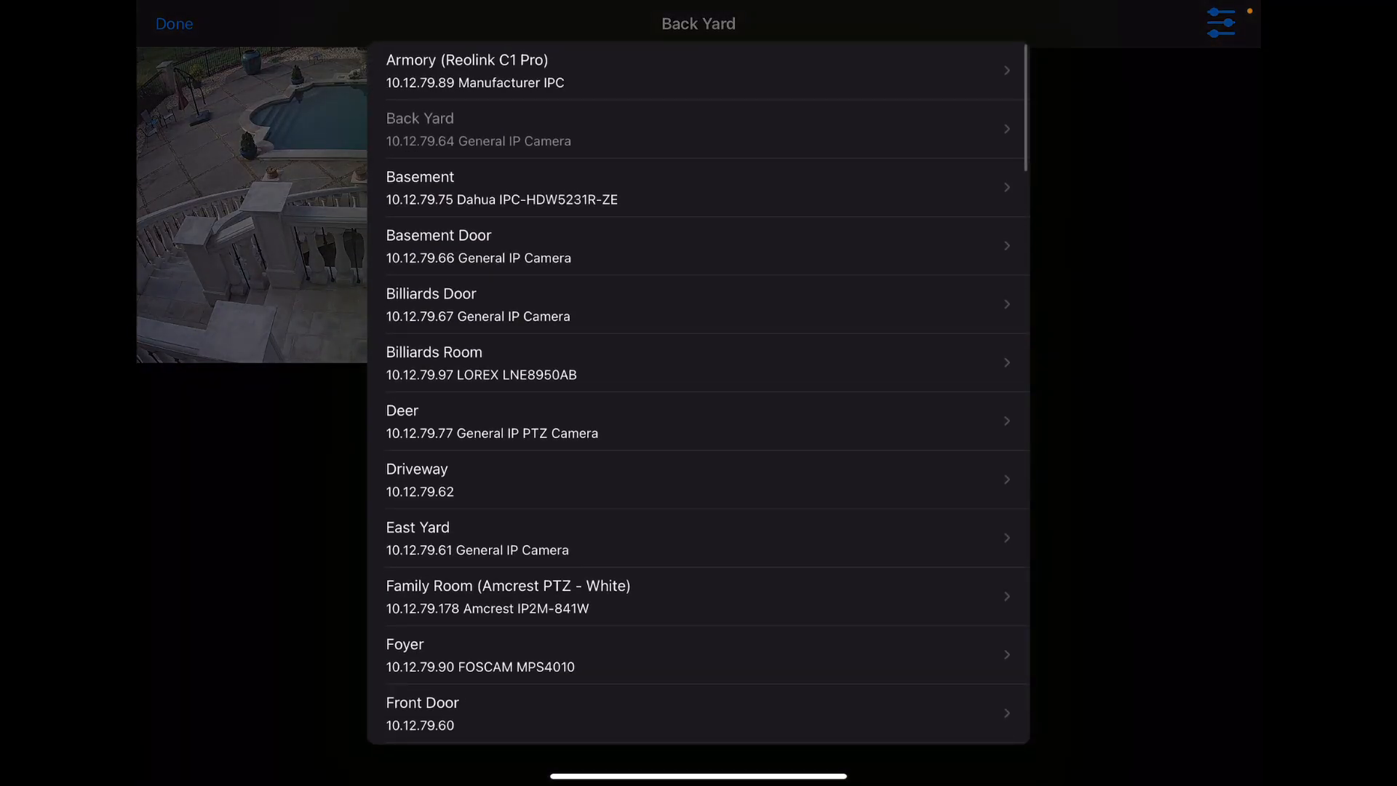
pyautogui.click(477, 244)
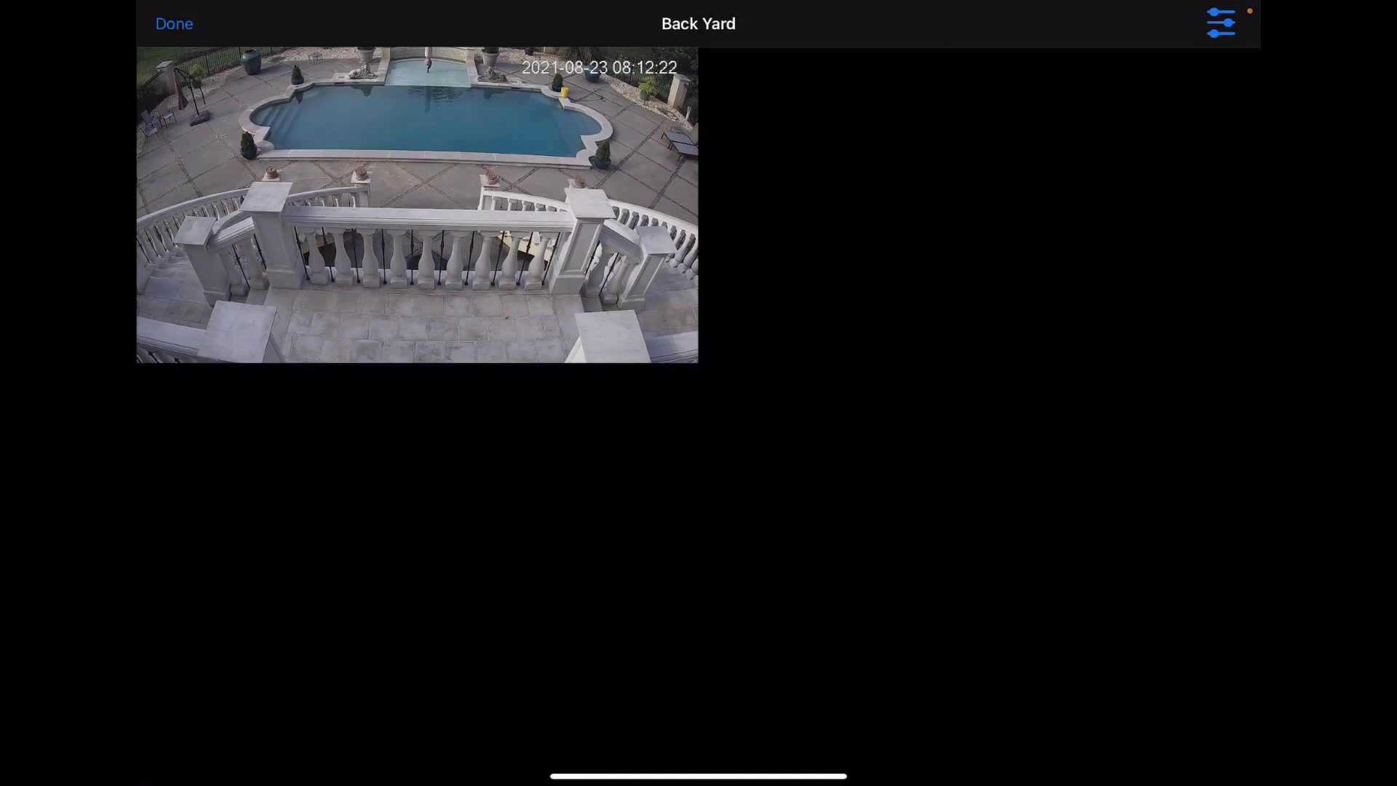
pyautogui.click(172, 23)
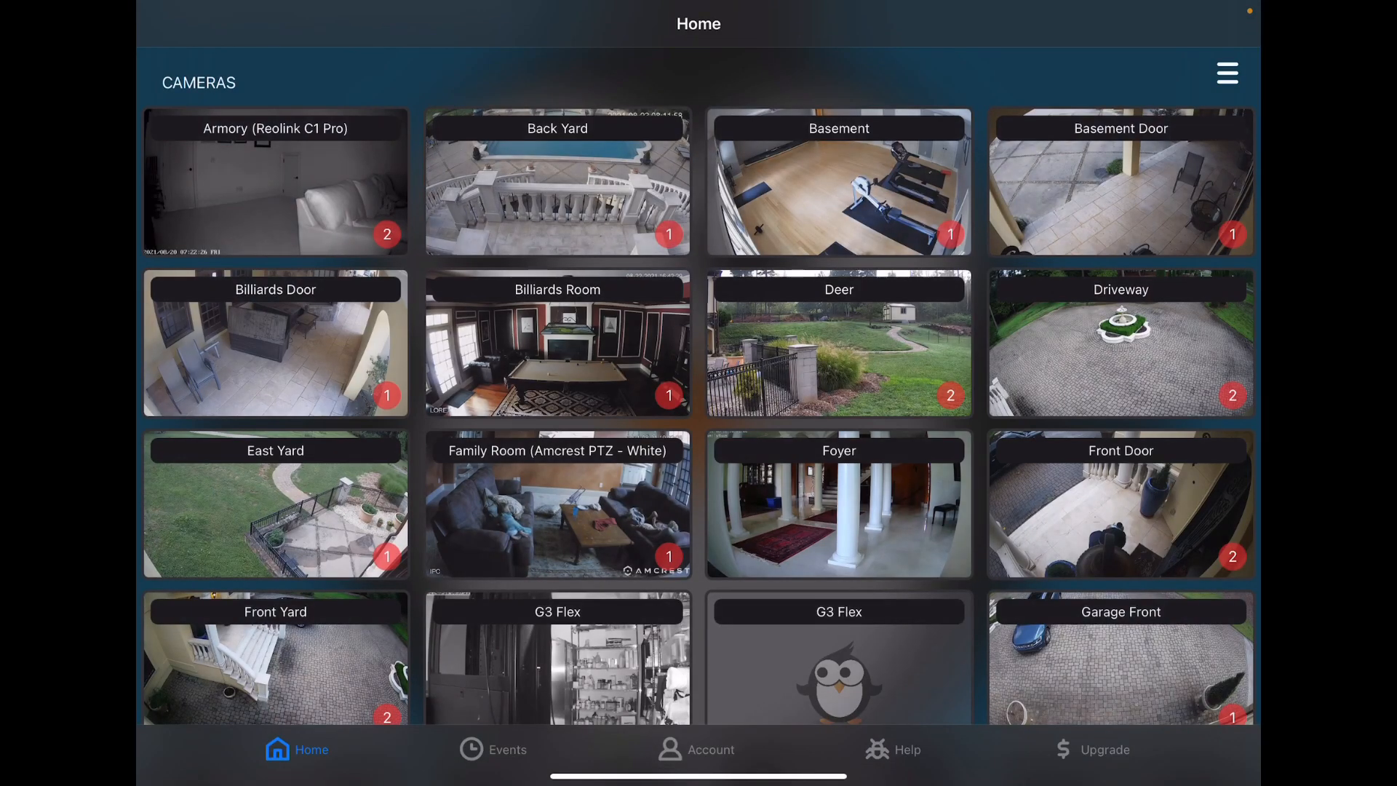
# - Browse Garage - 1's states and edit the OPEN state's 'Garage door one is opening' announce action
pyautogui.scroll(-3)
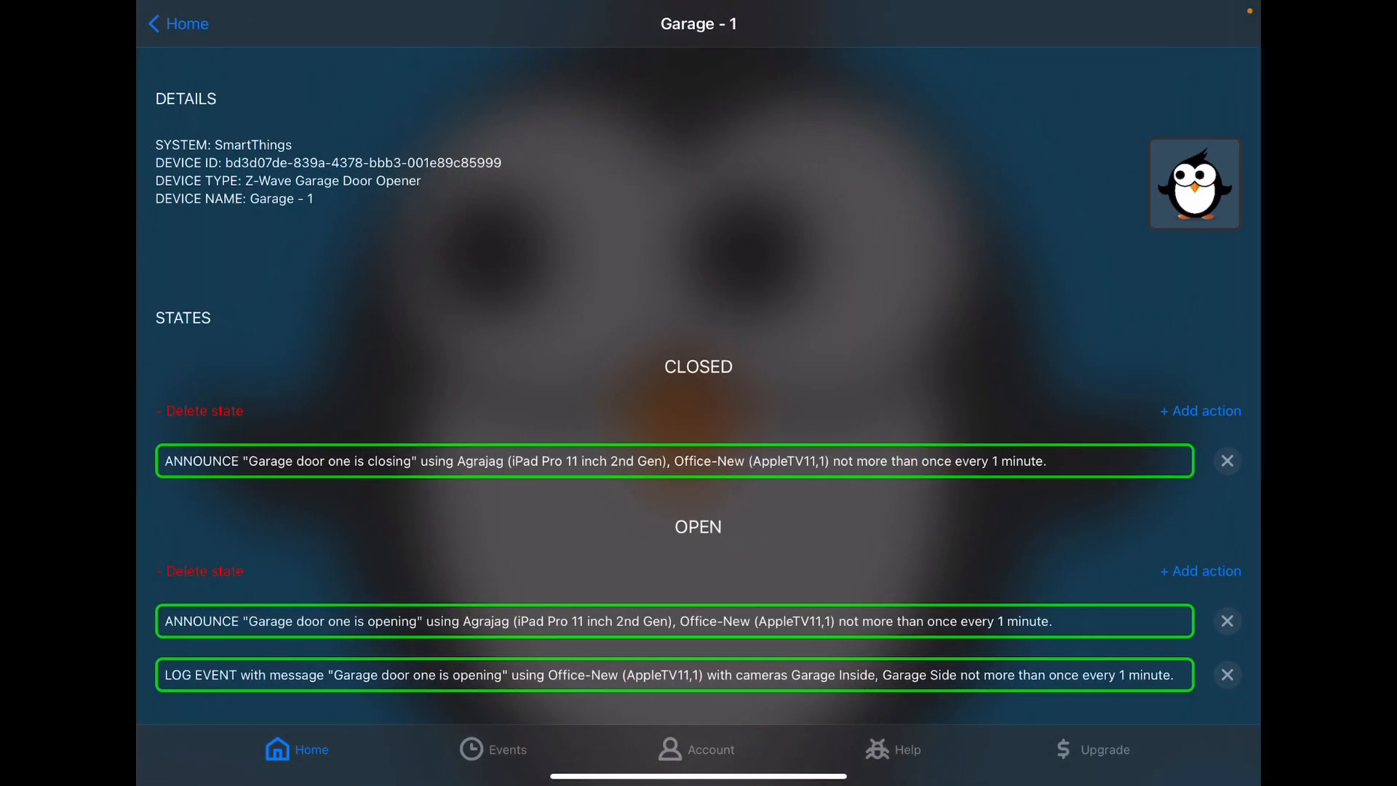
pyautogui.scroll(-3)
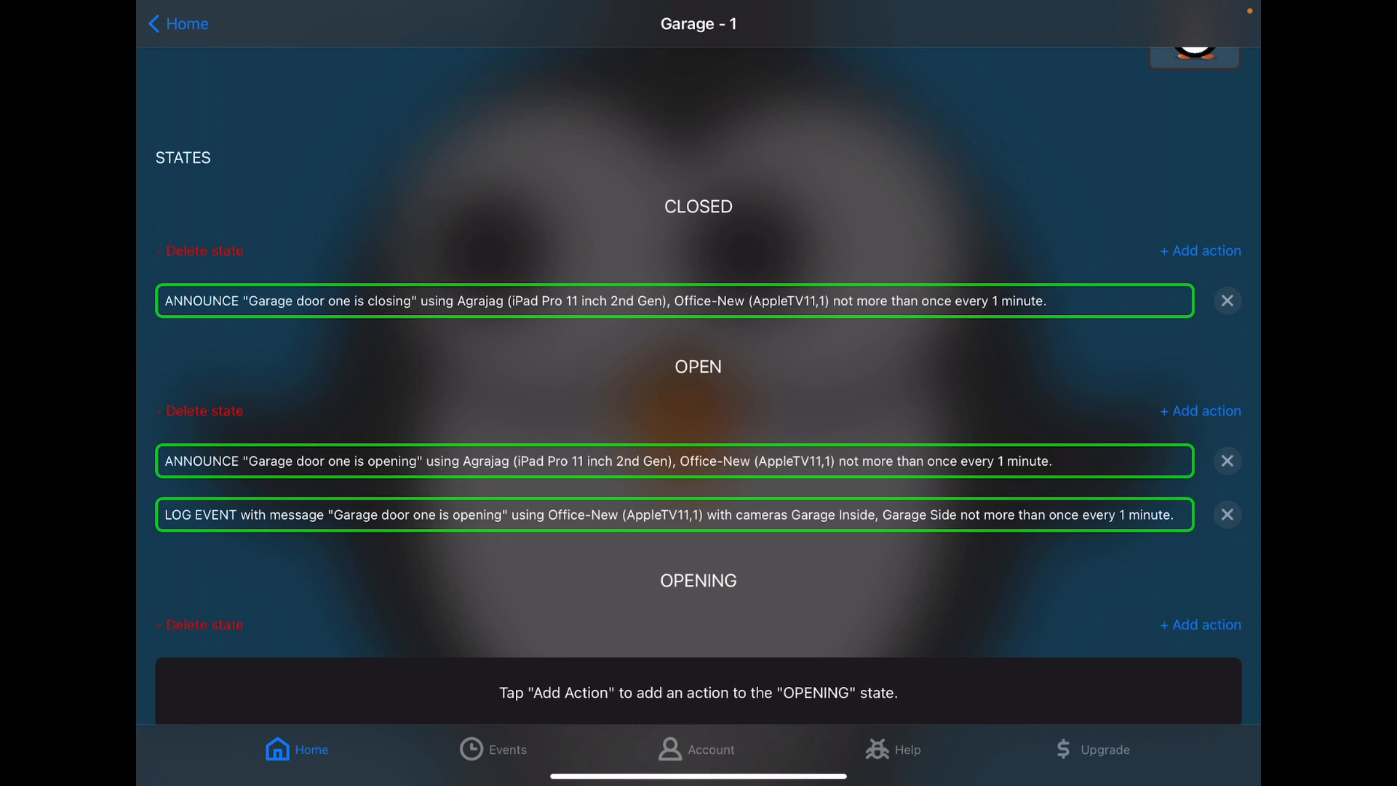
pyautogui.click(673, 461)
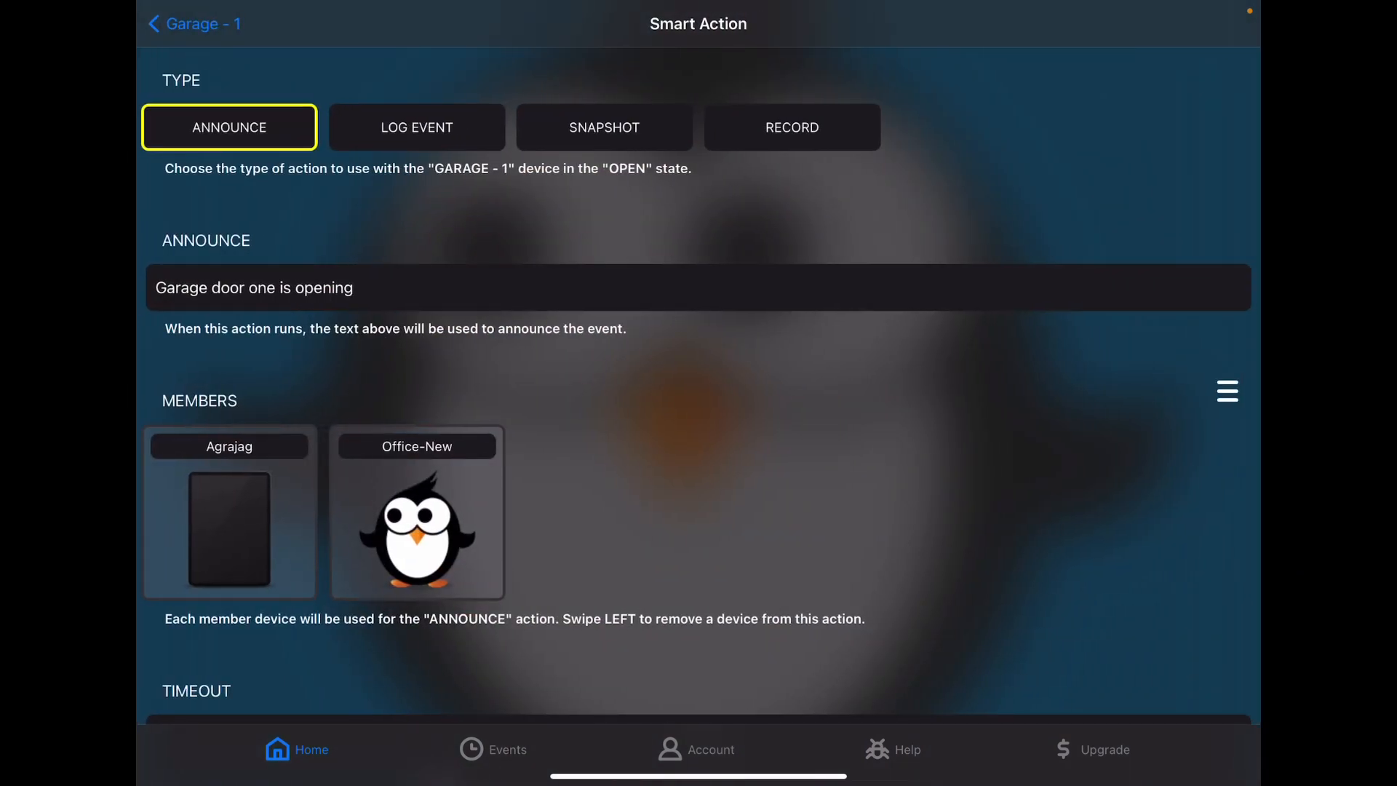
# - Review the open-state LOG EVENT action and return to Home's smart devices grid
pyautogui.scroll(-3)
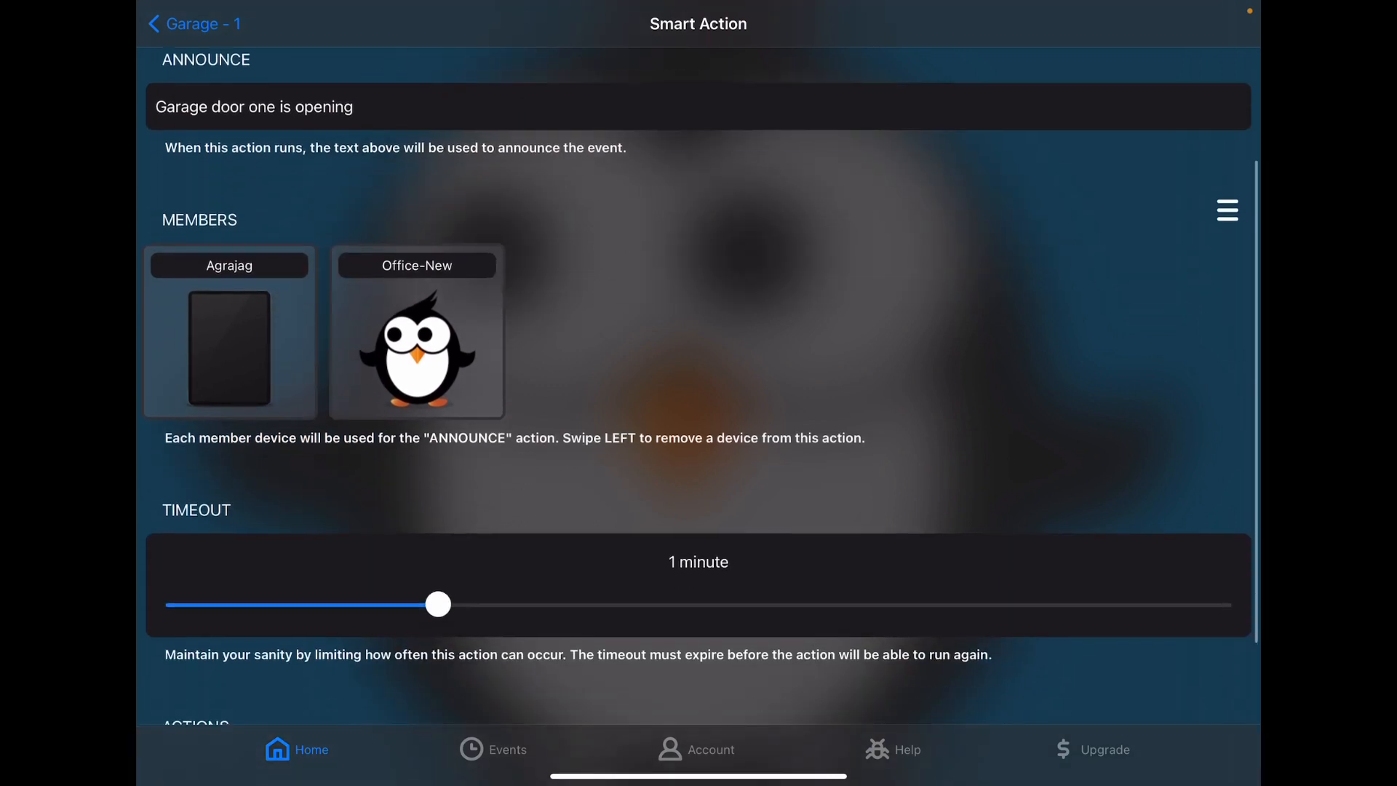
pyautogui.scroll(-3)
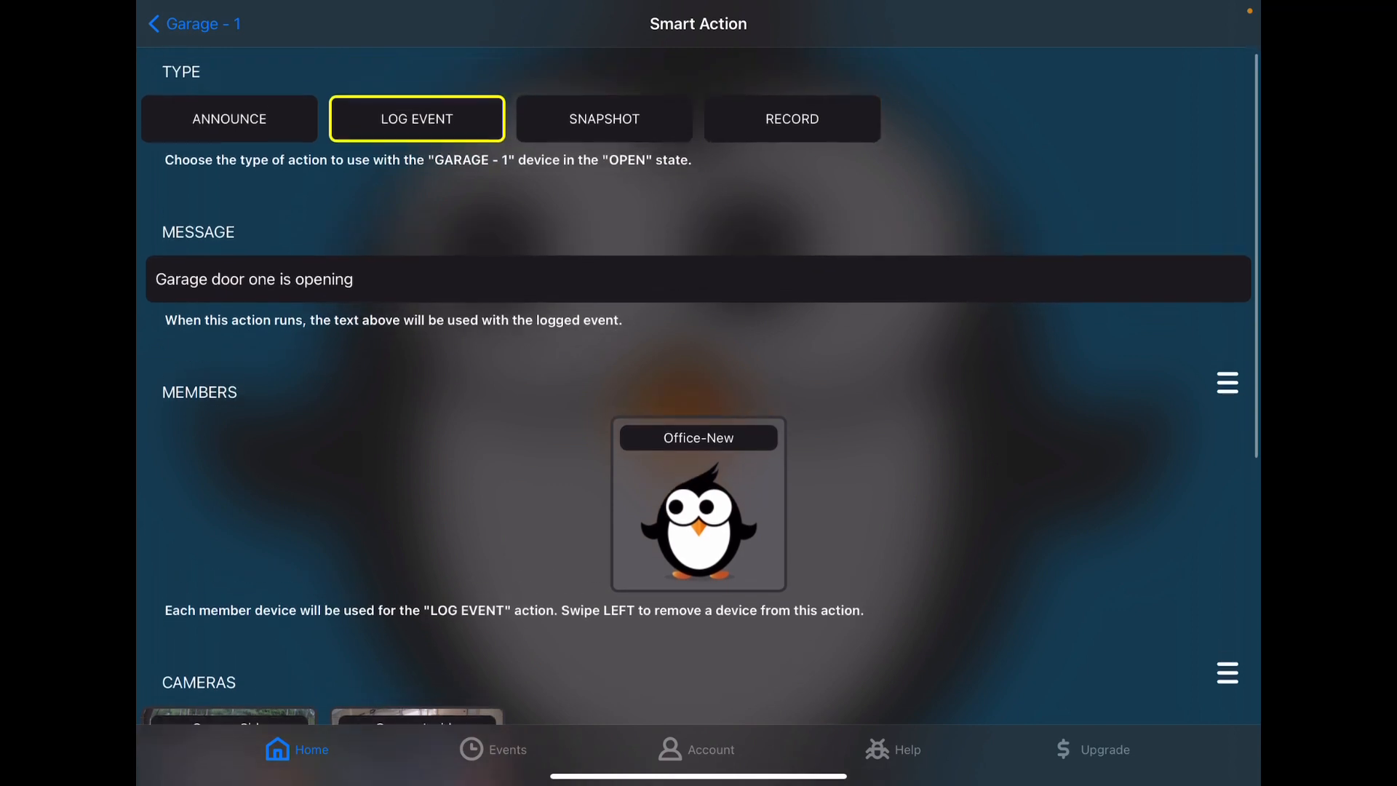
pyautogui.scroll(-3)
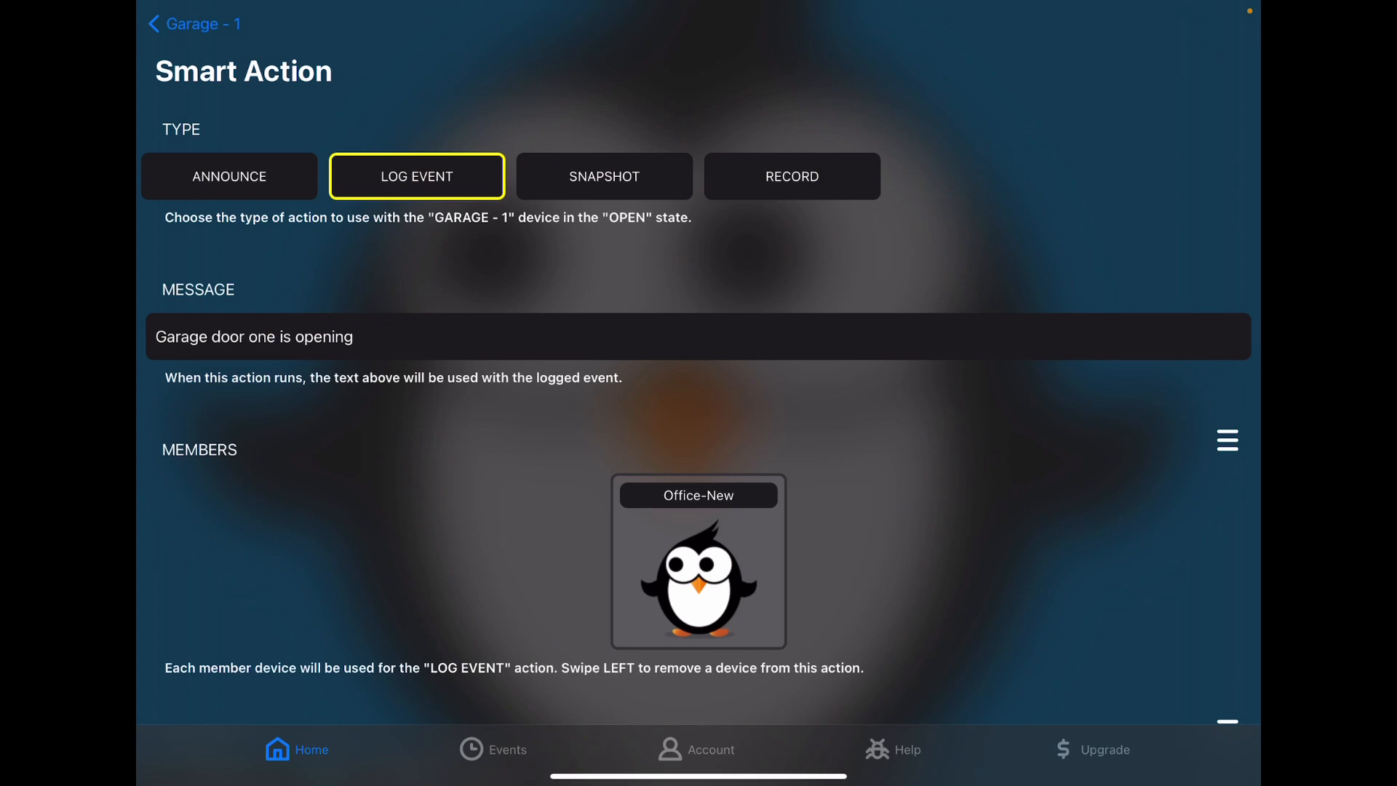
pyautogui.click(189, 23)
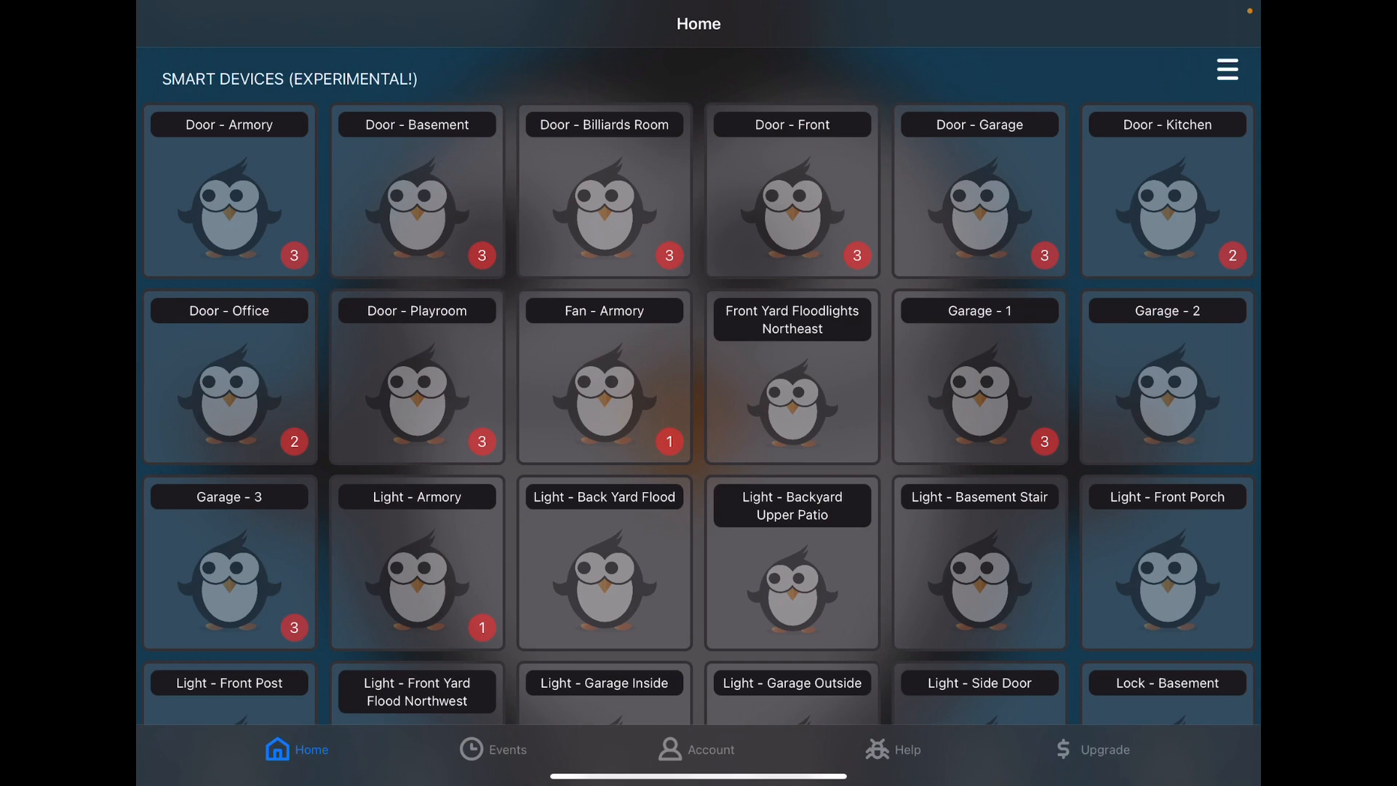
# - Go to File Servers on Home and show the Synology server's connection settings (Streamie Recordings share)
pyautogui.scroll(-3)
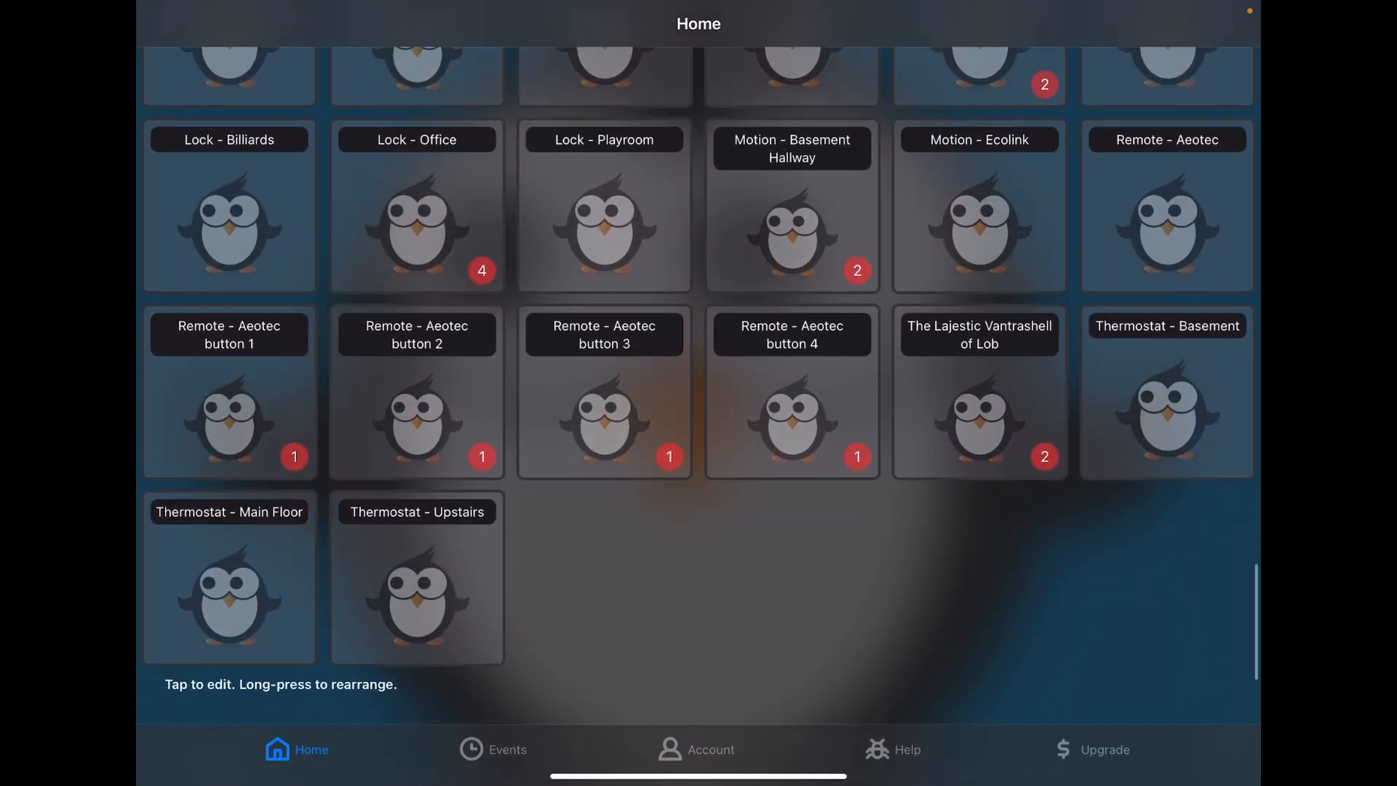
pyautogui.scroll(-3)
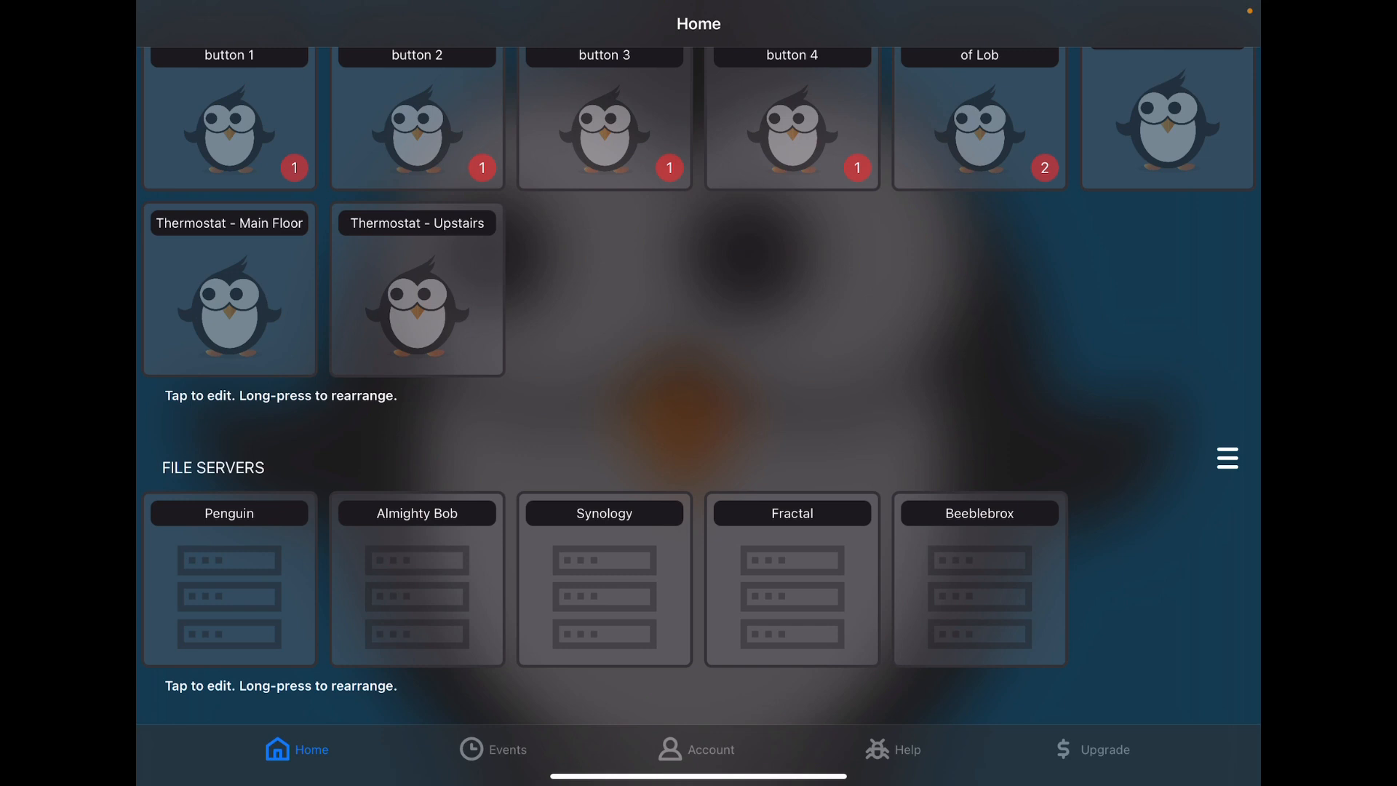
pyautogui.click(605, 512)
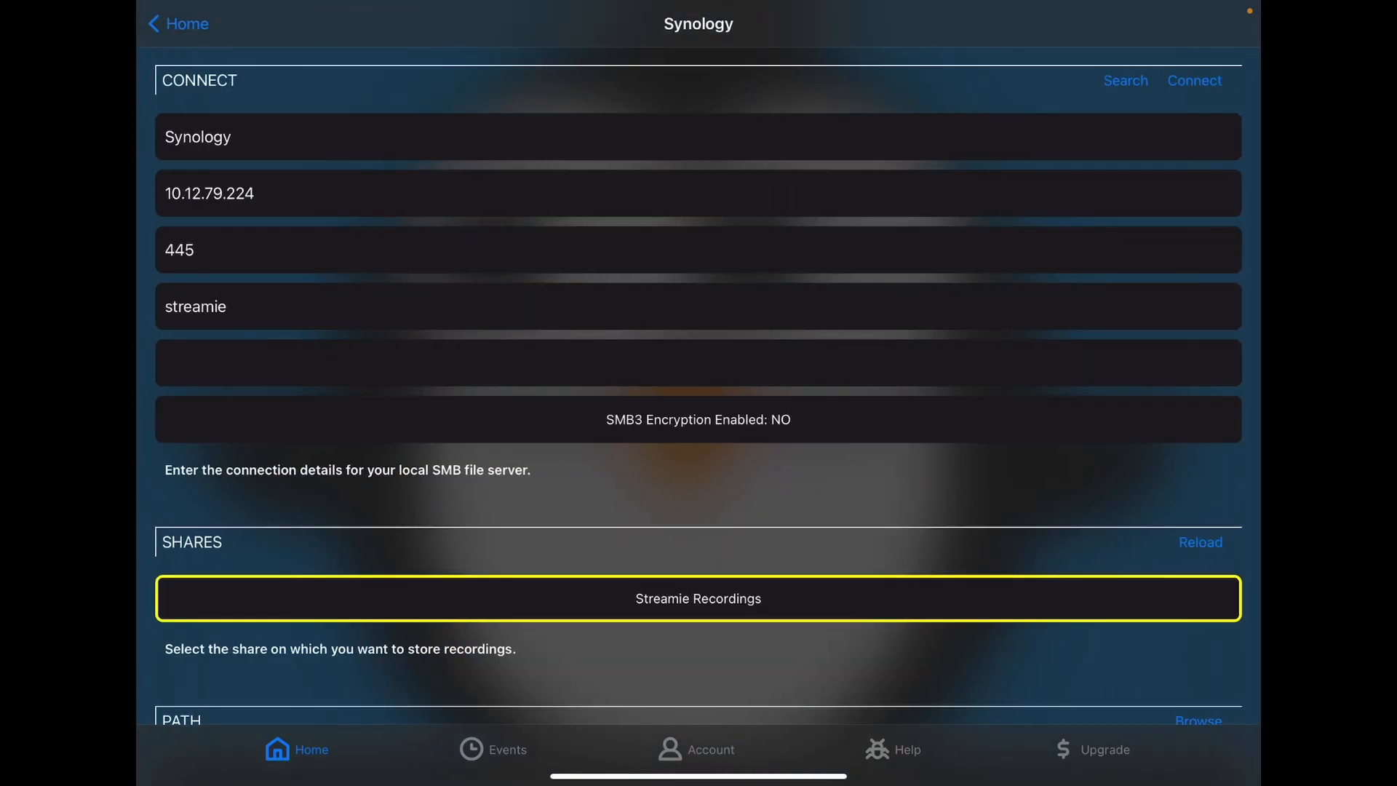
# - Review the Synology server's share and 60-day quota settings
pyautogui.scroll(-3)
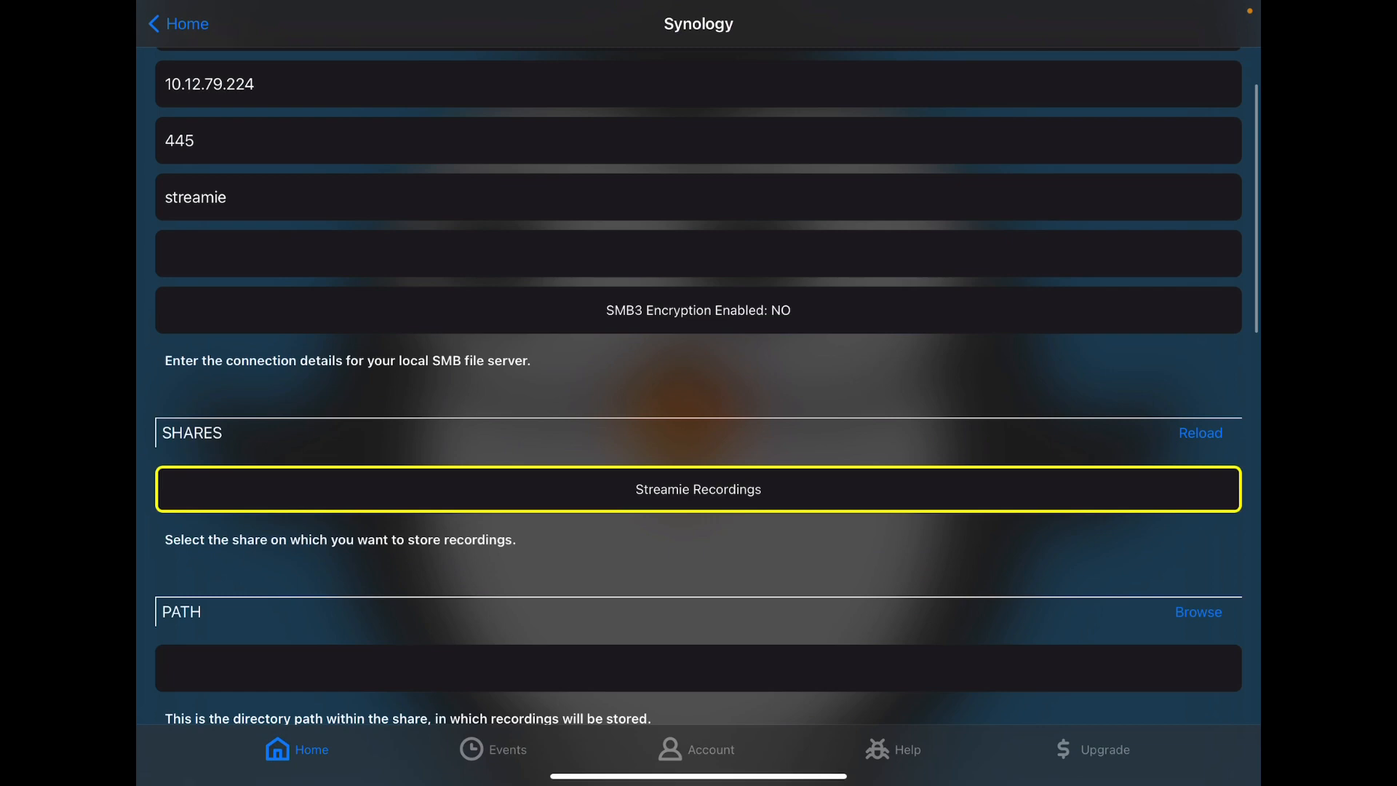
pyautogui.scroll(-3)
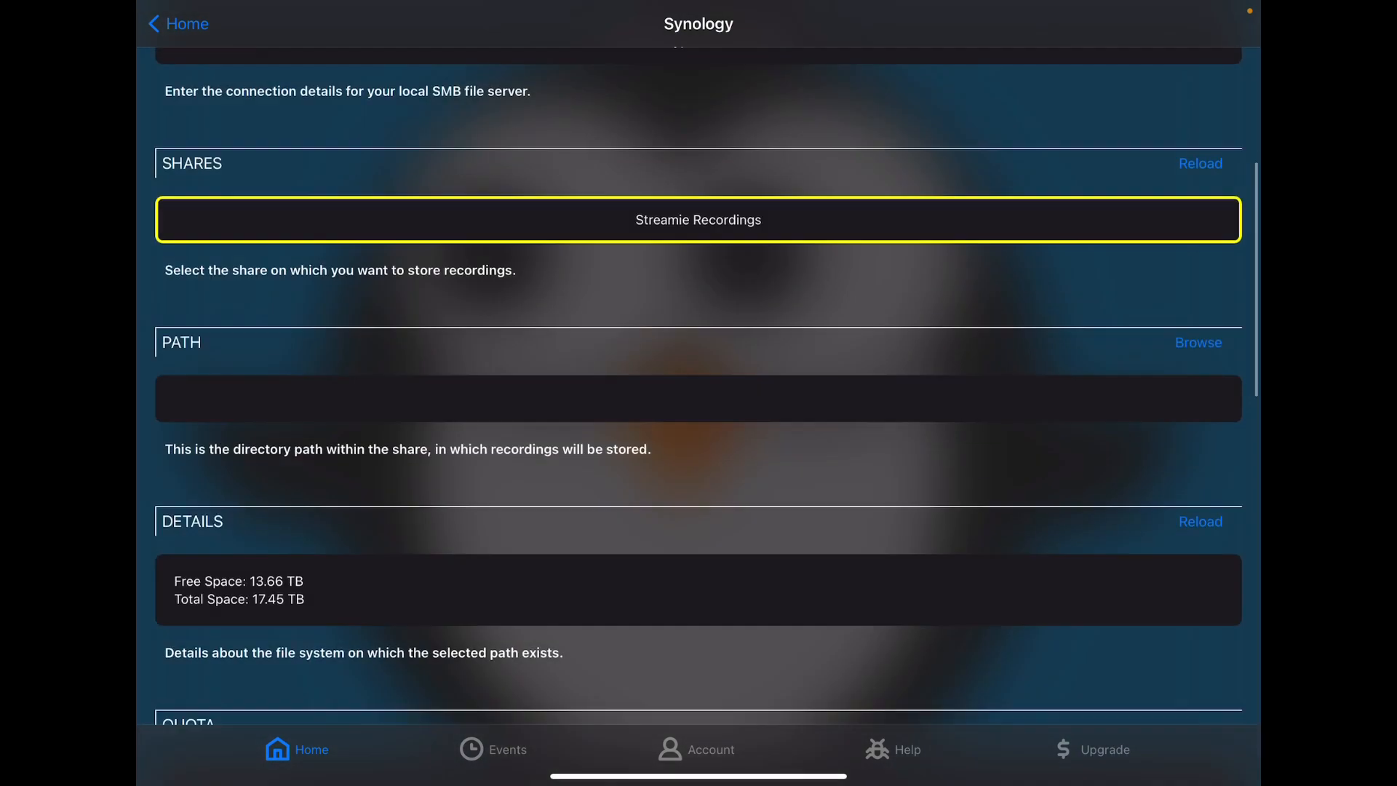
pyautogui.scroll(-3)
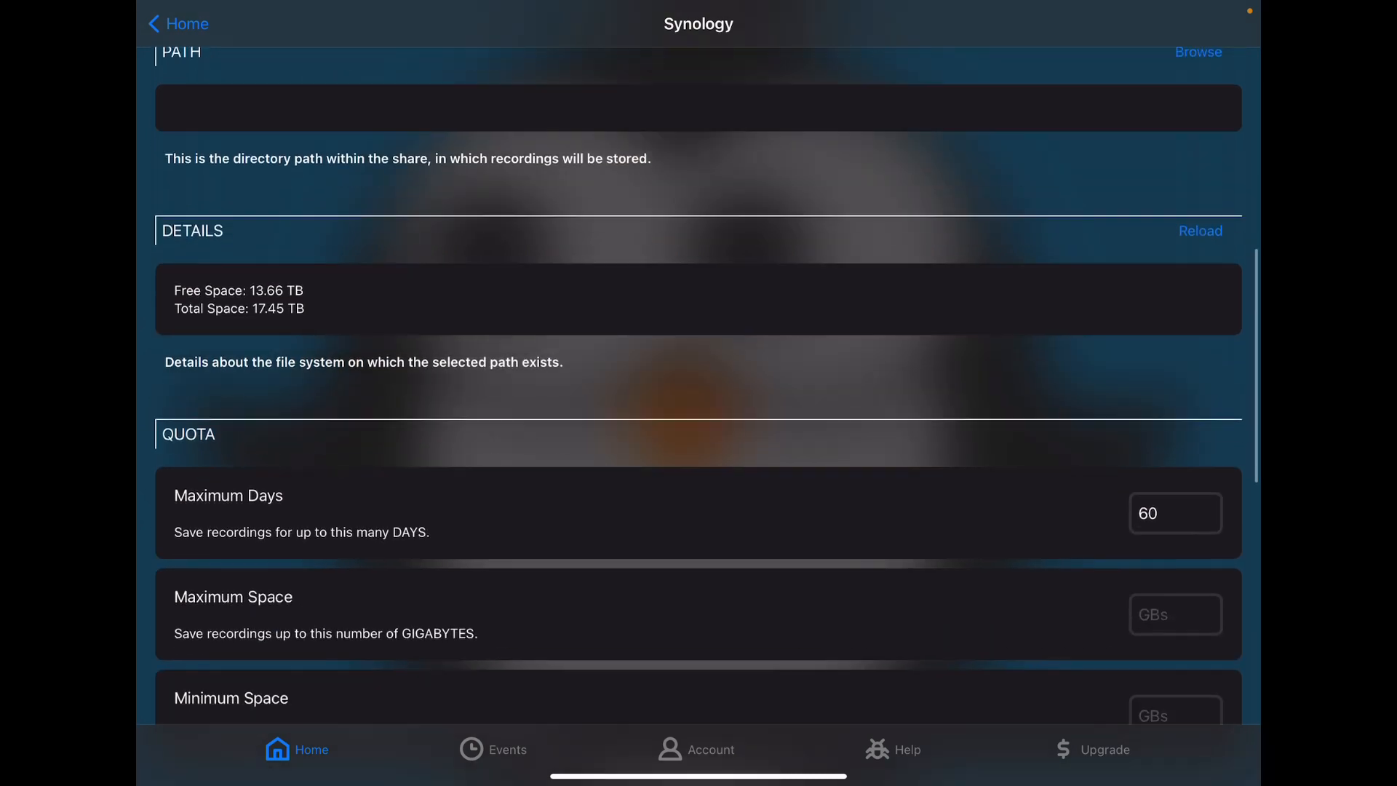
pyautogui.scroll(-3)
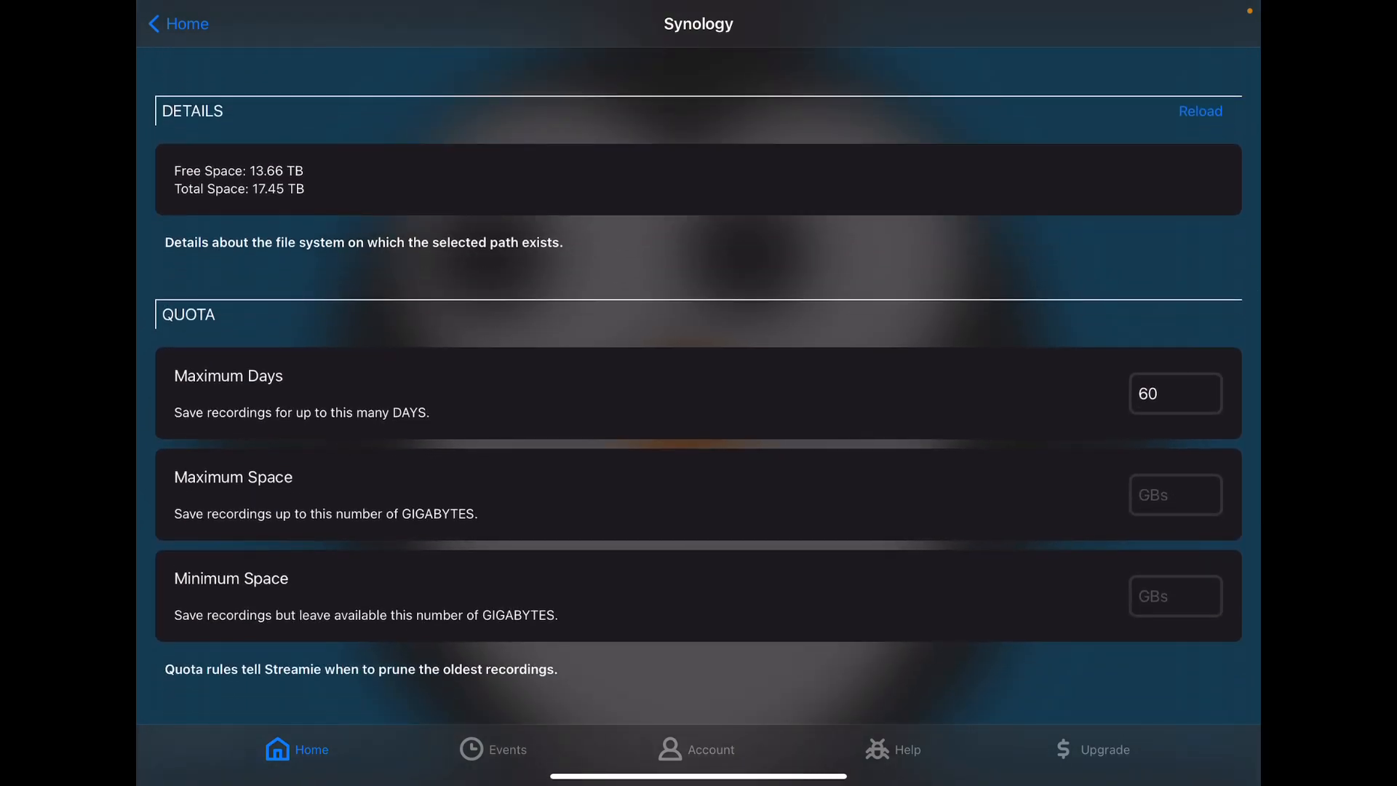
pyautogui.scroll(-3)
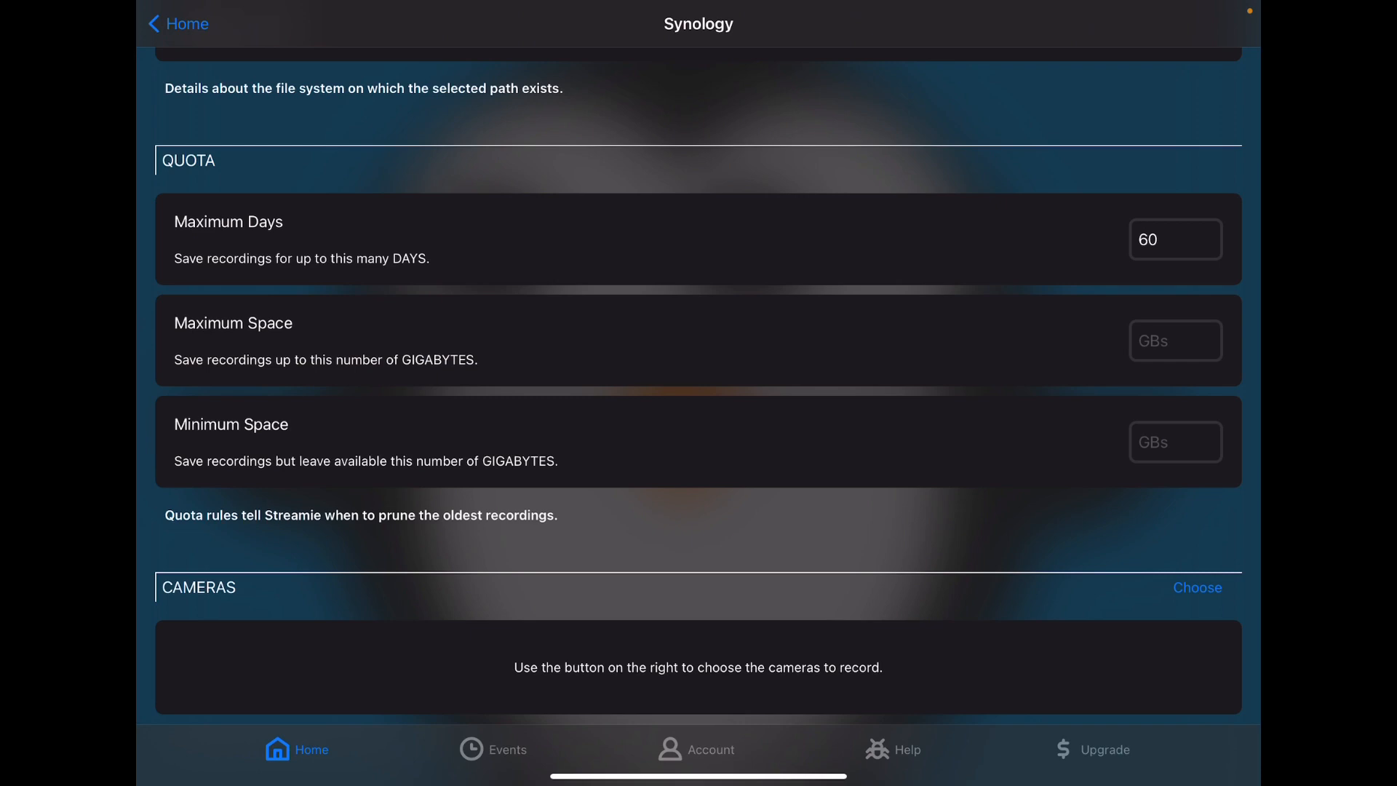
pyautogui.scroll(-3)
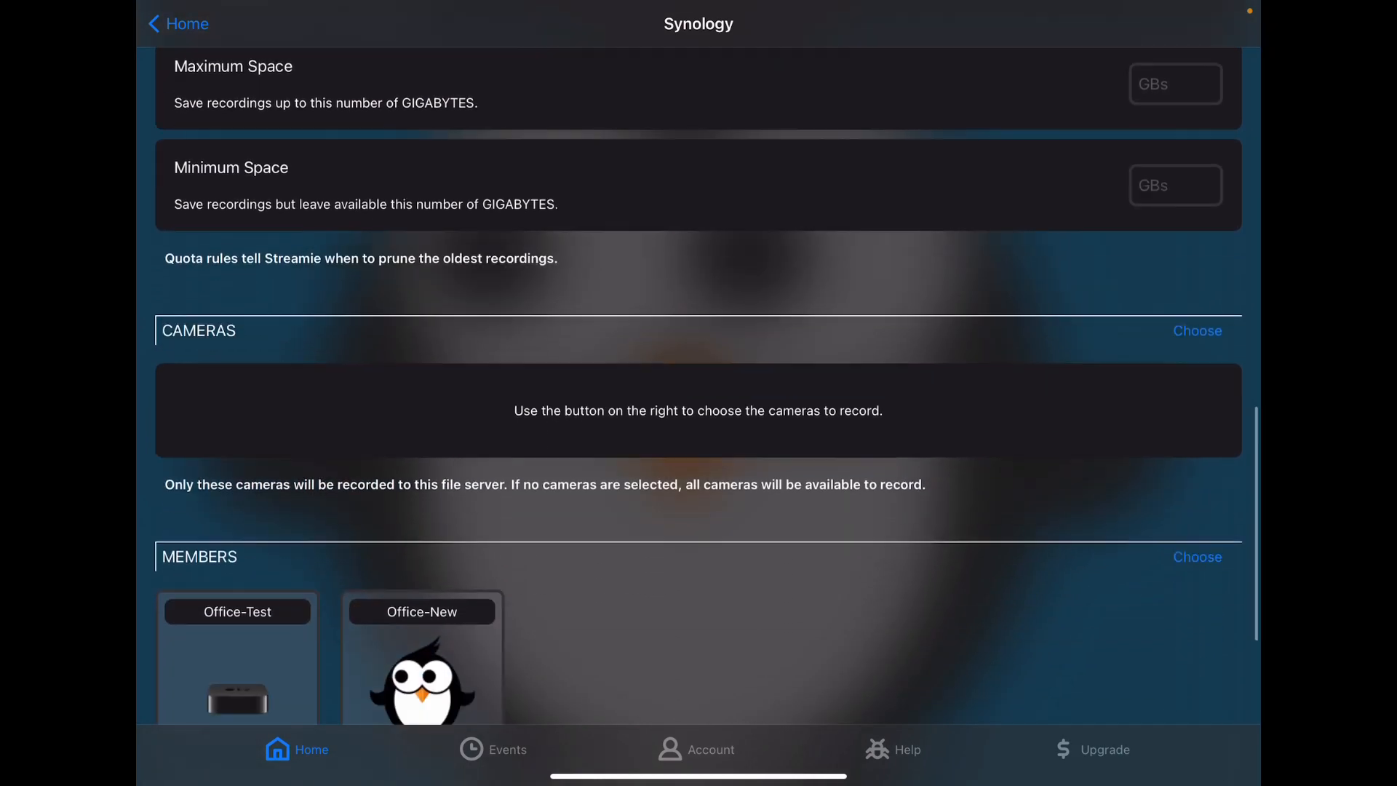
# - Look at the Cameras chooser without picking any, review Office-Test/Office-New members, and return to the file servers list
pyautogui.click(1196, 330)
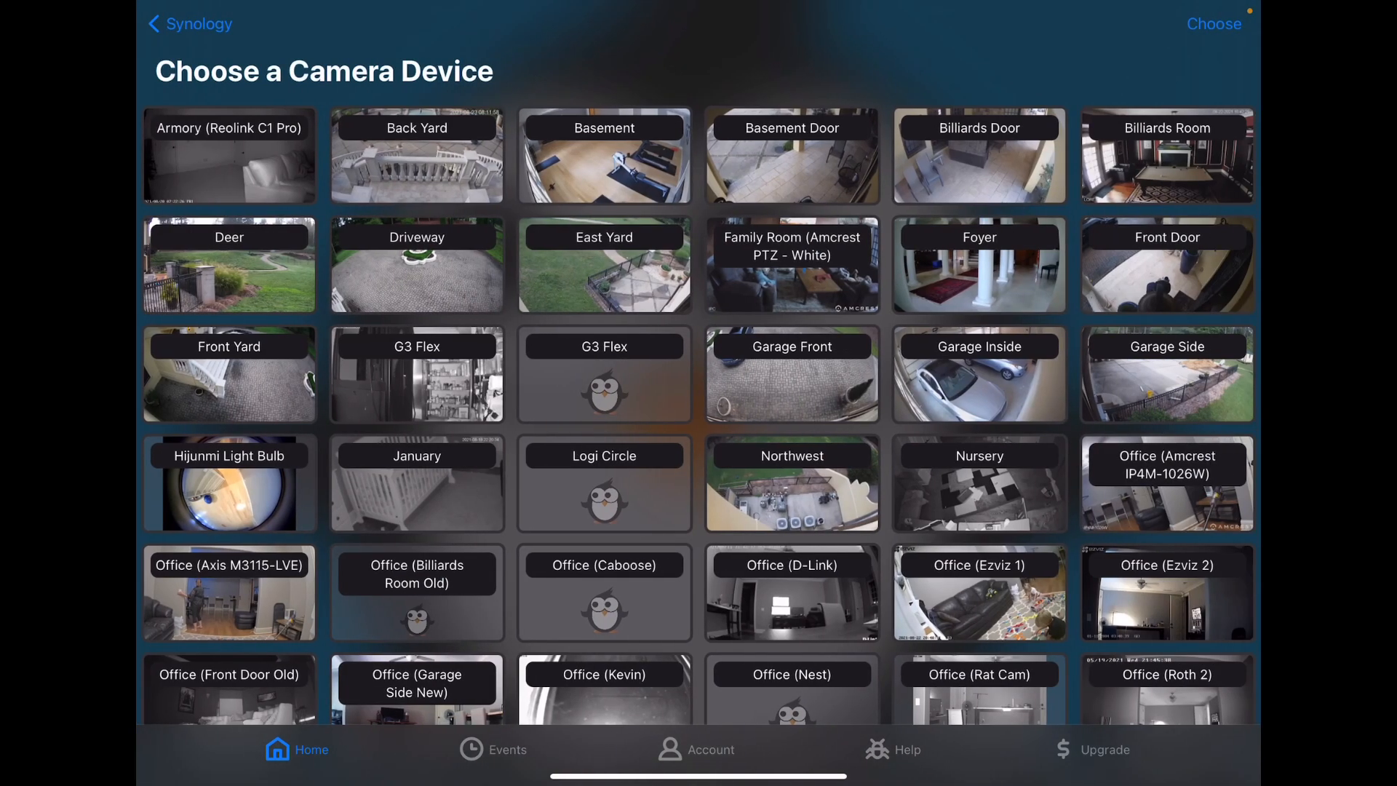
pyautogui.click(194, 24)
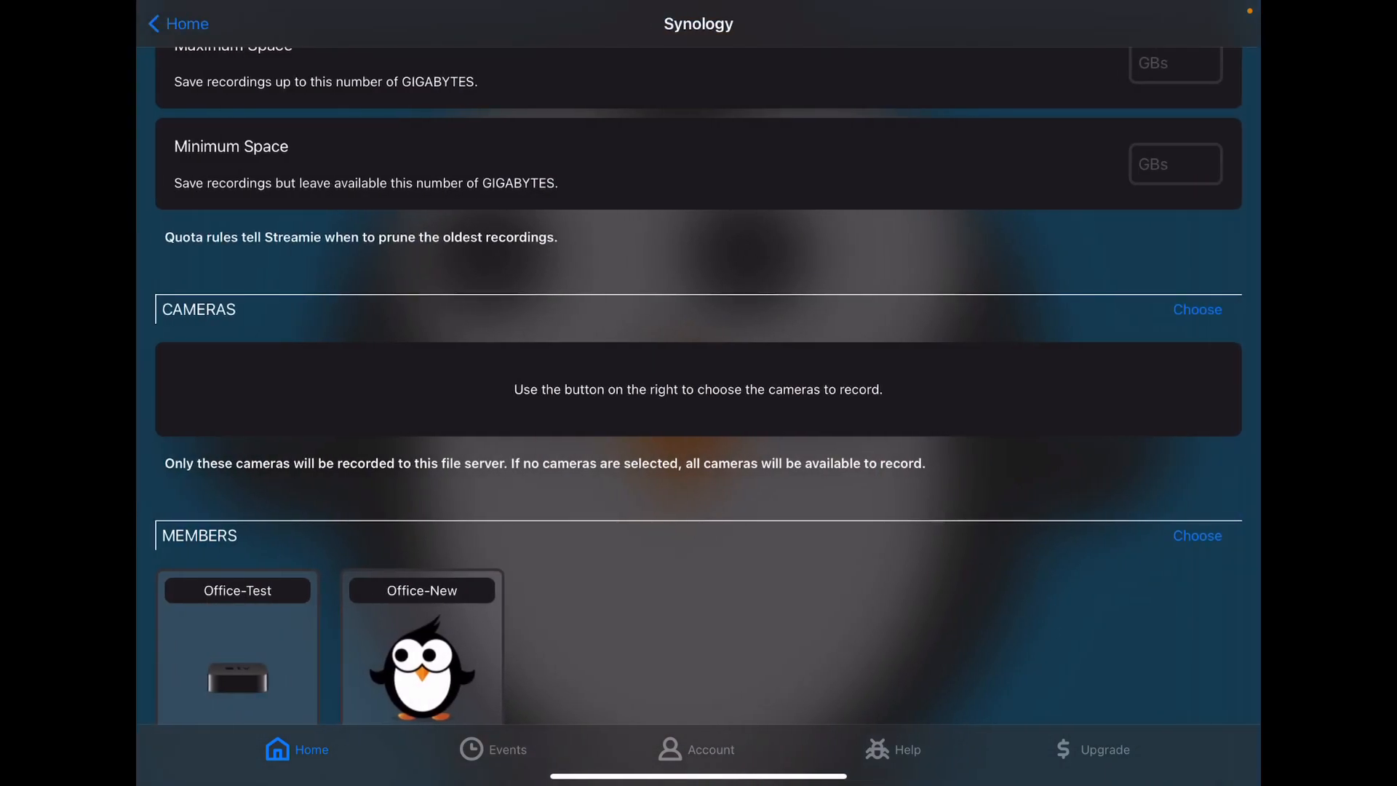
pyautogui.scroll(-3)
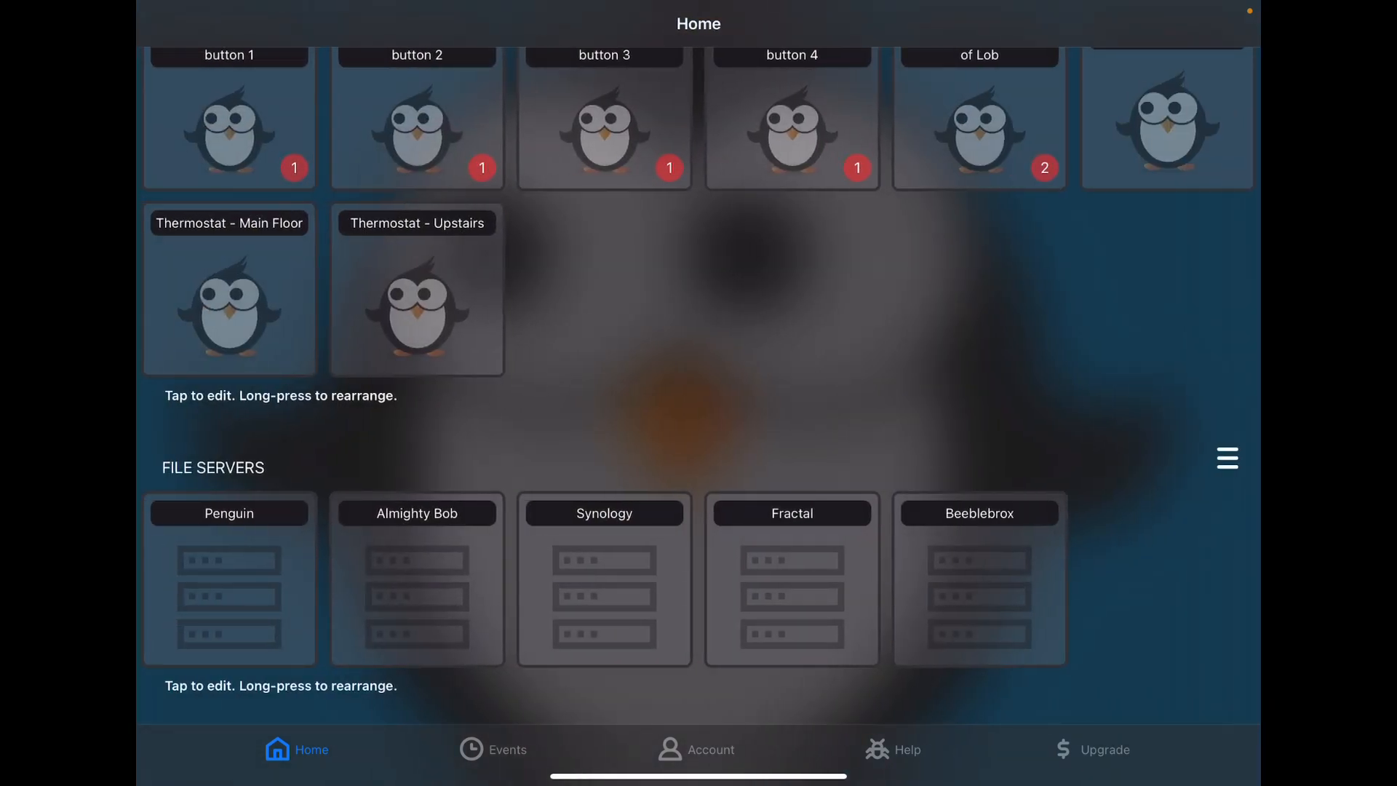
pyautogui.click(1226, 457)
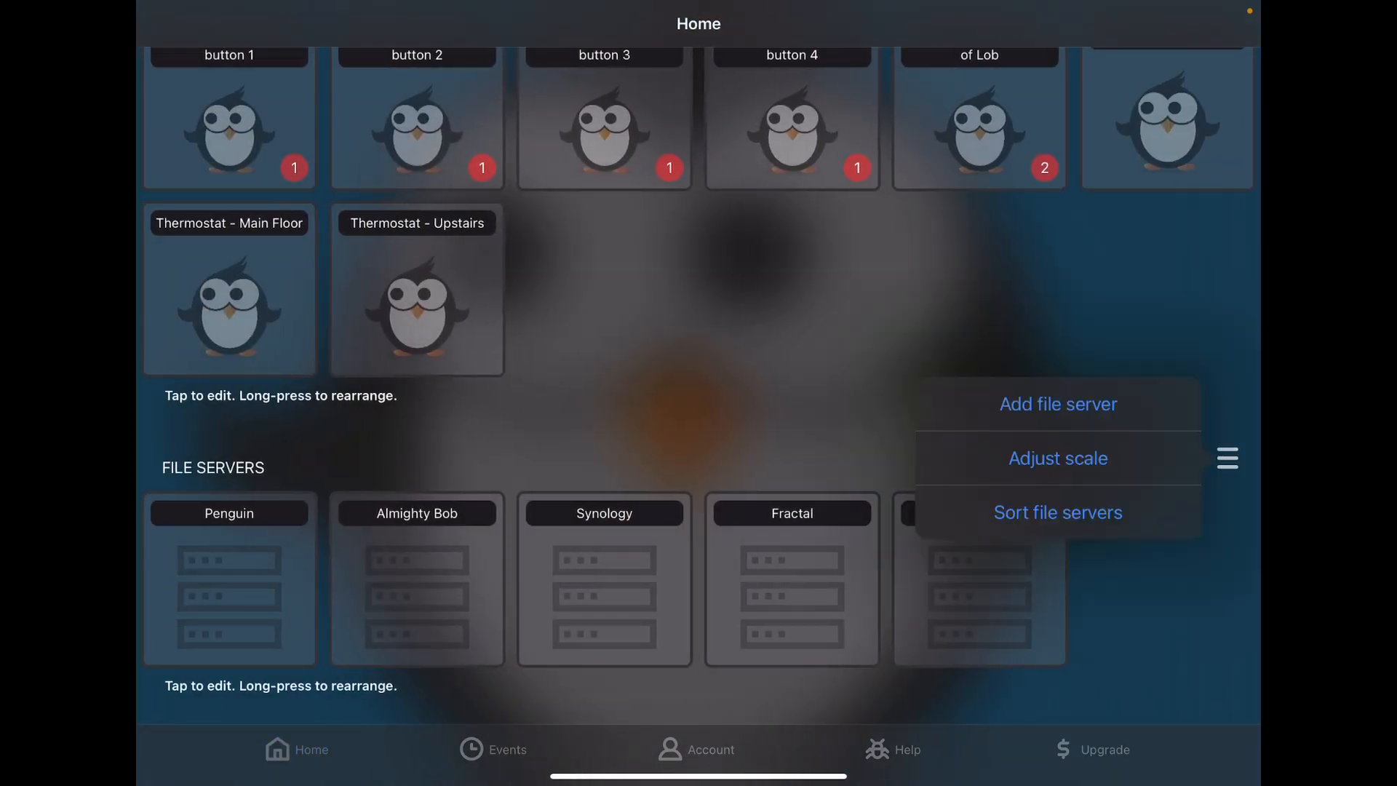
pyautogui.click(1058, 404)
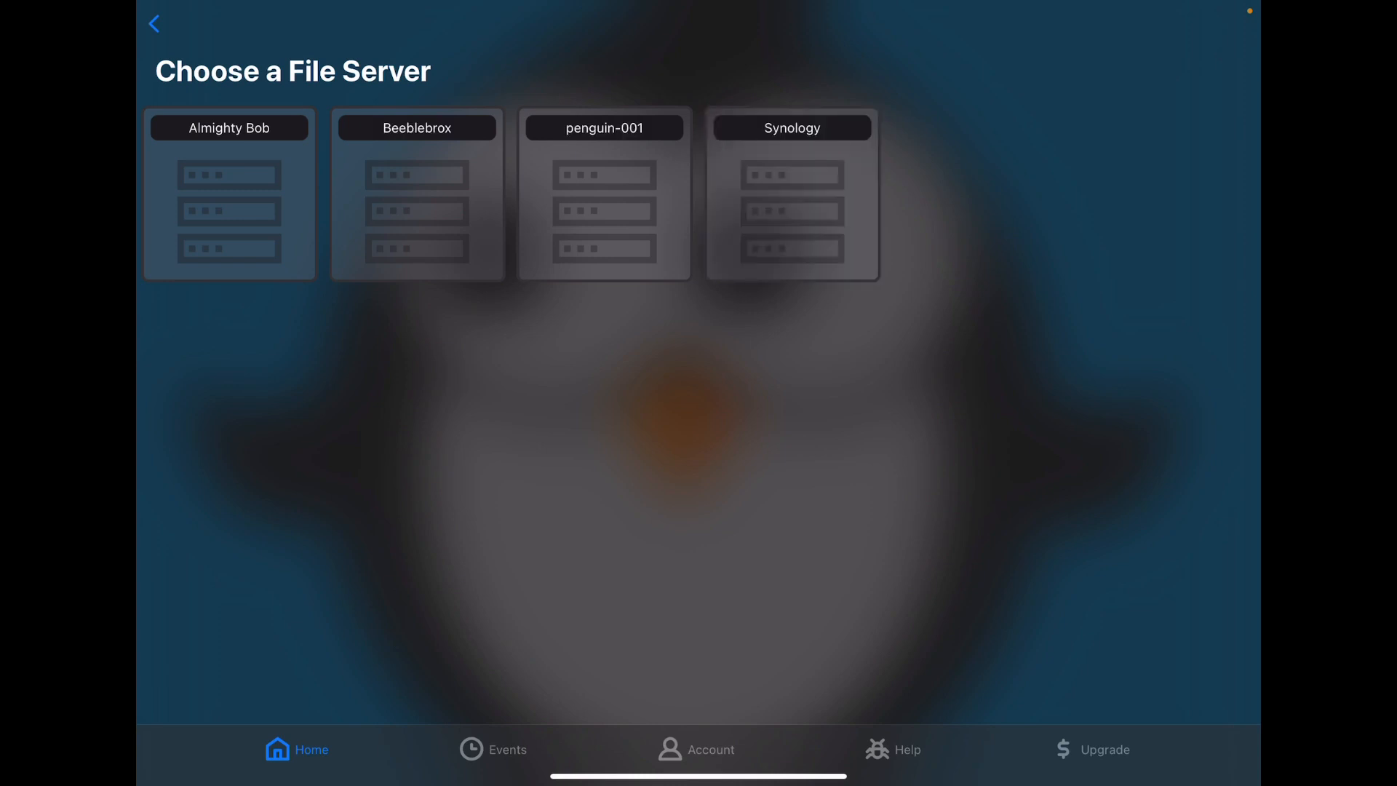
pyautogui.click(793, 128)
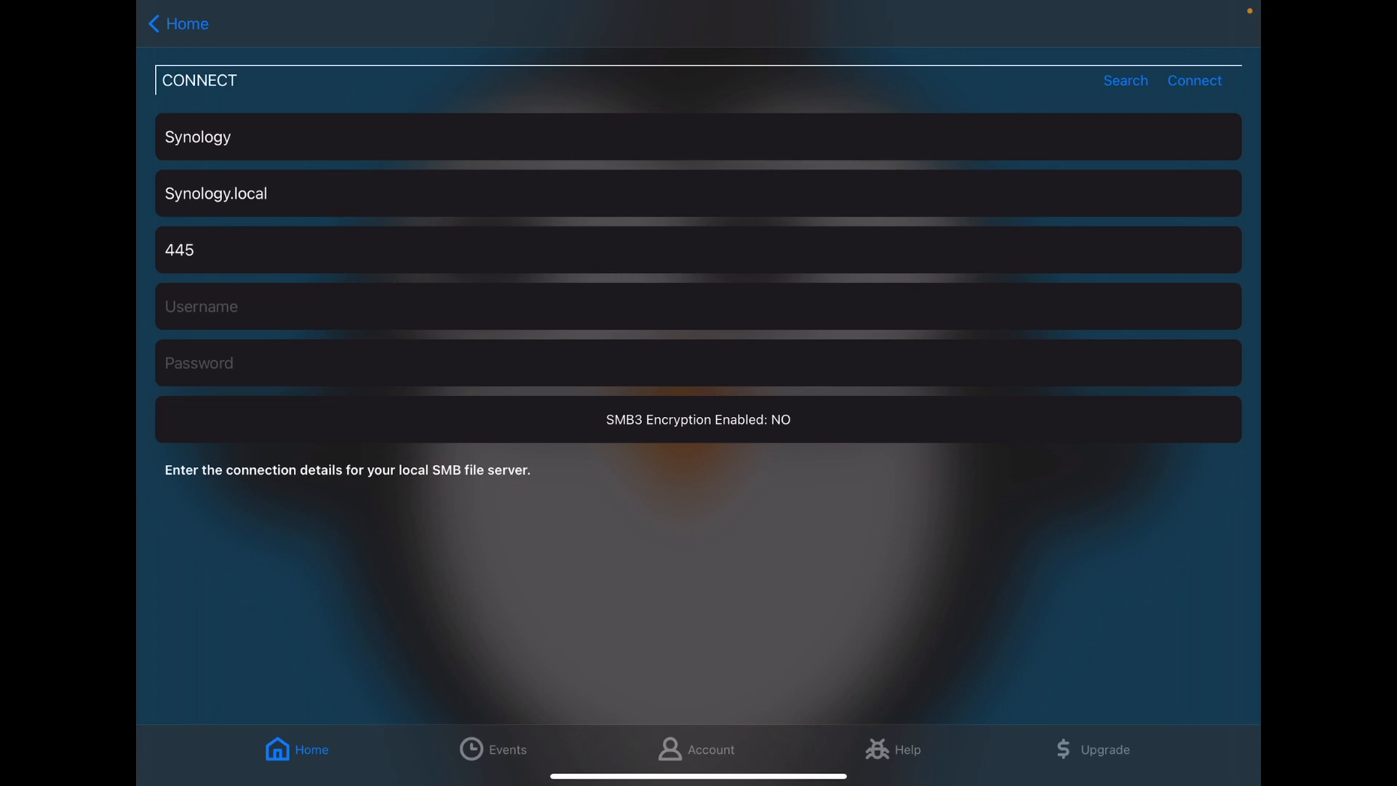
pyautogui.click(179, 24)
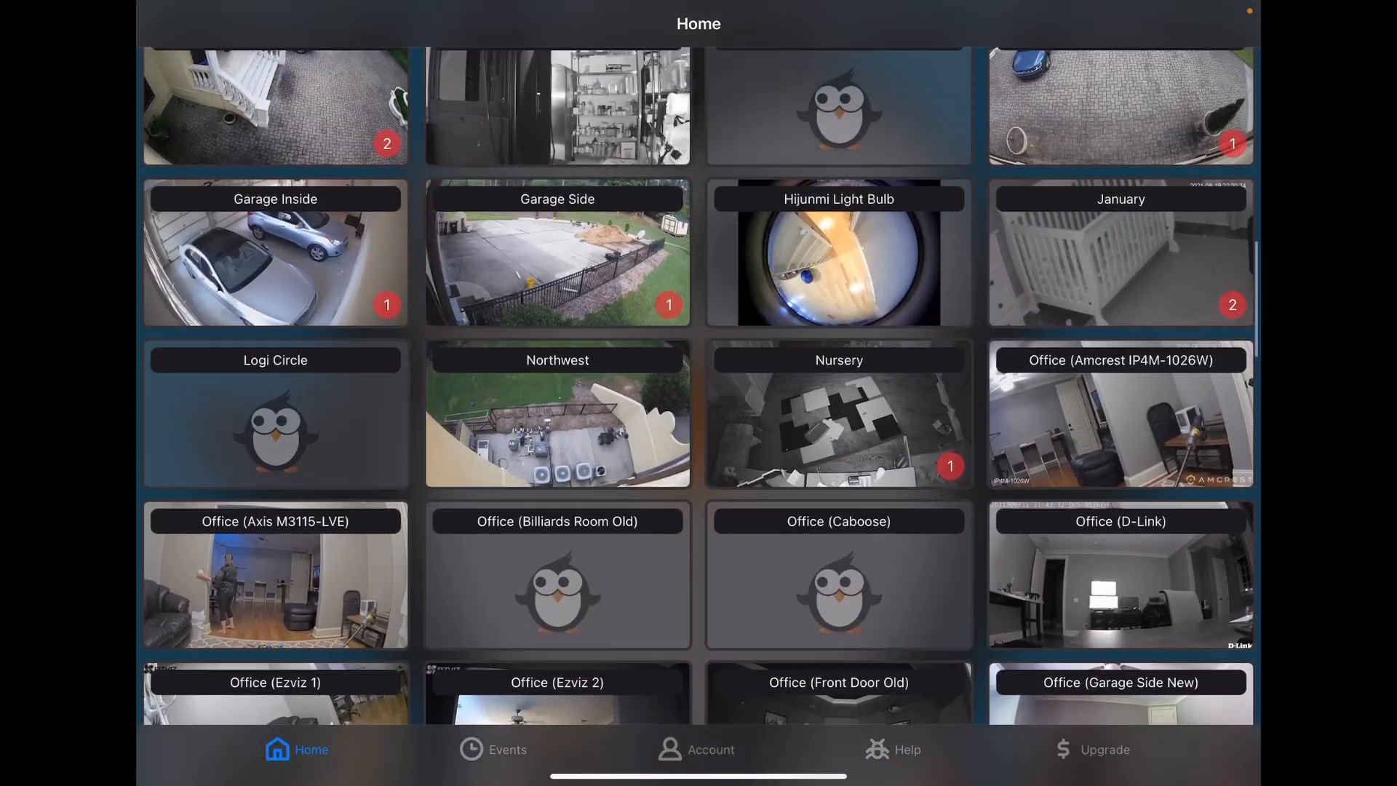
pyautogui.scroll(3)
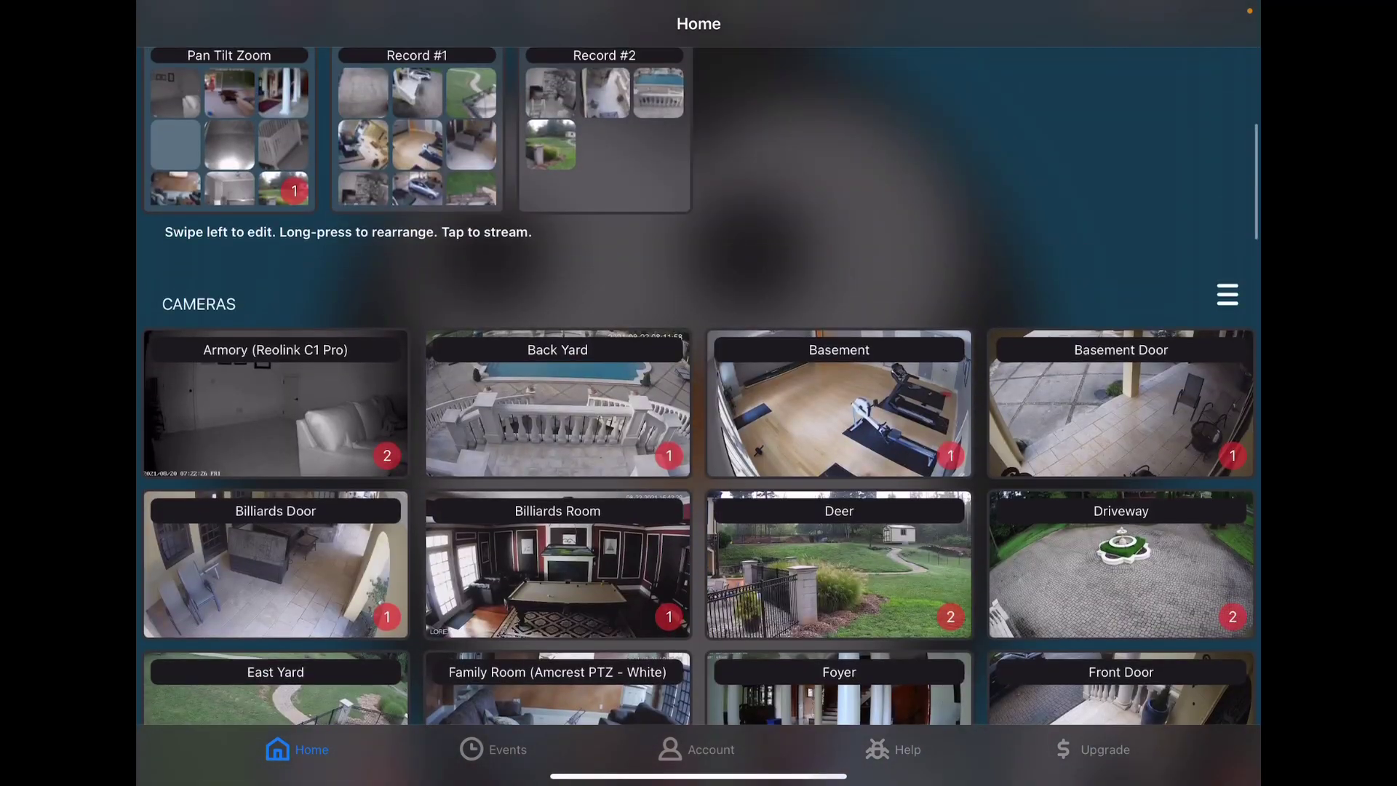
pyautogui.click(1227, 294)
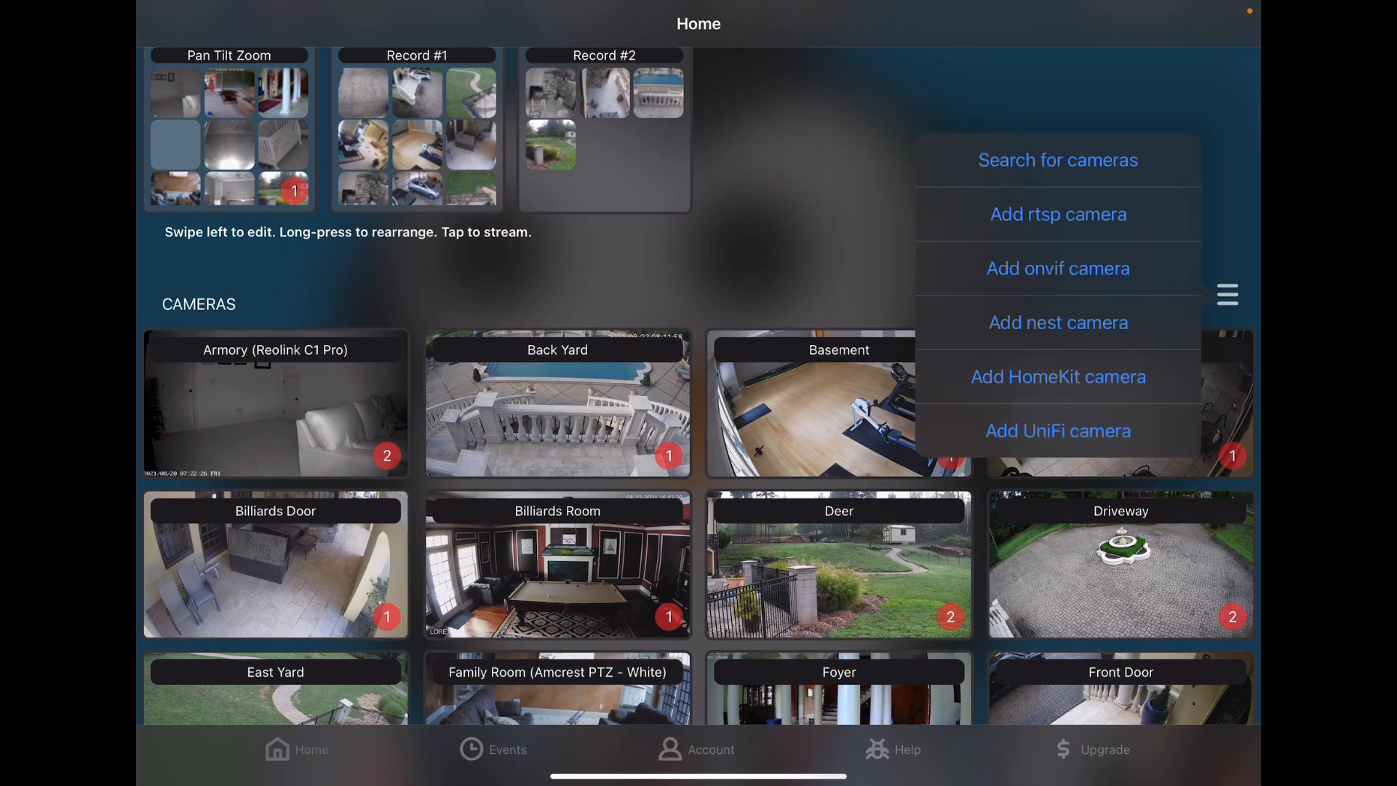
pyautogui.click(1056, 160)
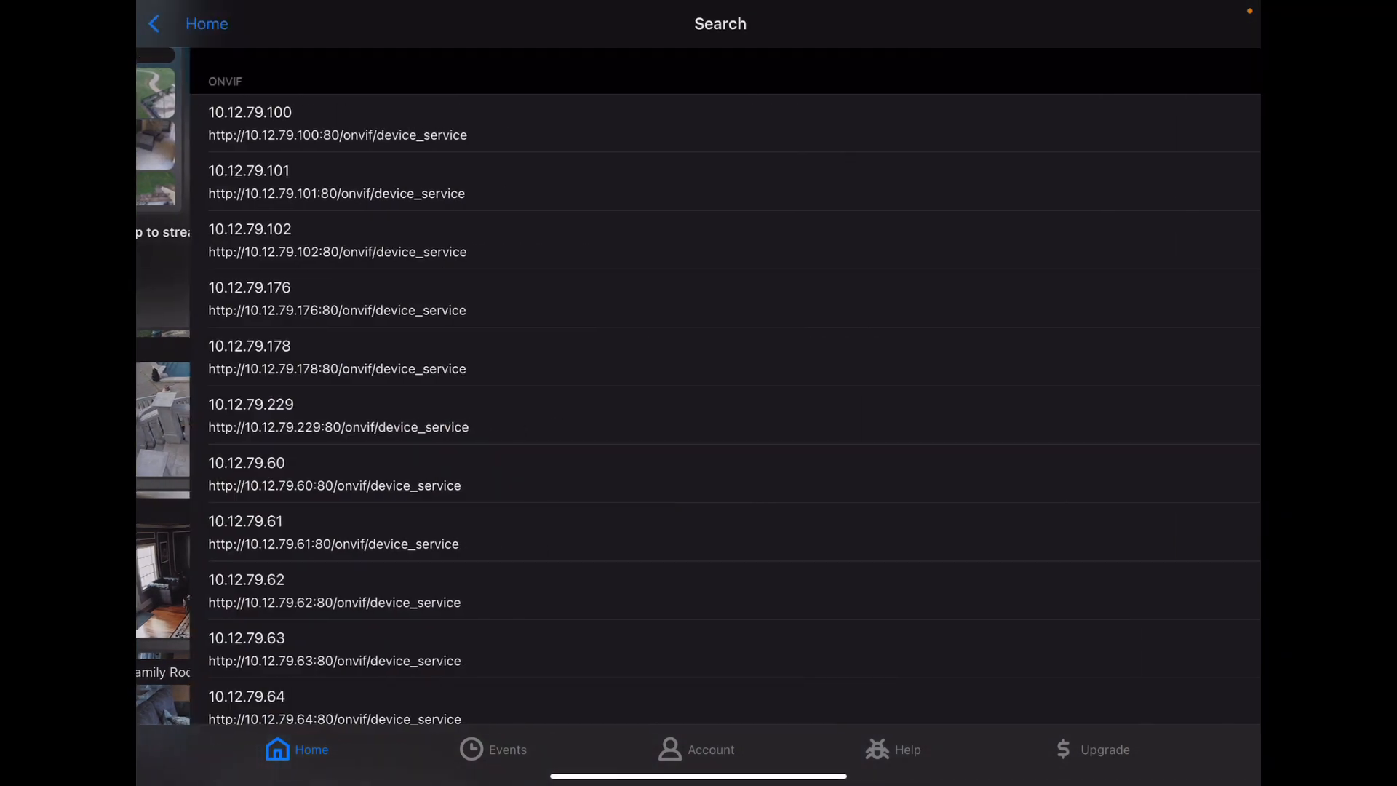
pyautogui.scroll(-3)
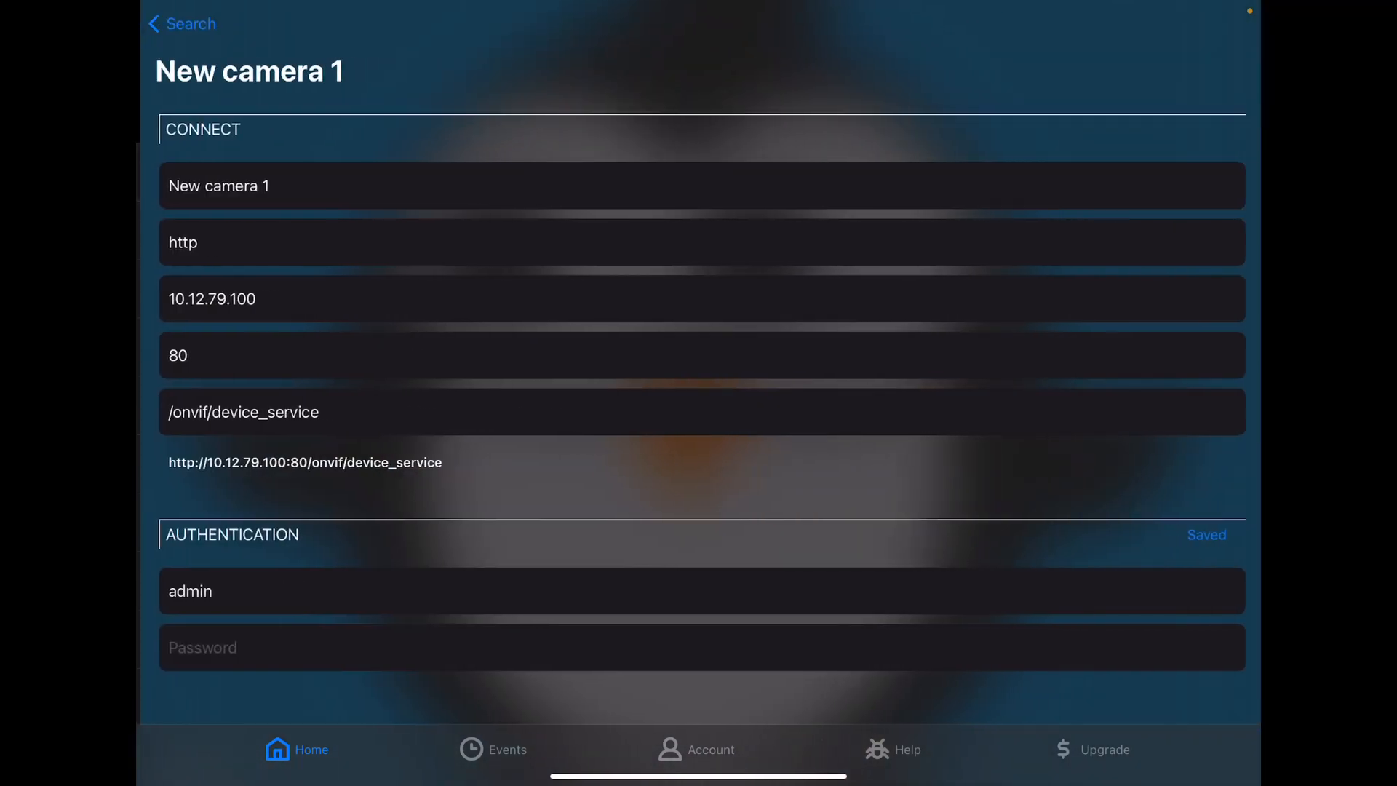
pyautogui.scroll(-3)
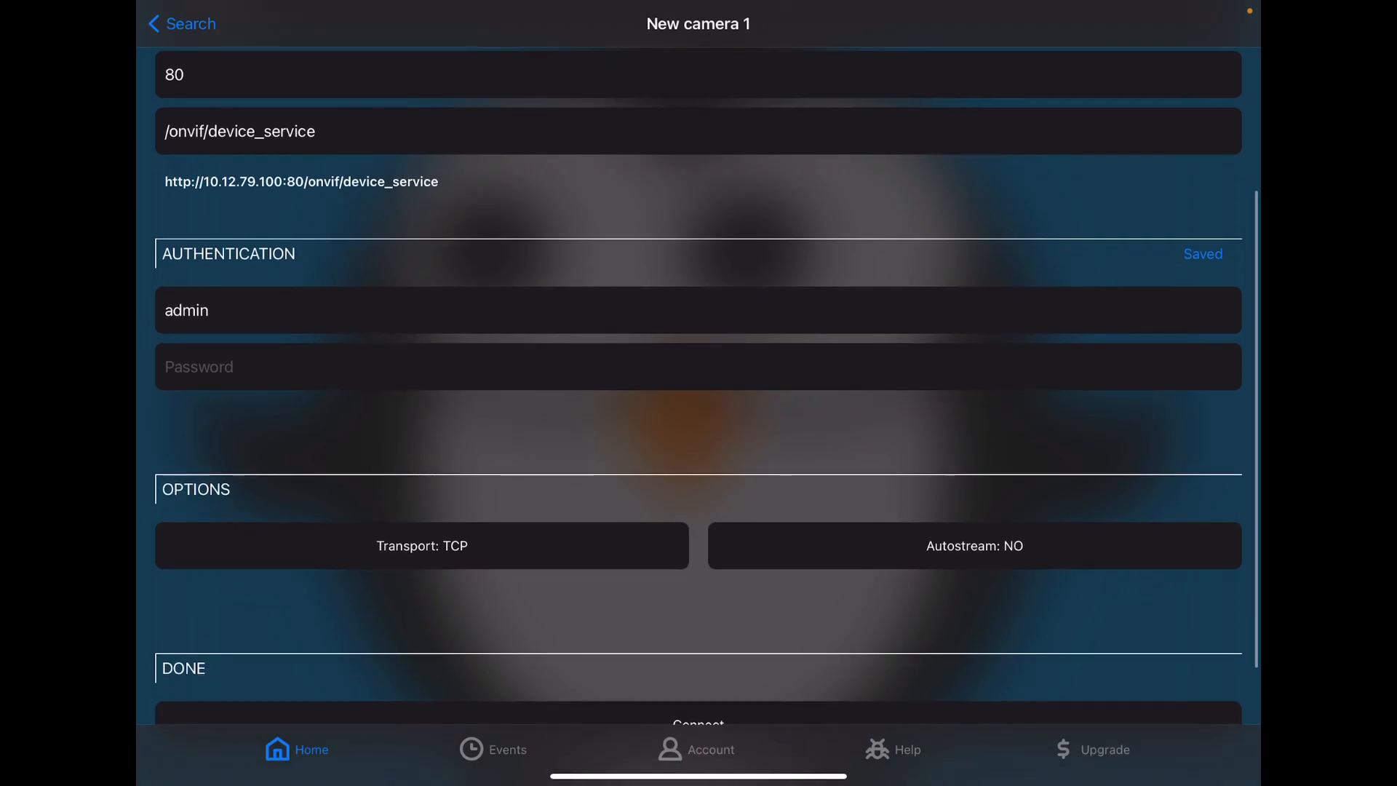
pyautogui.click(179, 24)
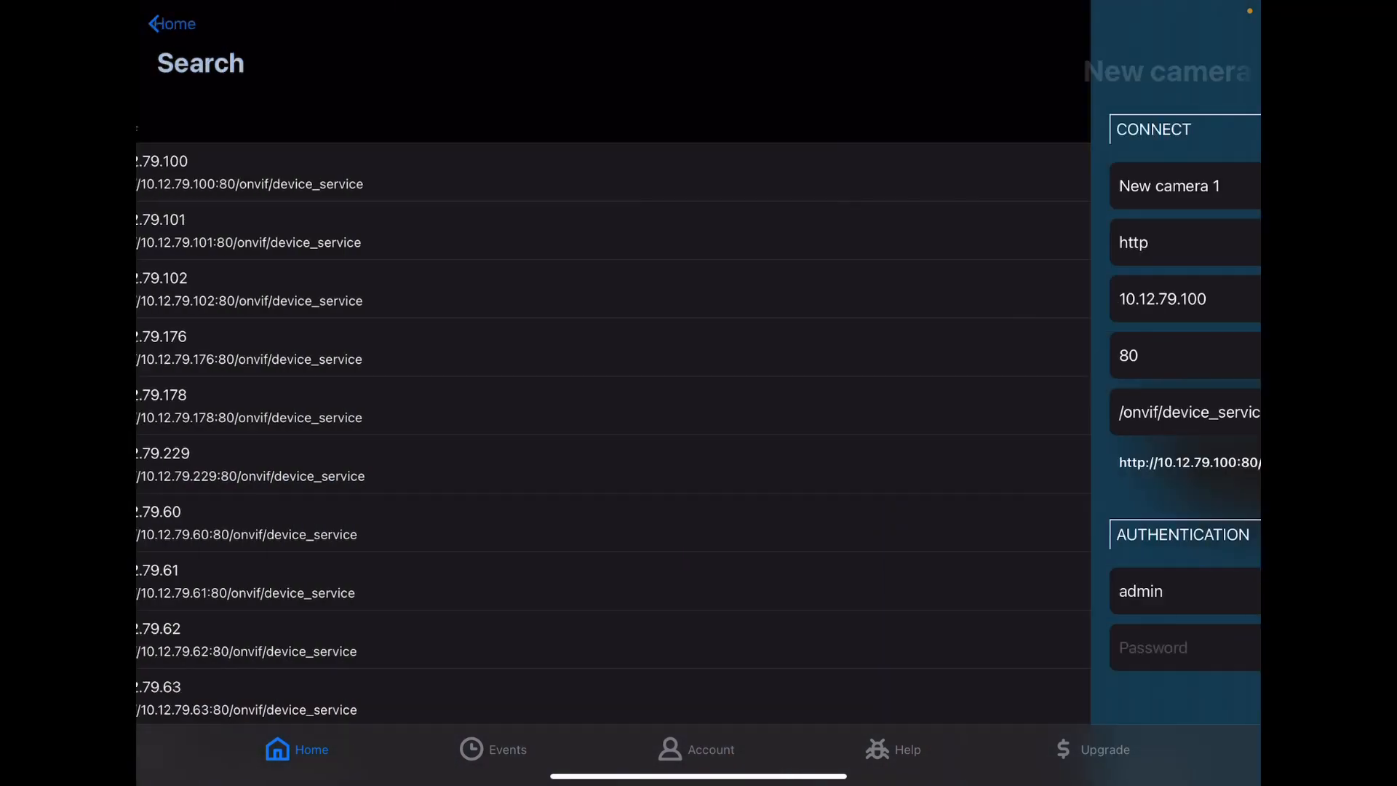
pyautogui.click(171, 24)
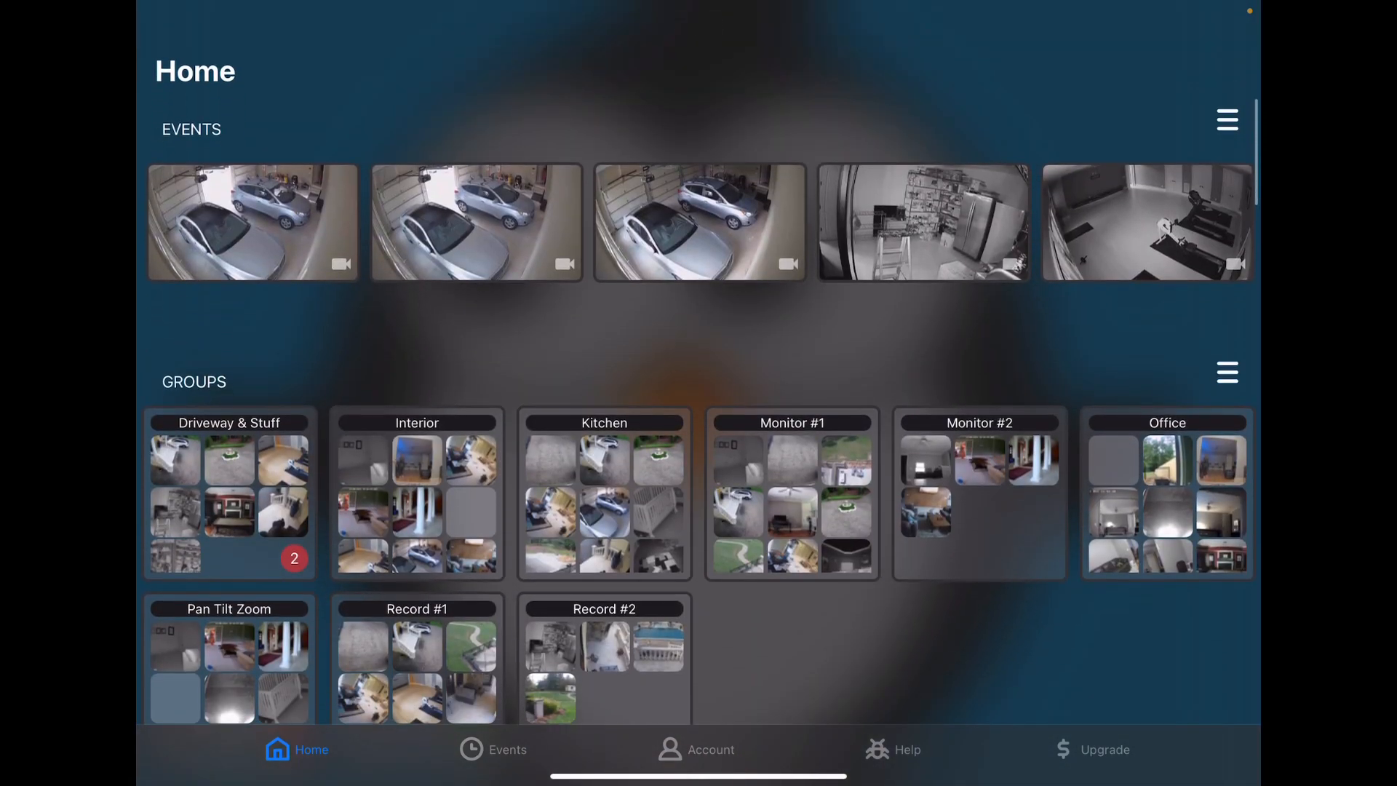
# - Filter the Events list to show only Driveway camera motion events
pyautogui.click(491, 749)
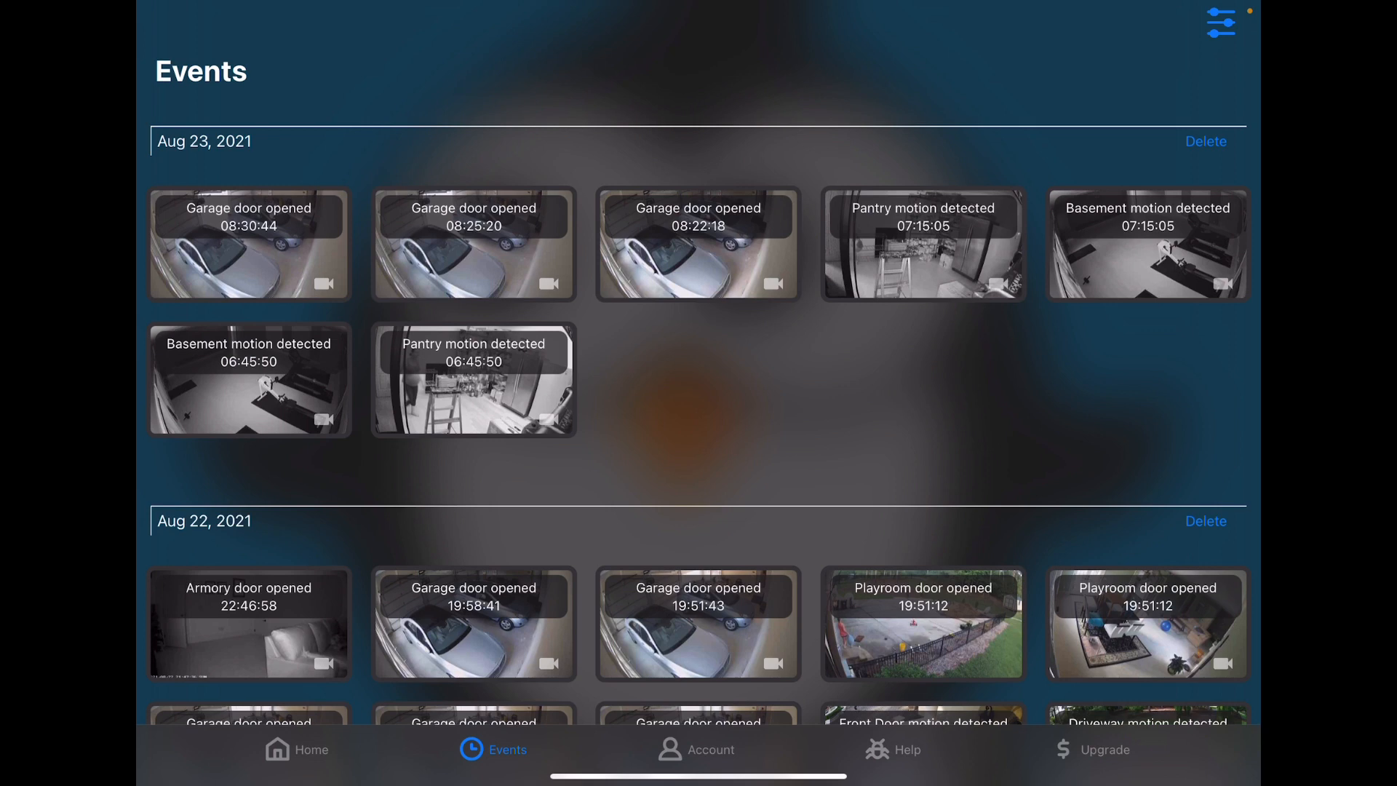
pyautogui.click(248, 244)
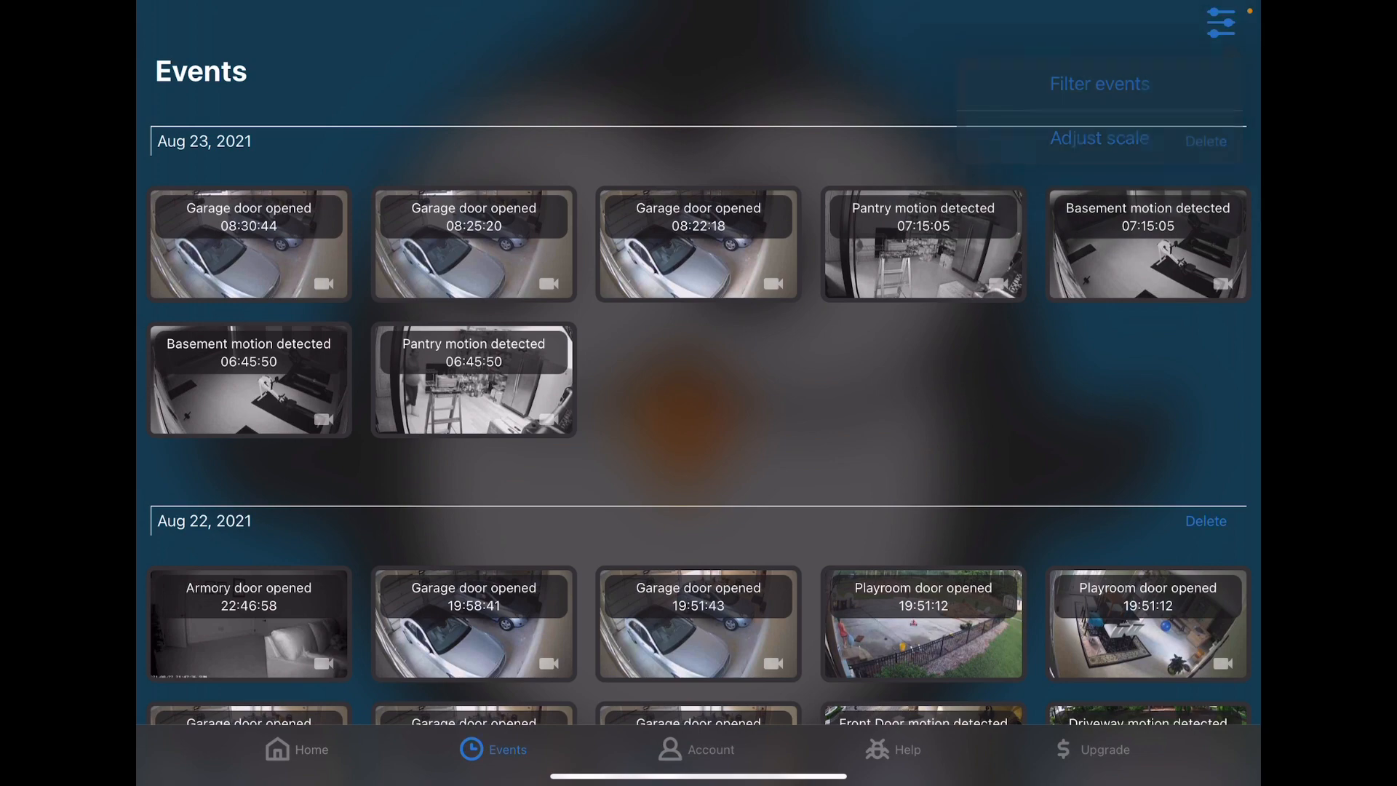
pyautogui.click(1100, 84)
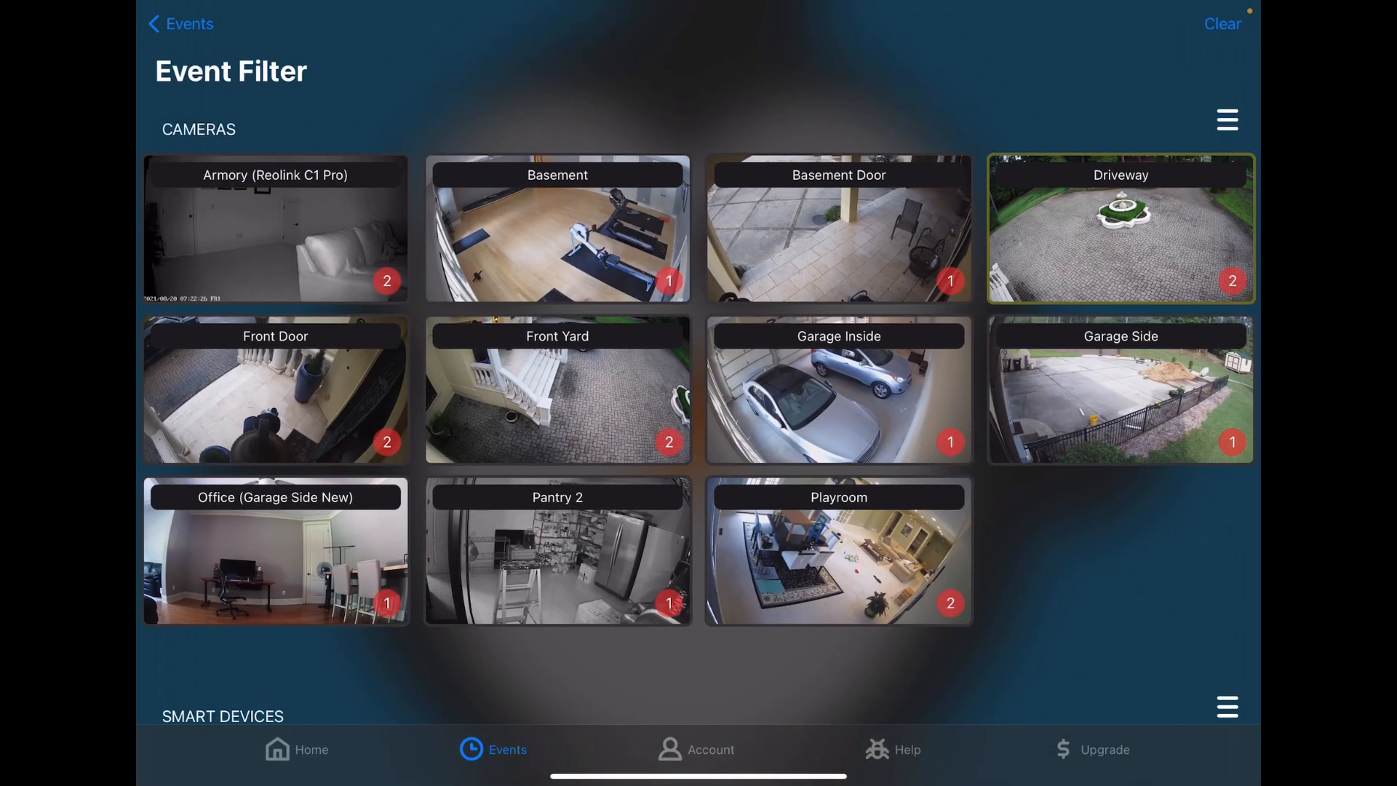
pyautogui.click(1121, 230)
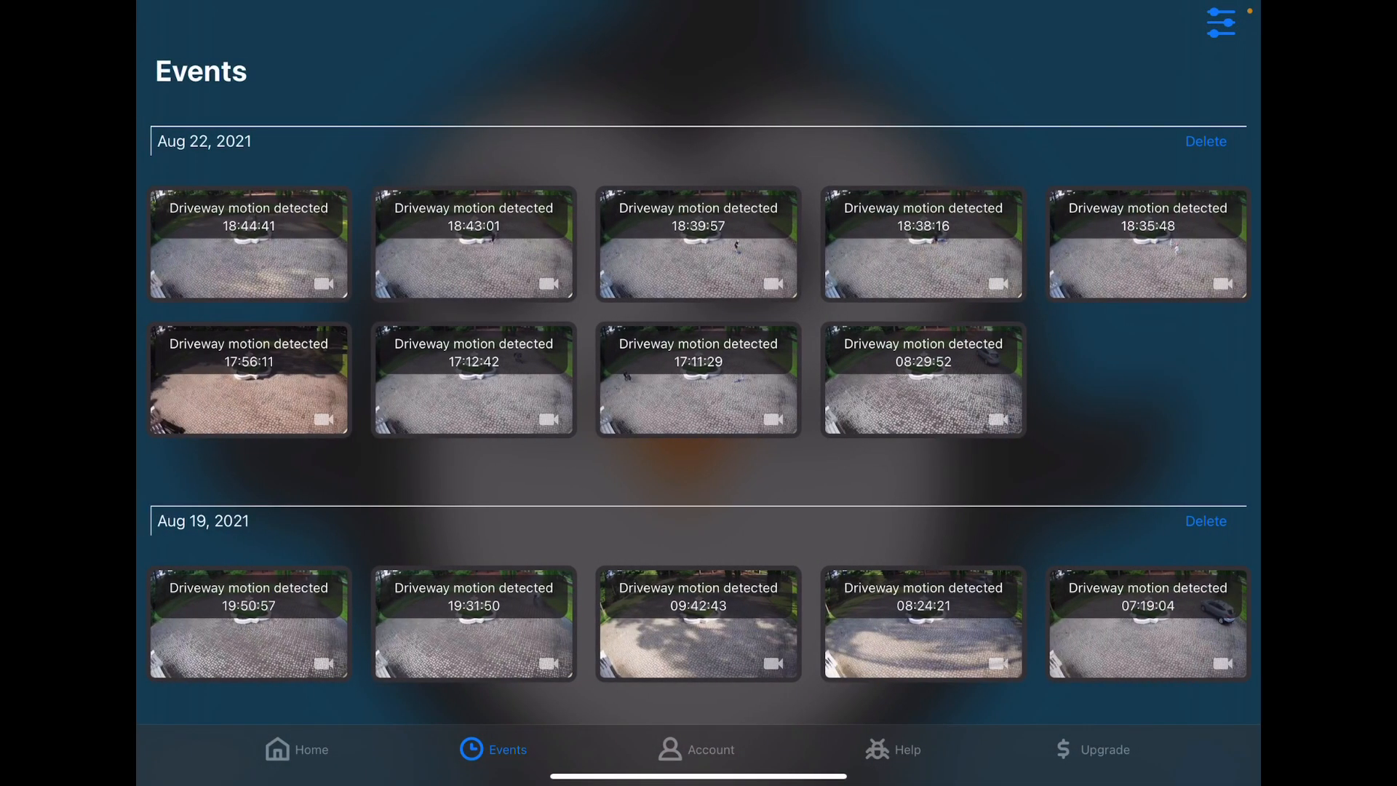
pyautogui.scroll(-3)
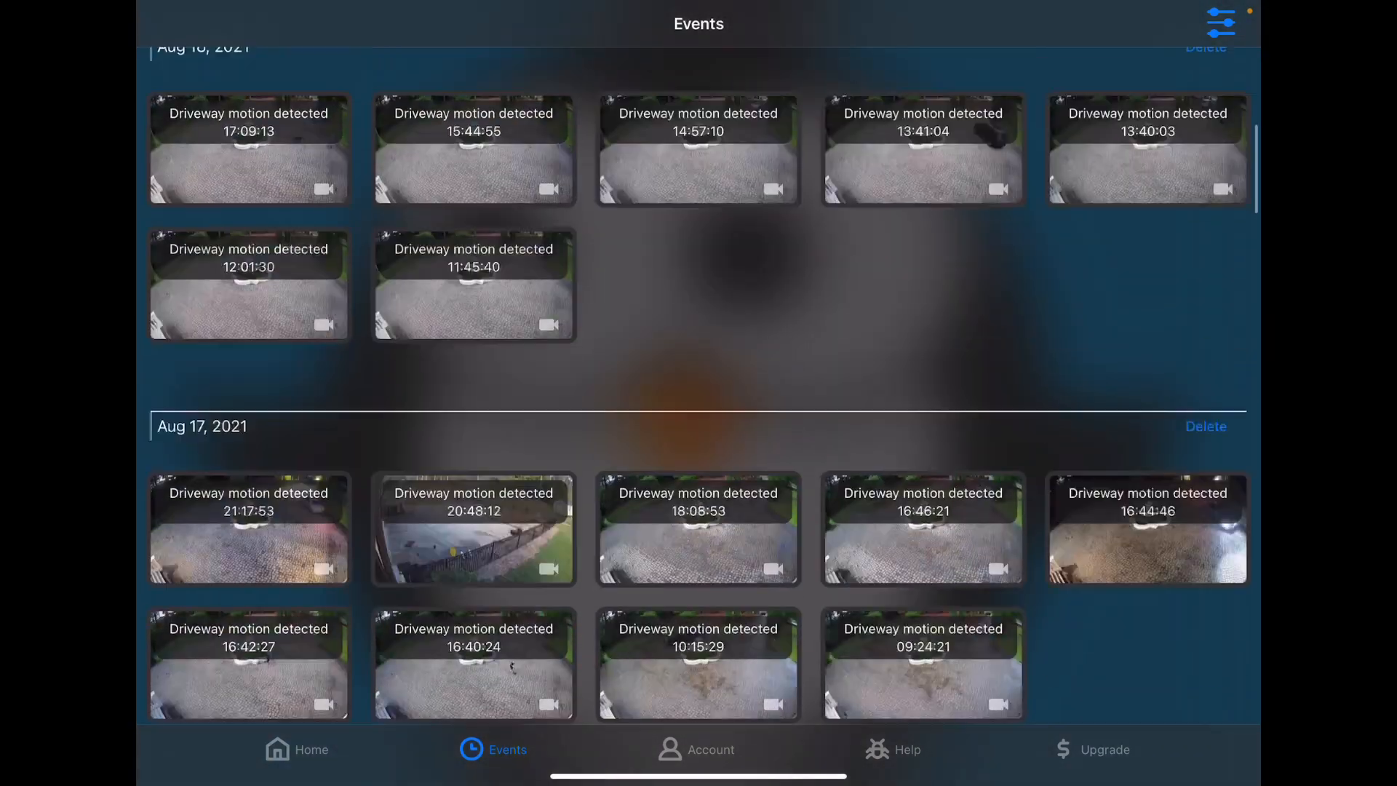
# - Clear the Driveway filter so all cameras' events show, then go to the Account page
pyautogui.click(1220, 20)
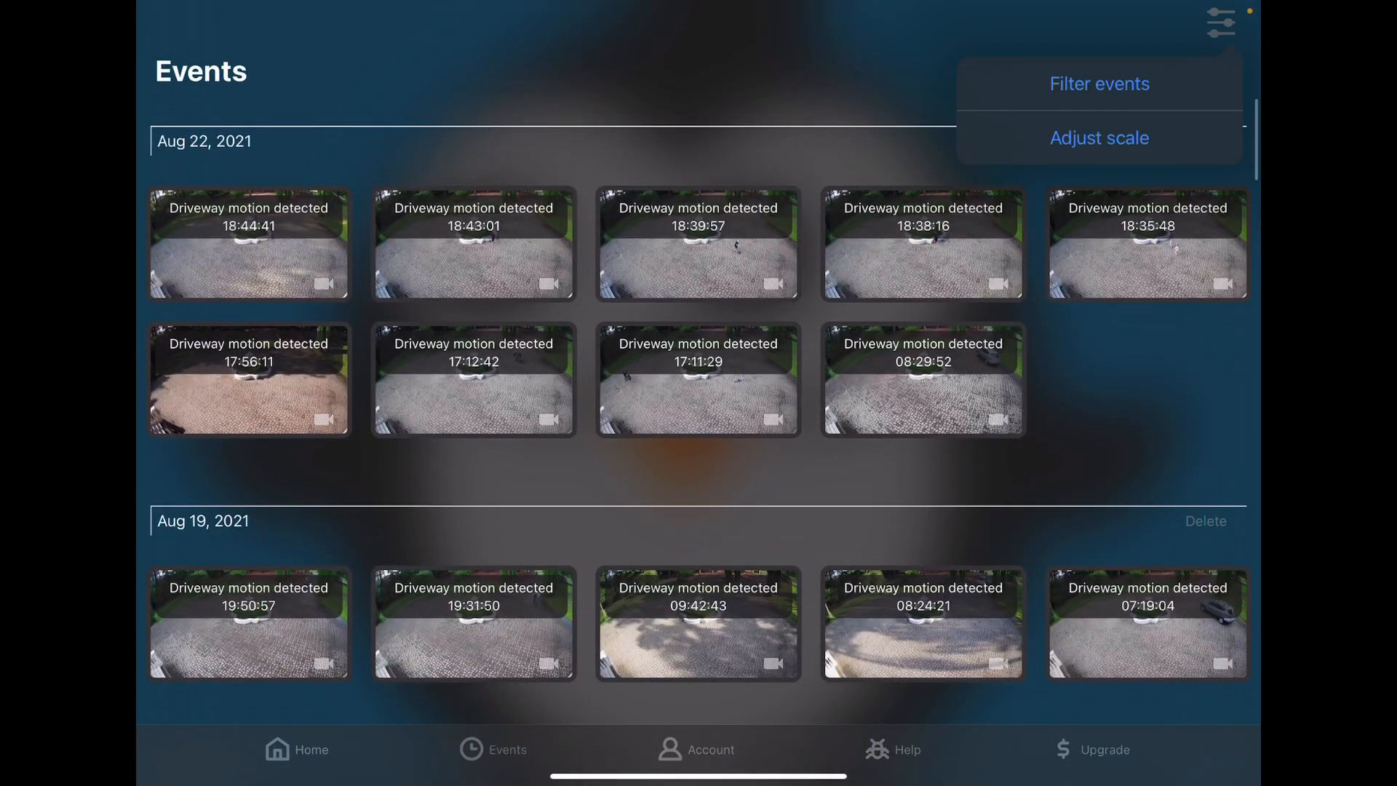
pyautogui.click(1099, 83)
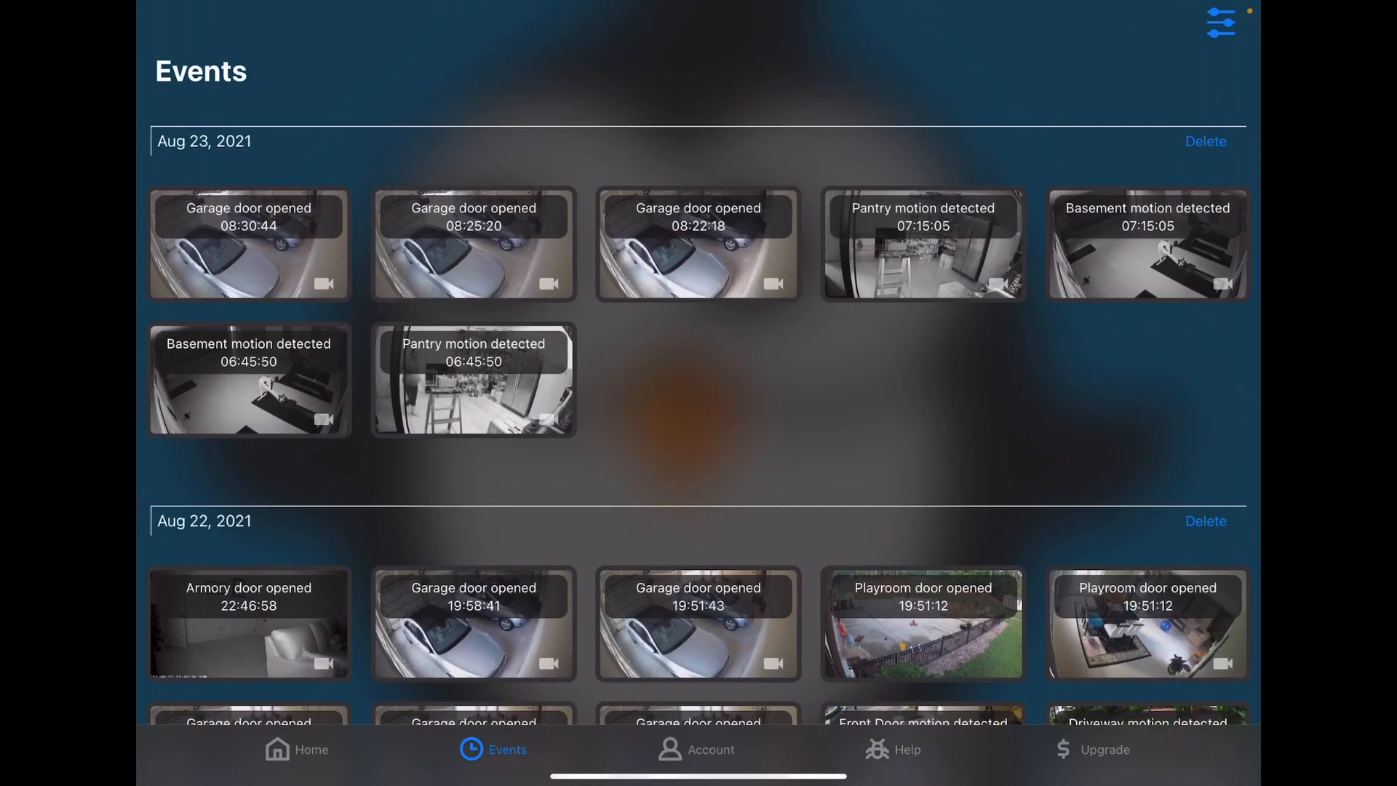
pyautogui.scroll(-3)
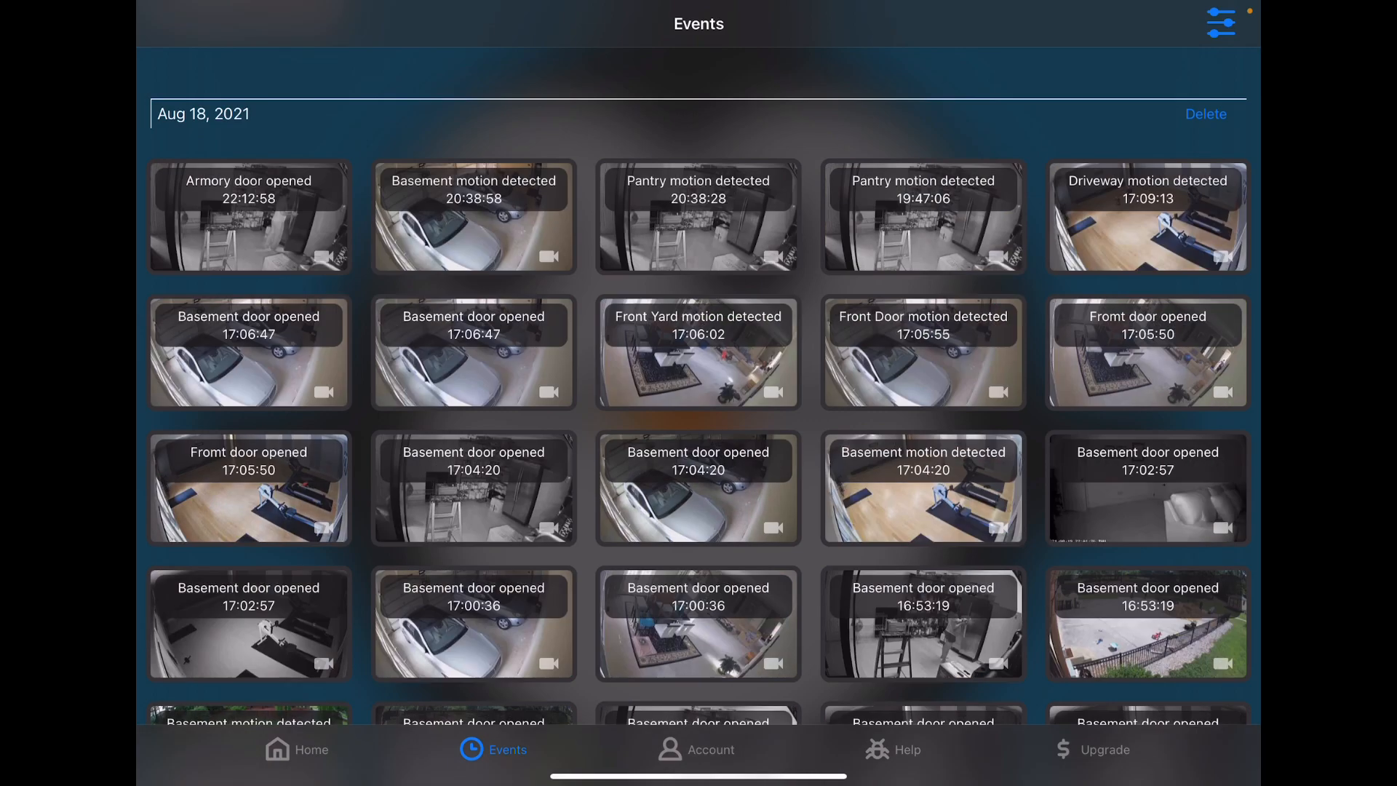
pyautogui.scroll(-3)
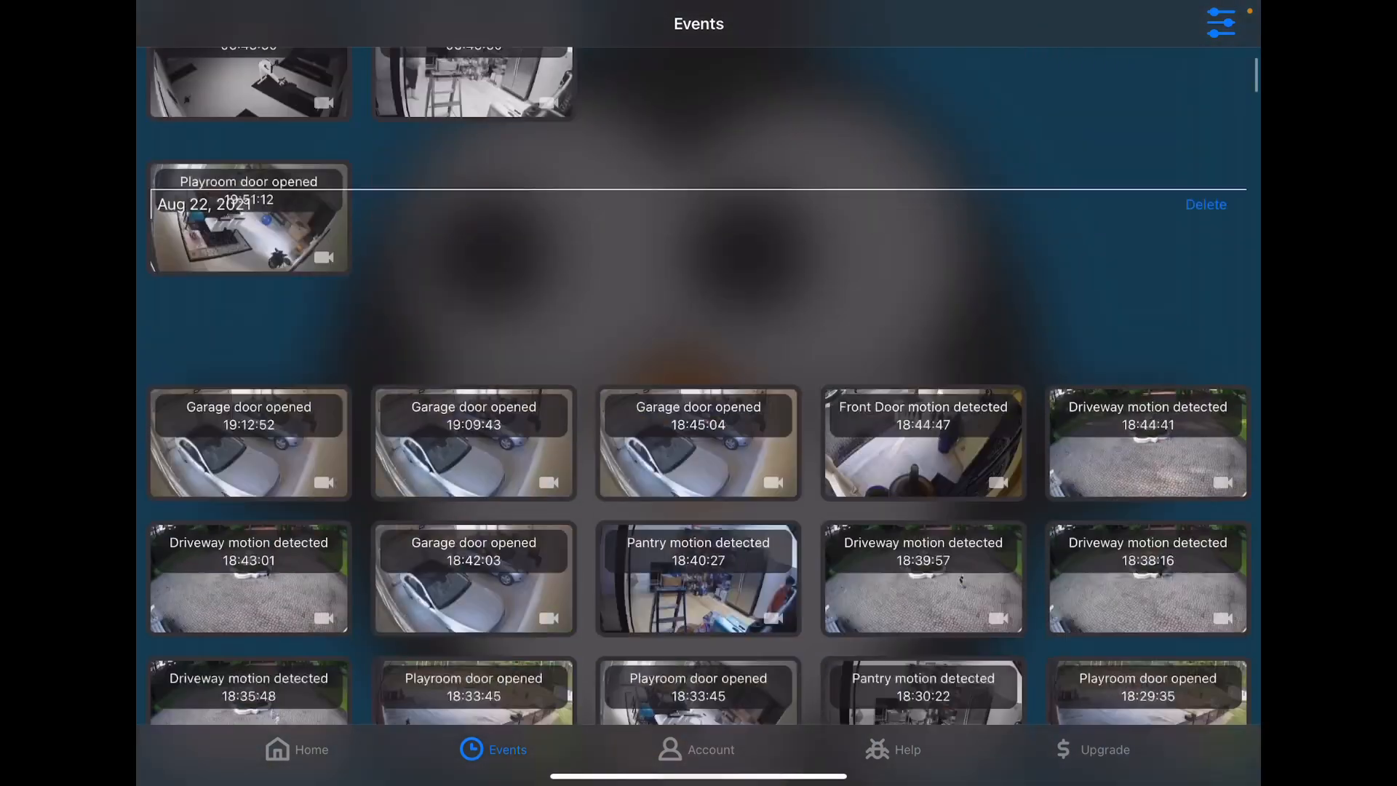
pyautogui.click(697, 749)
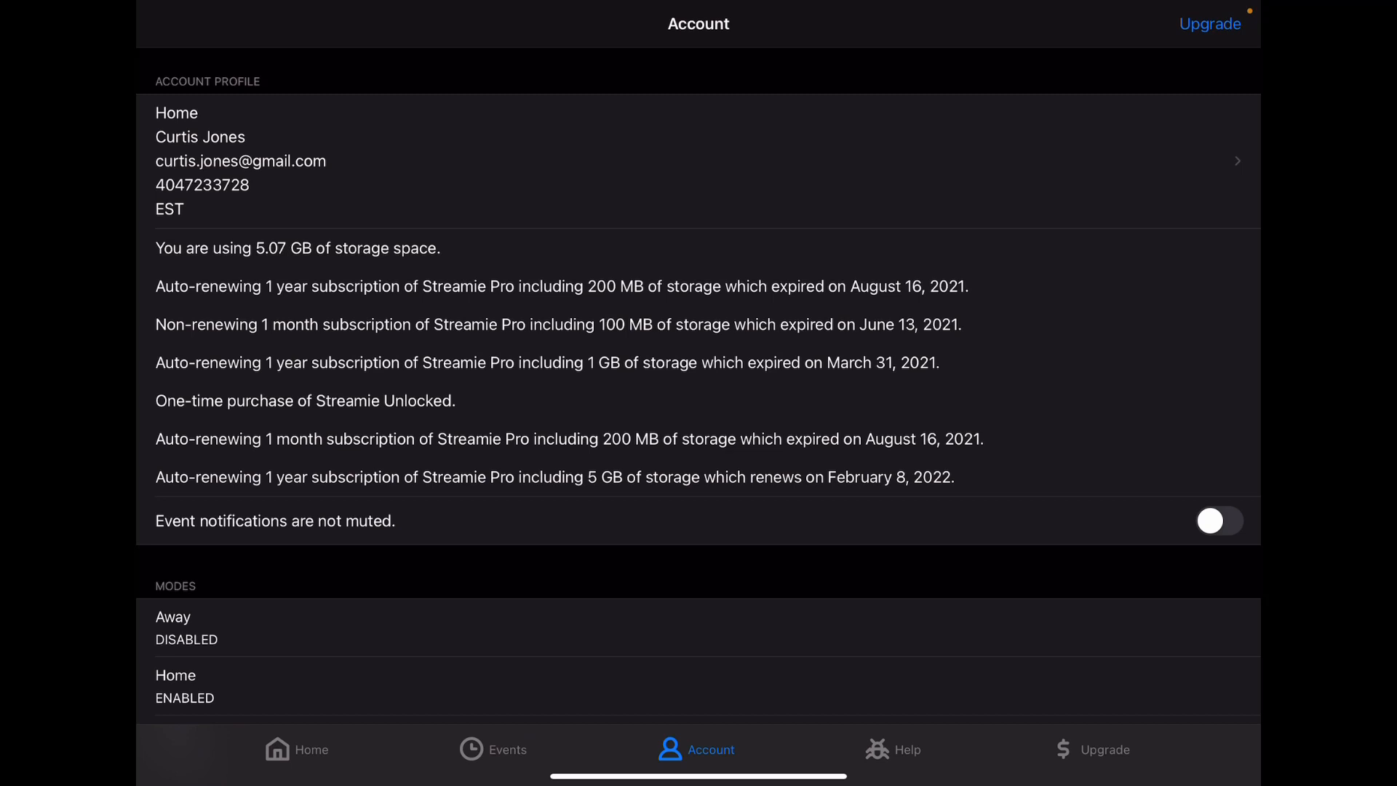
pyautogui.scroll(-3)
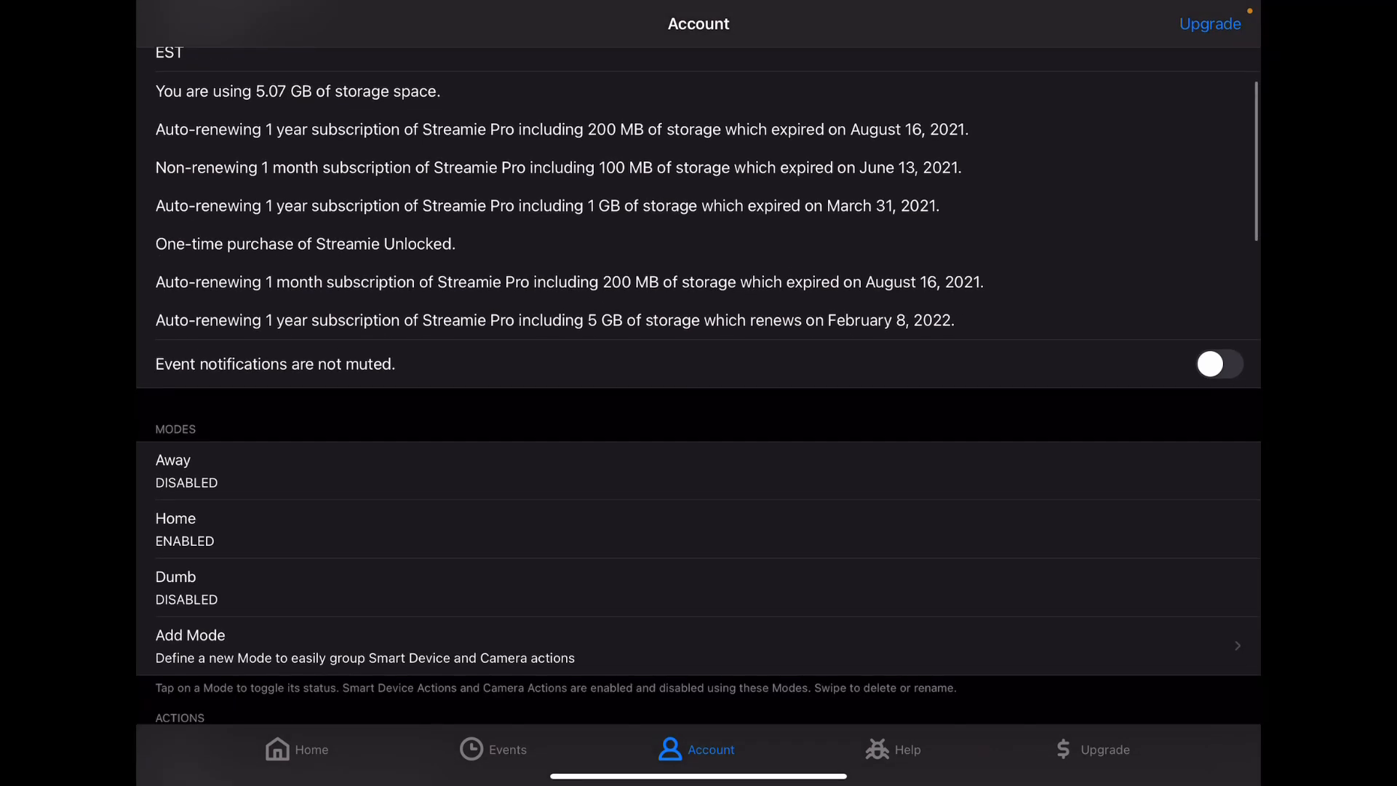
pyautogui.click(1220, 364)
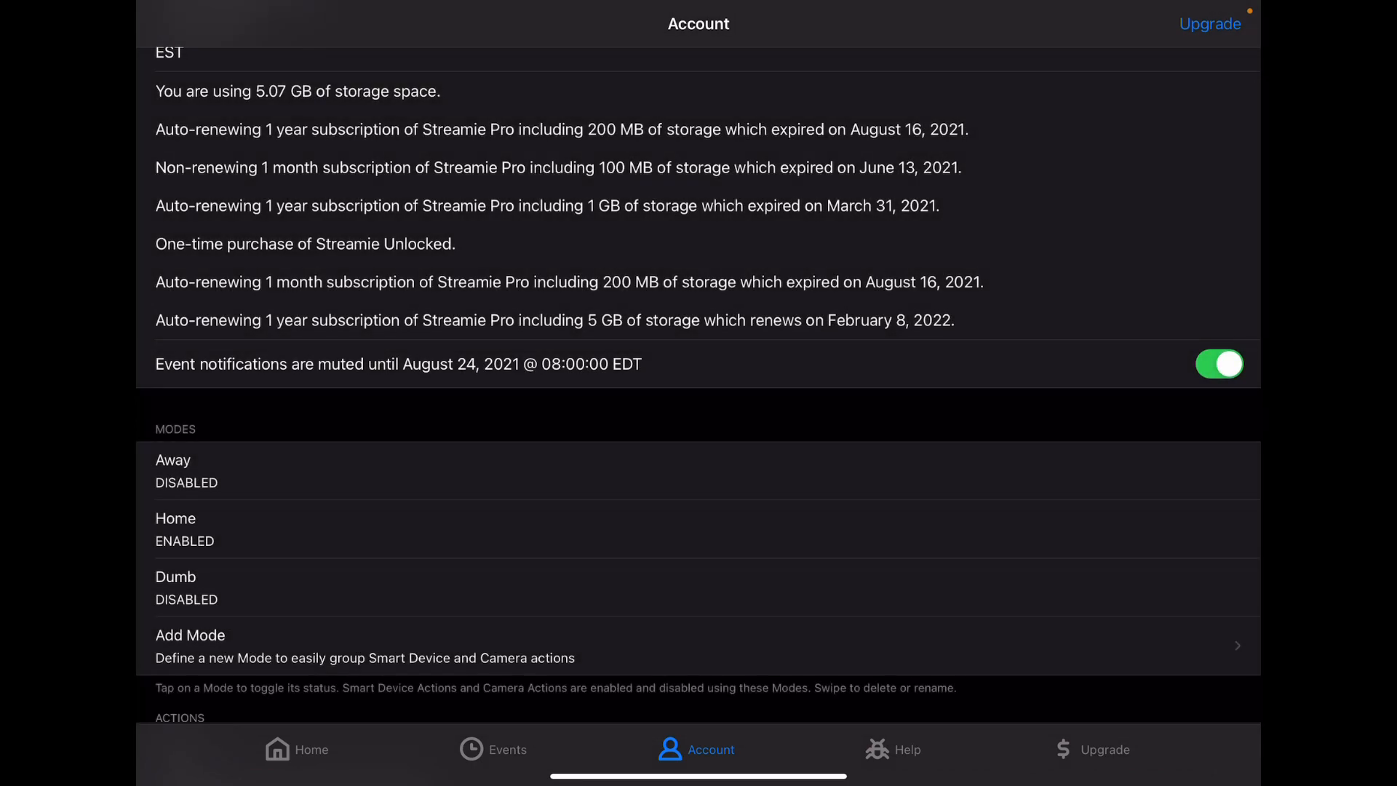
pyautogui.click(1219, 364)
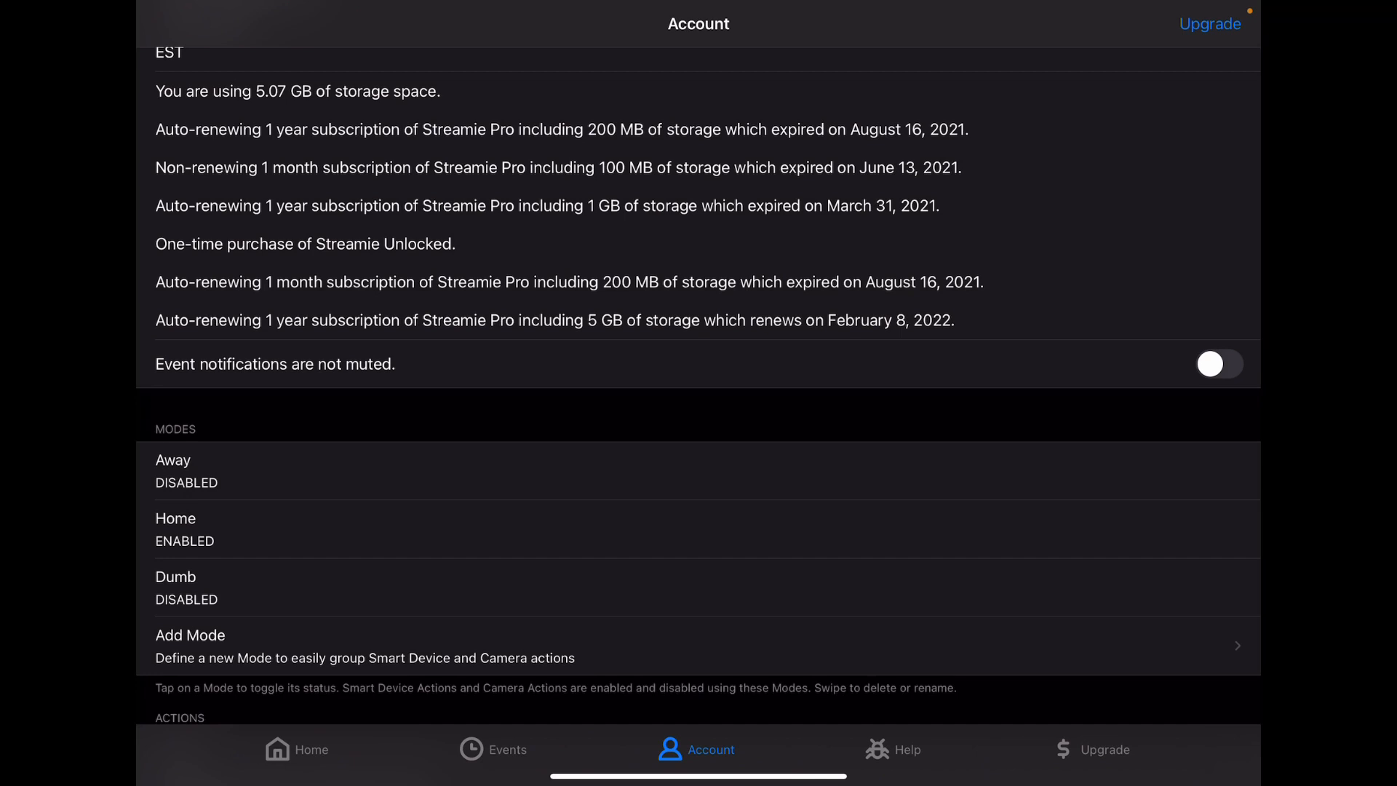
pyautogui.scroll(-3)
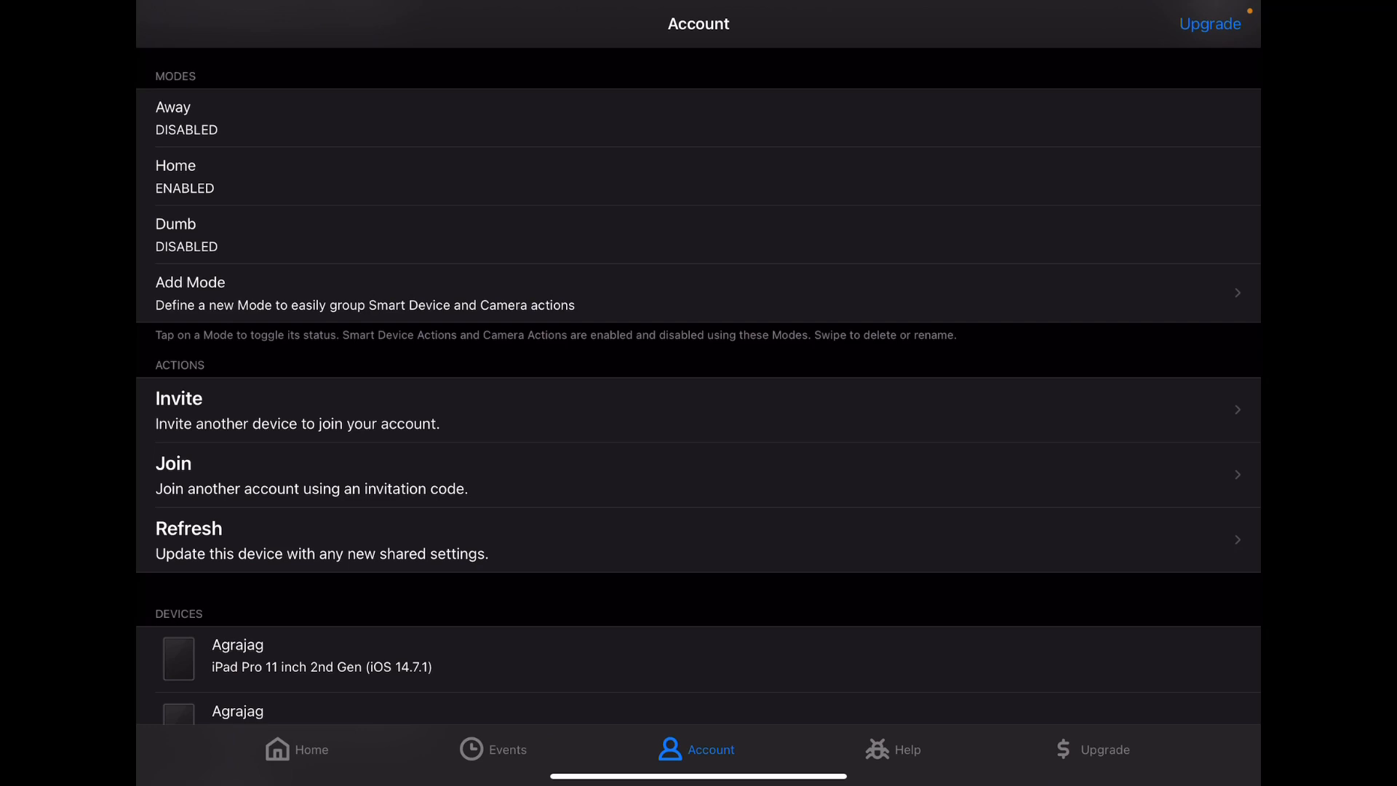
# - Review the Account page's Devices, Accounts and Reset sections, then switch to Help
pyautogui.scroll(-3)
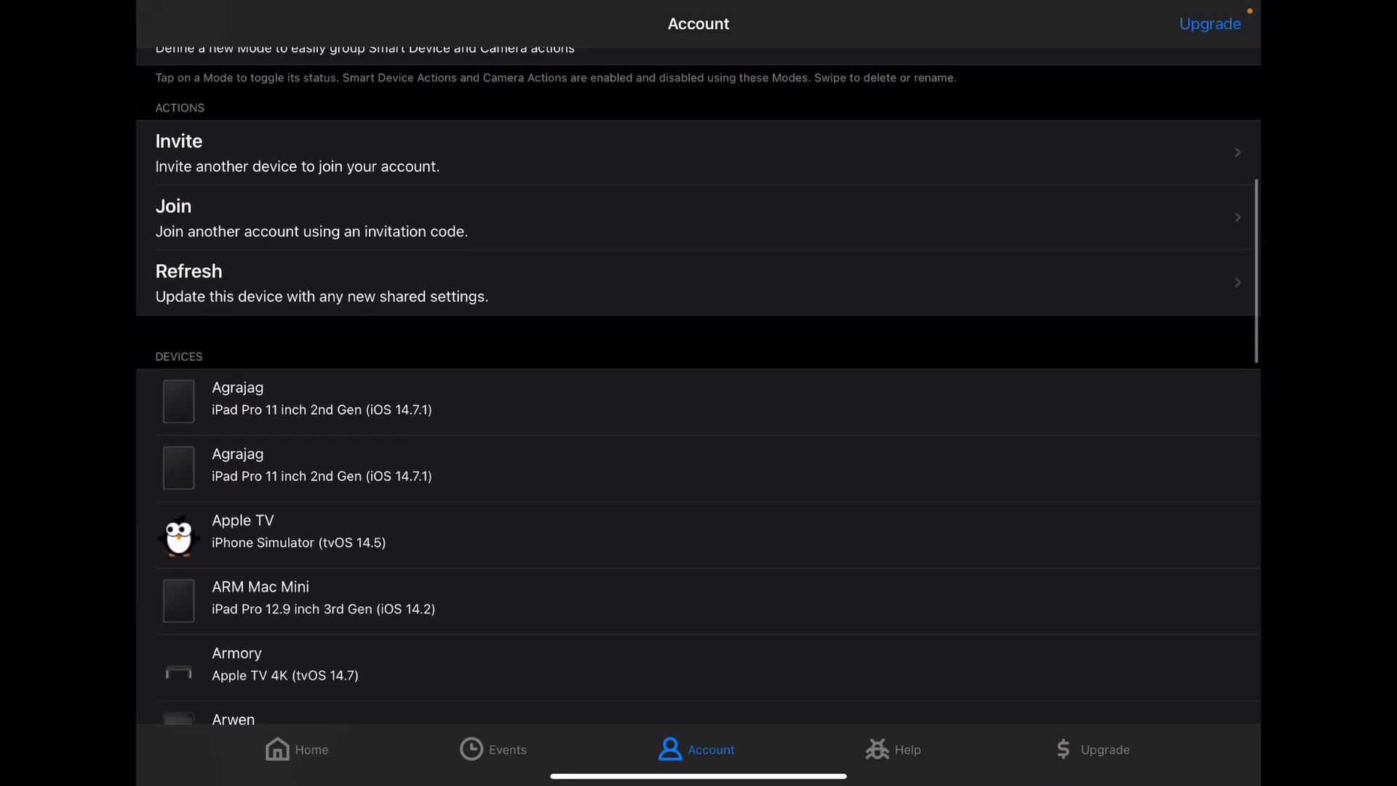
pyautogui.scroll(-3)
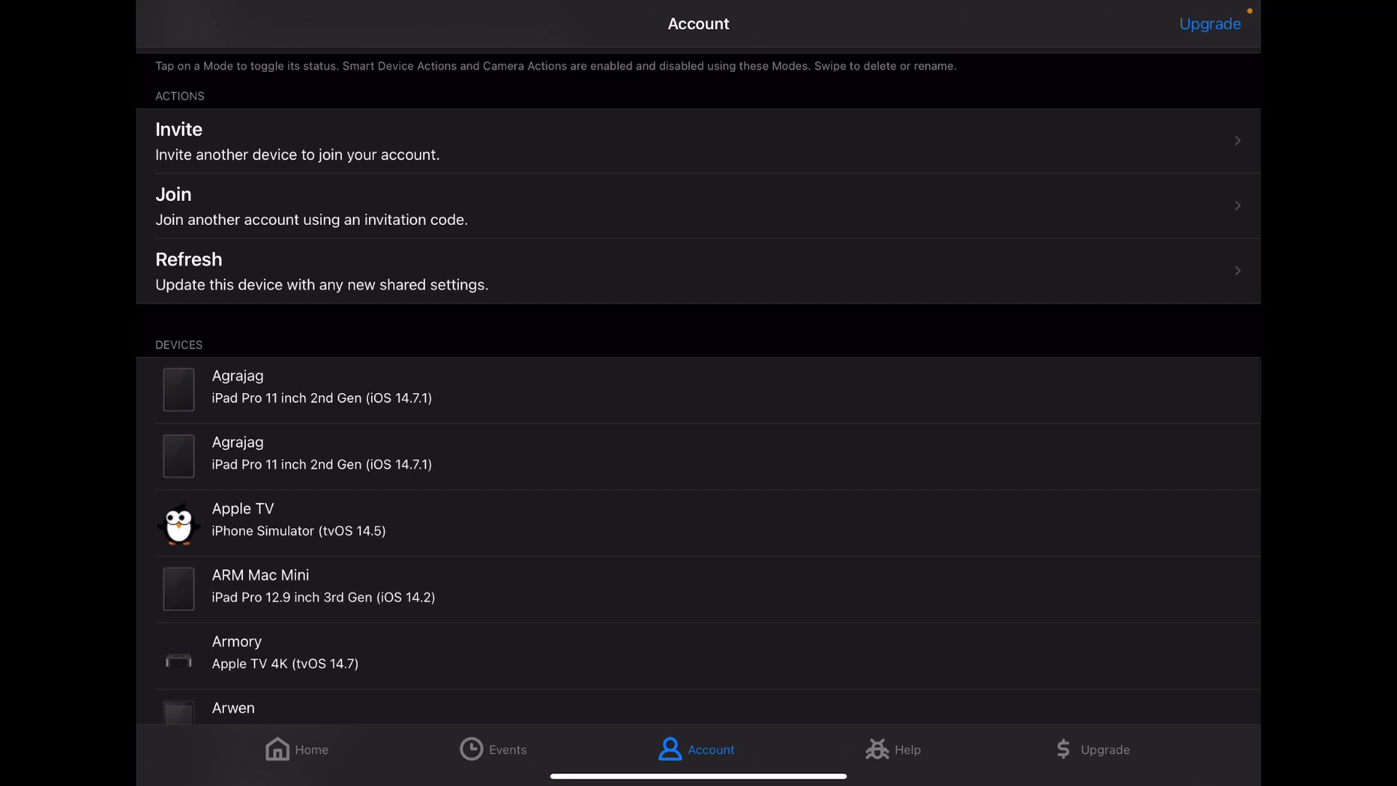
pyautogui.scroll(-3)
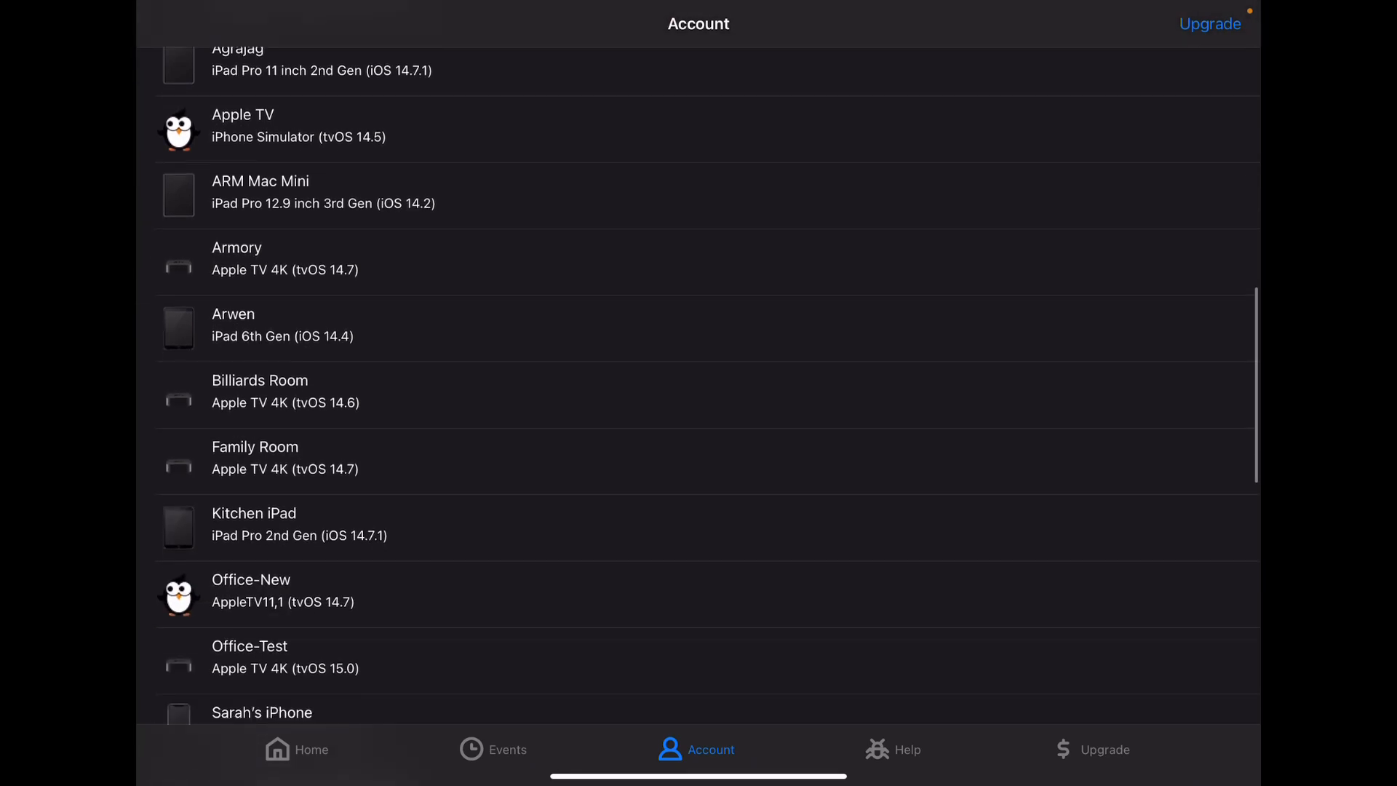
pyautogui.scroll(-3)
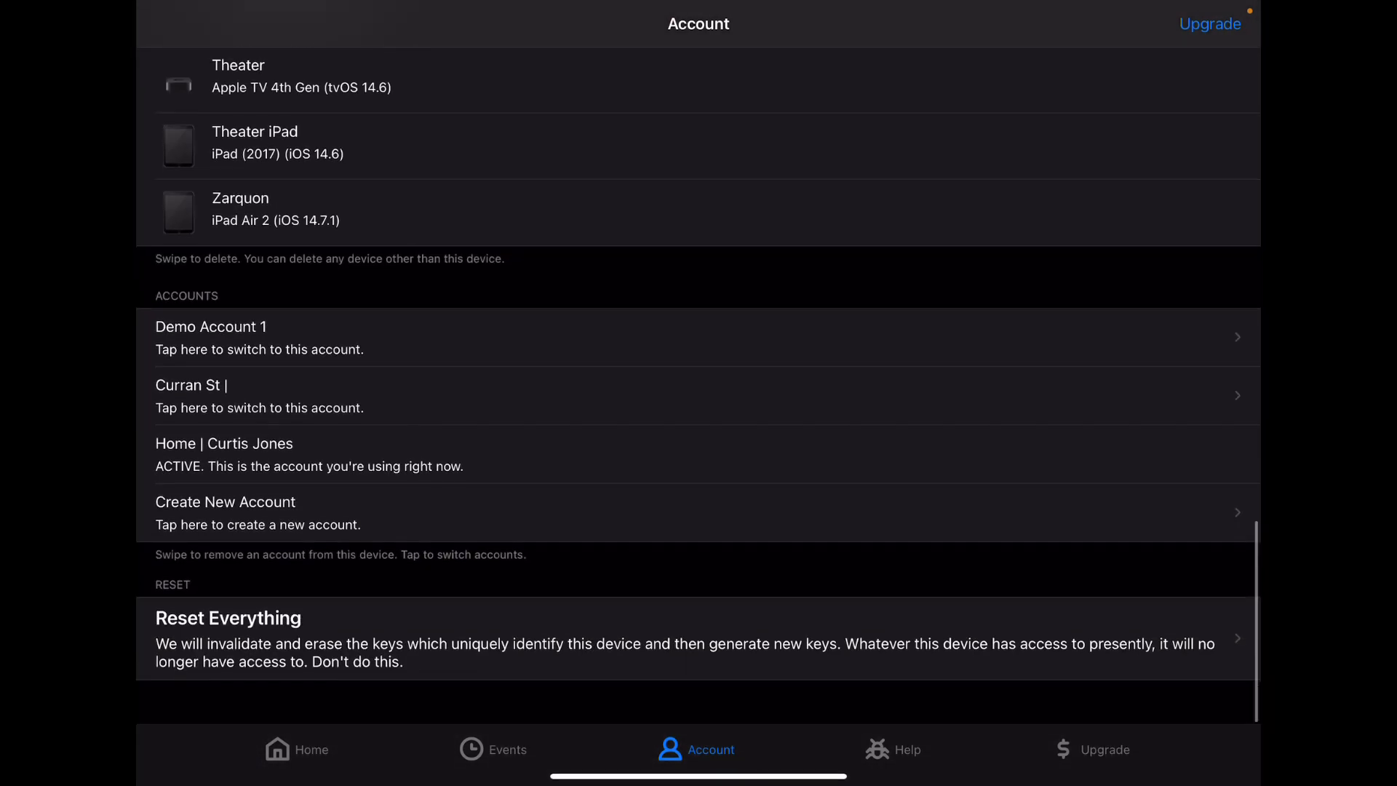
pyautogui.scroll(-3)
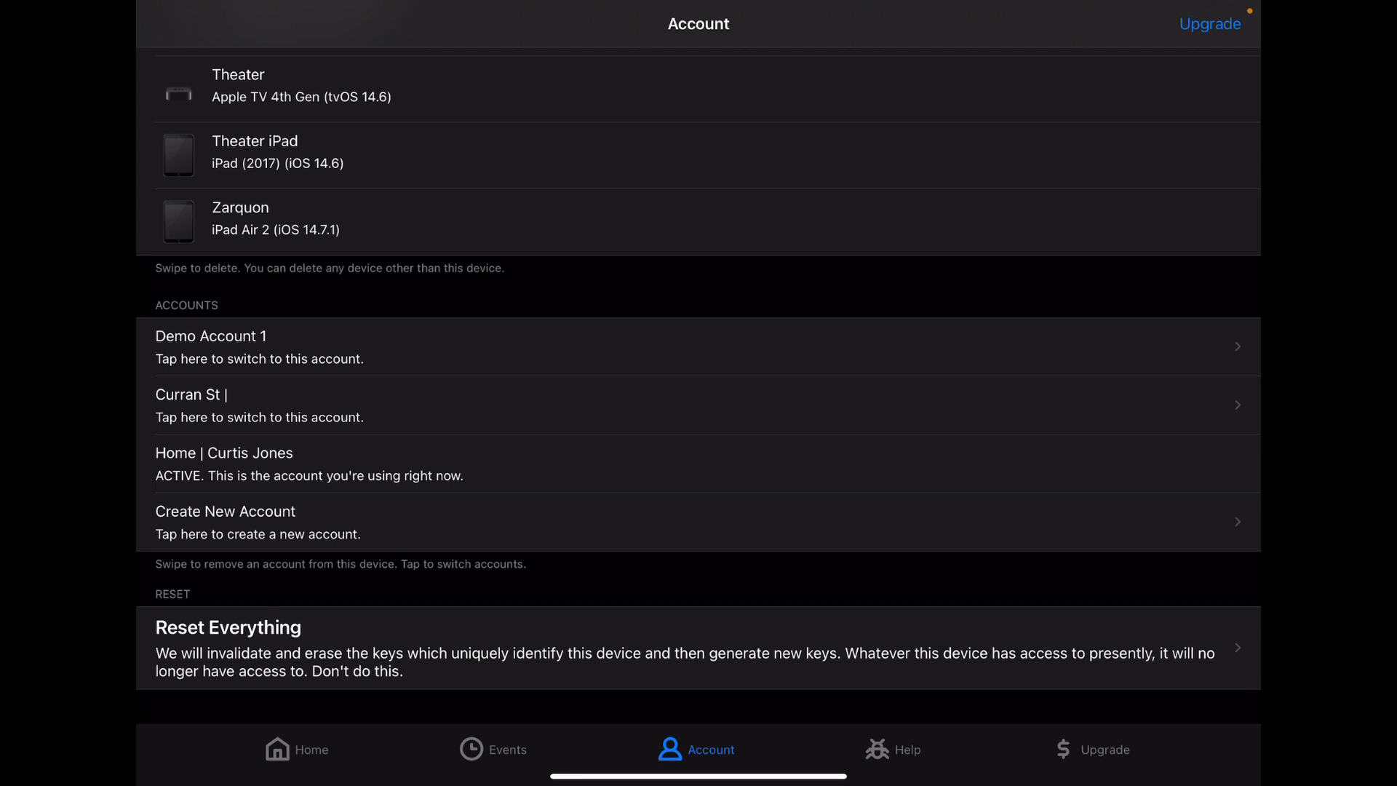
pyautogui.click(881, 749)
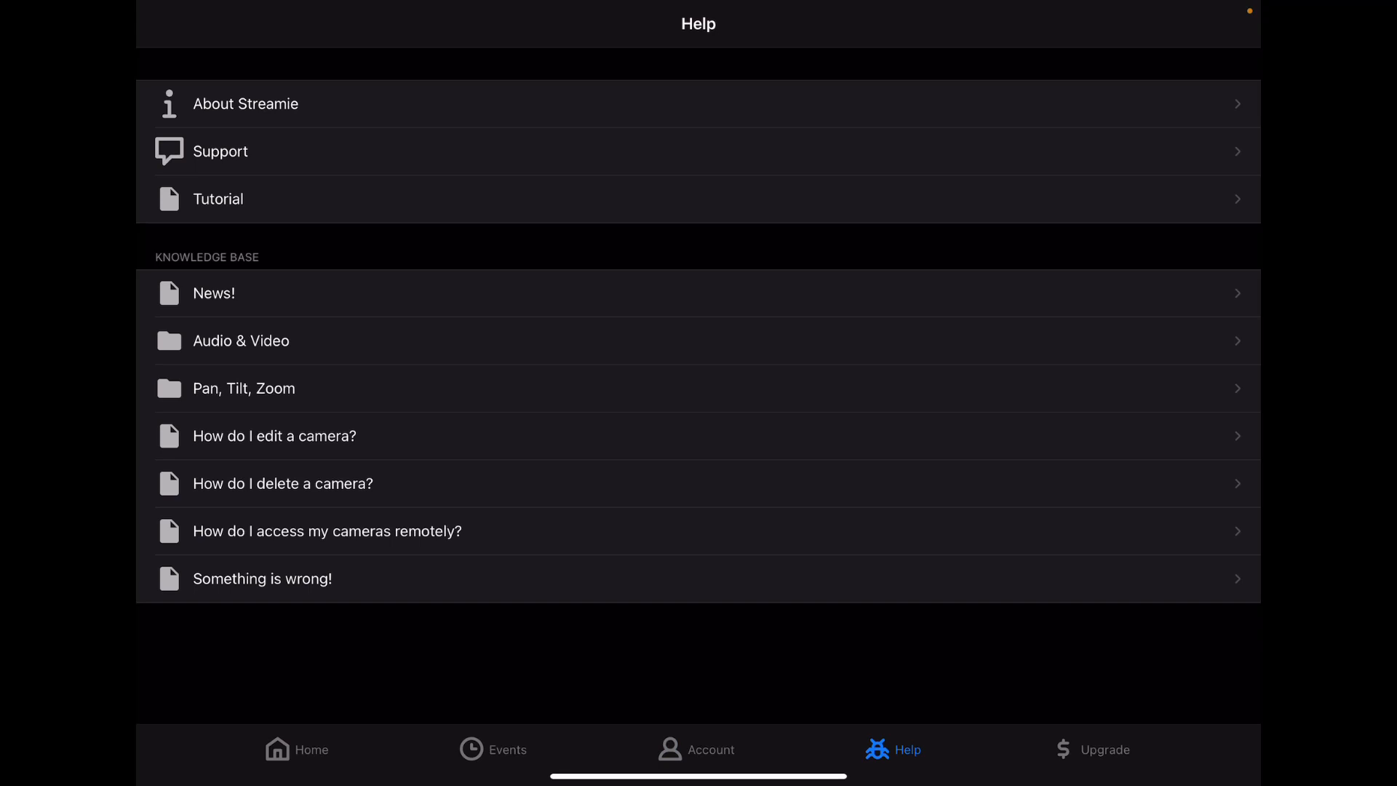
# - Browse Support tickets and a blank New Support Ticket form, then show the Free/Pro/Corp Upgrade page
pyautogui.click(244, 104)
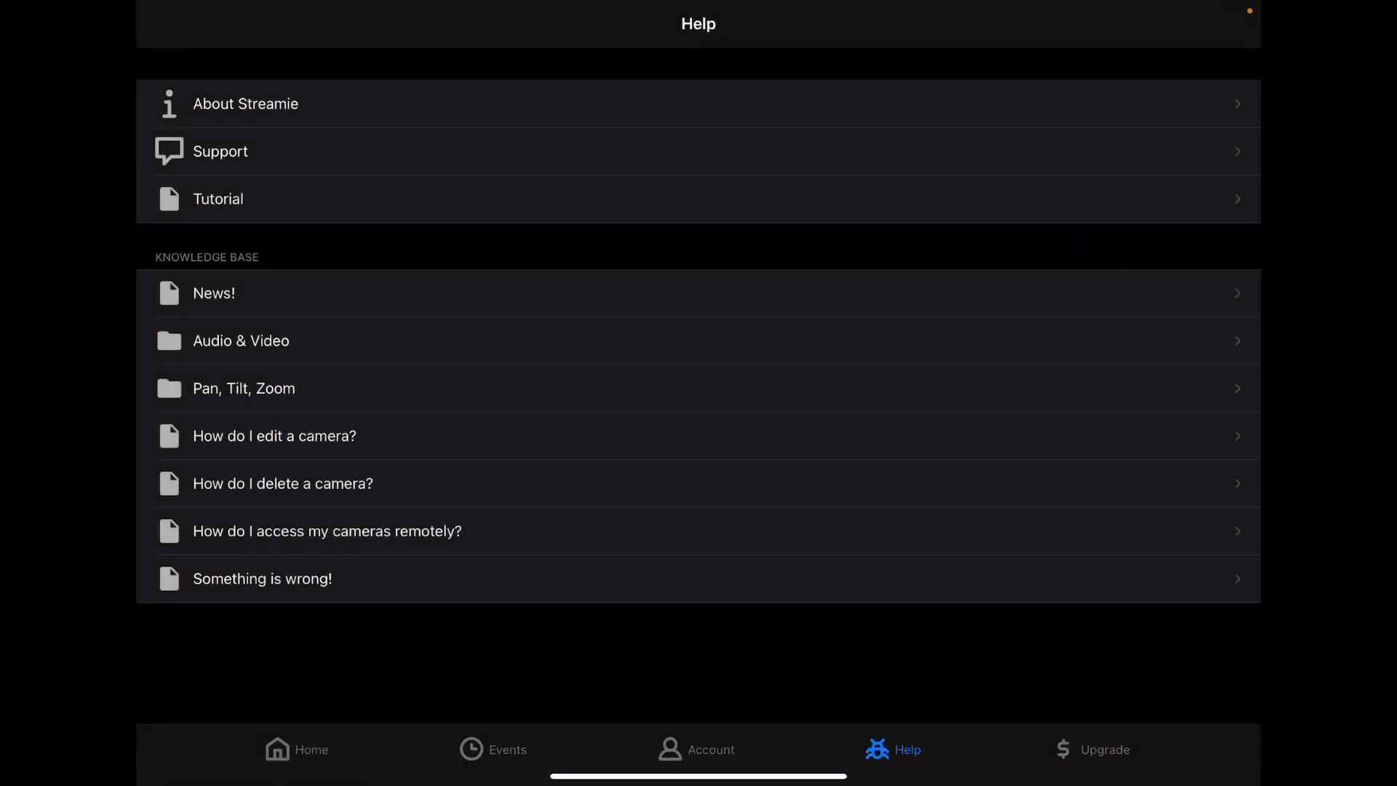
pyautogui.click(220, 151)
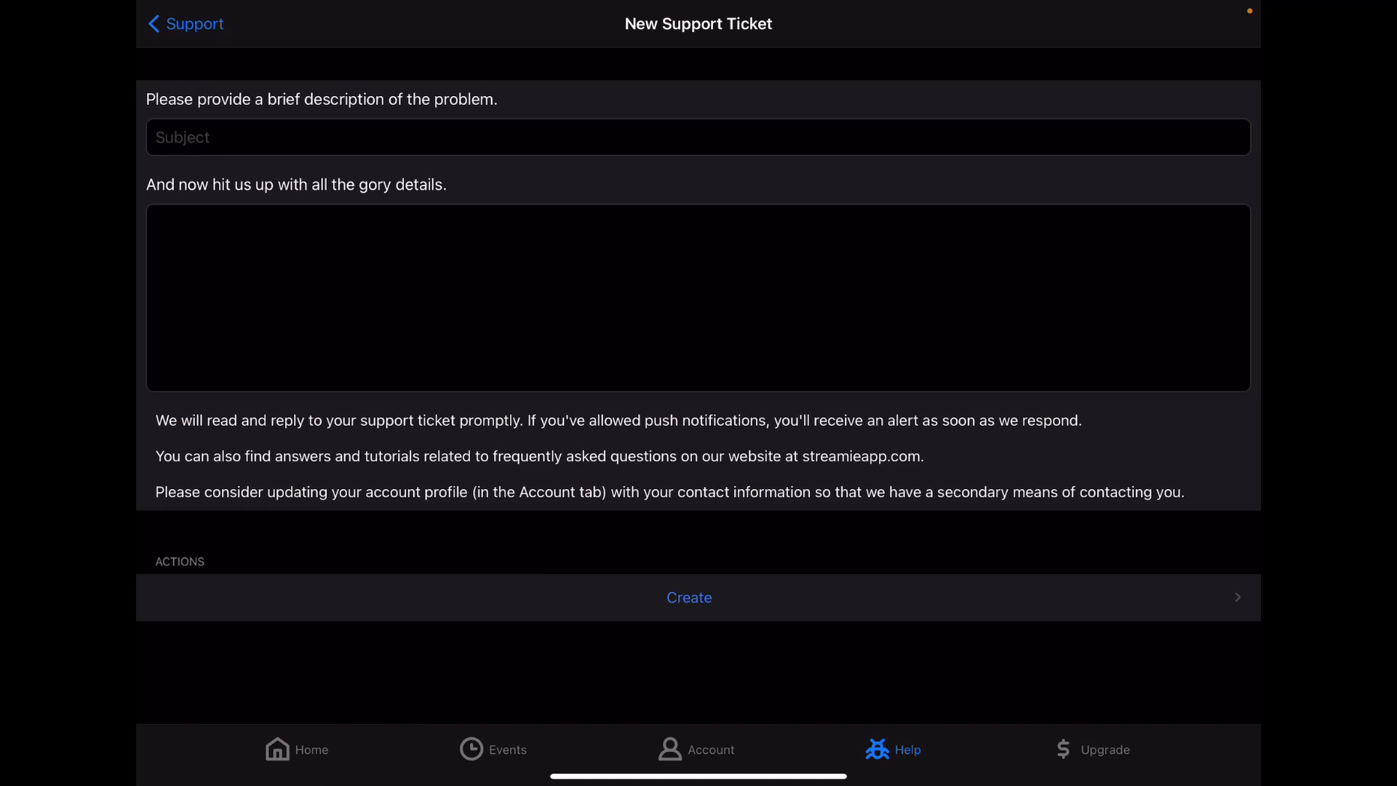
pyautogui.click(184, 23)
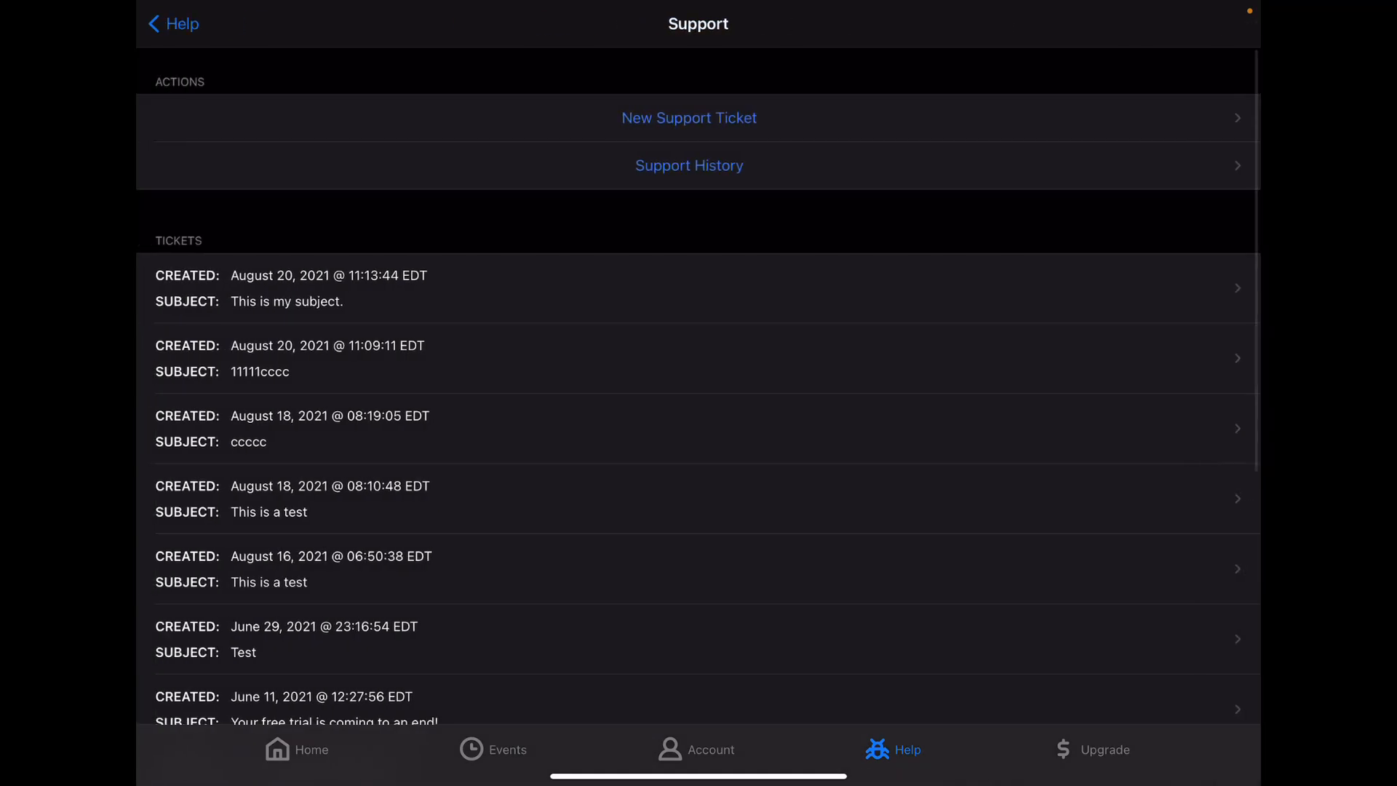
pyautogui.click(1093, 750)
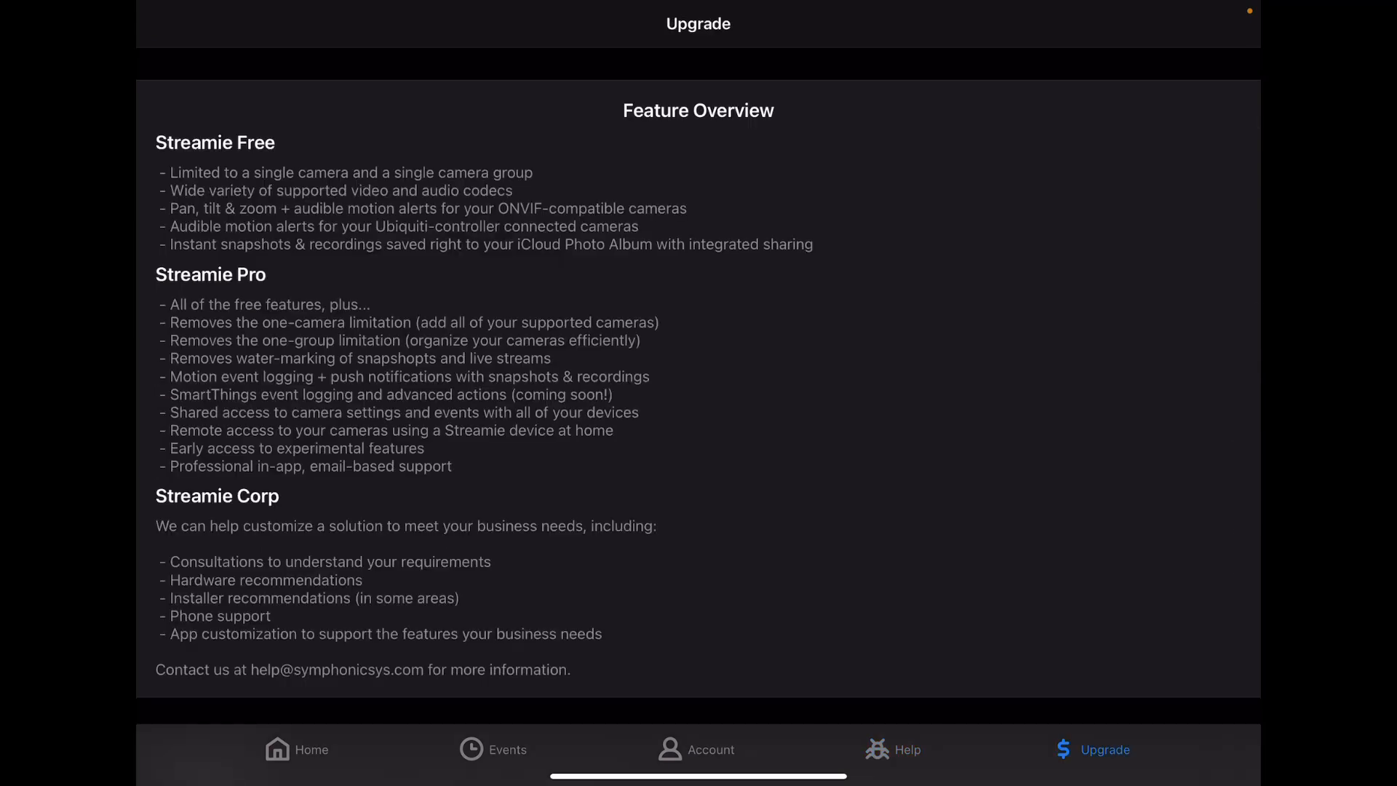
# - Scroll through the Pro subscription and lifetime prices, then return to the Home screen
pyautogui.scroll(-3)
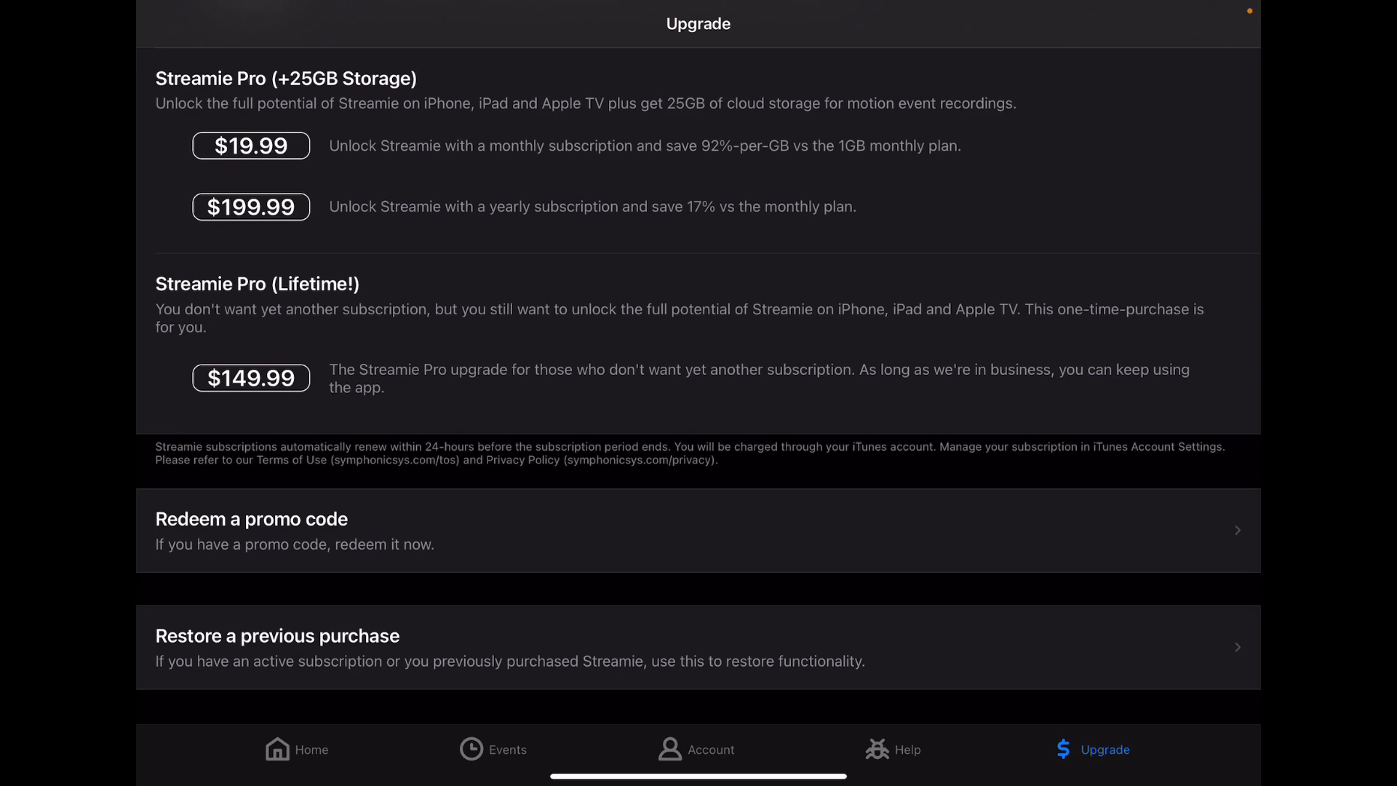
pyautogui.scroll(-3)
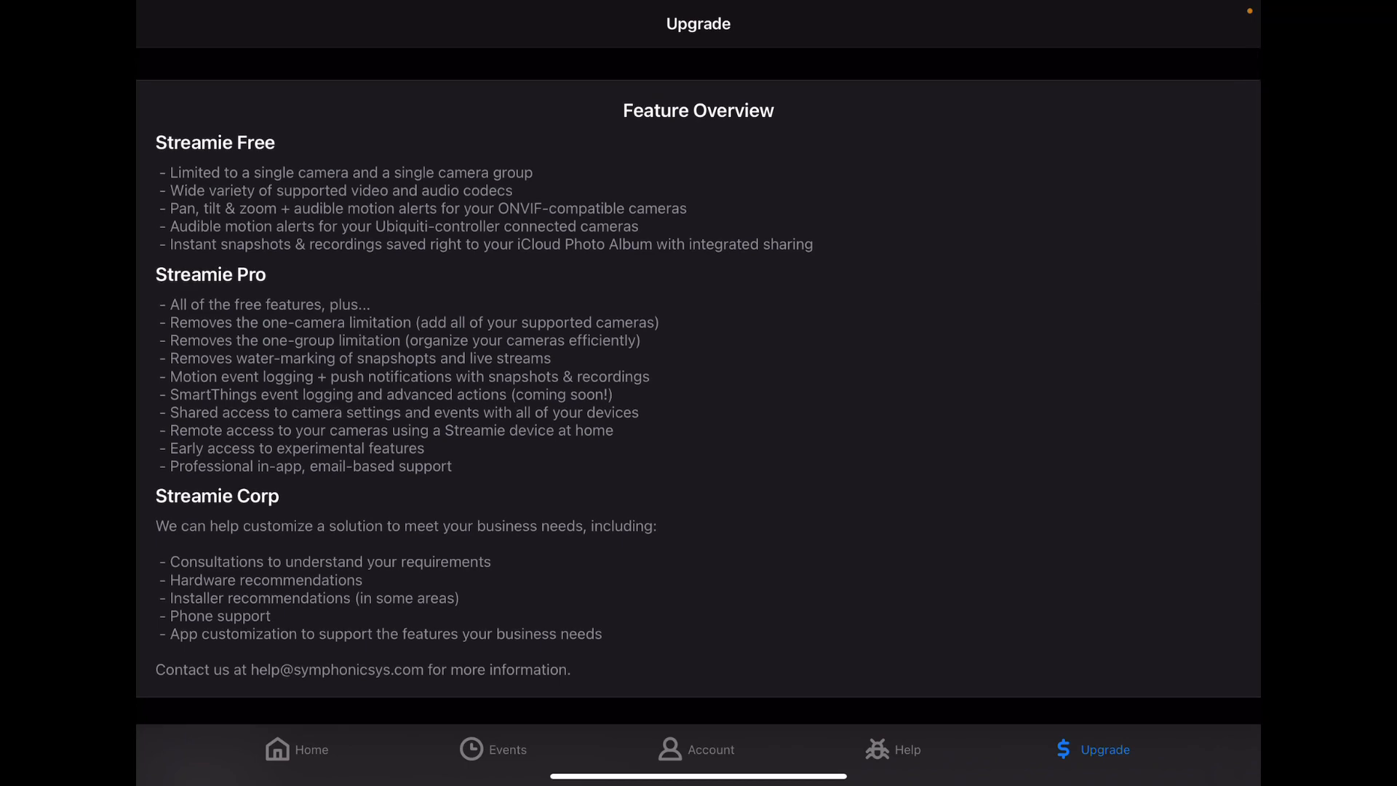
pyautogui.click(276, 749)
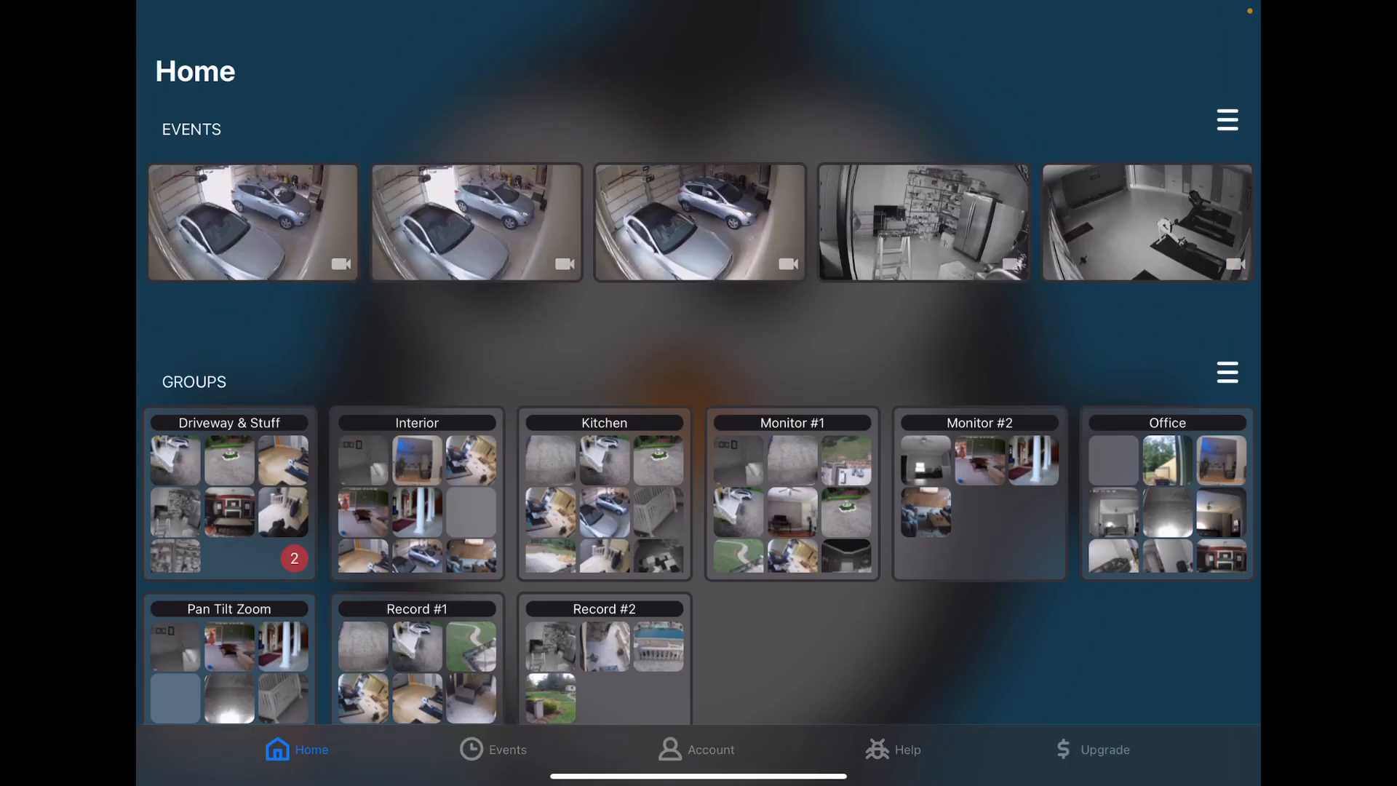